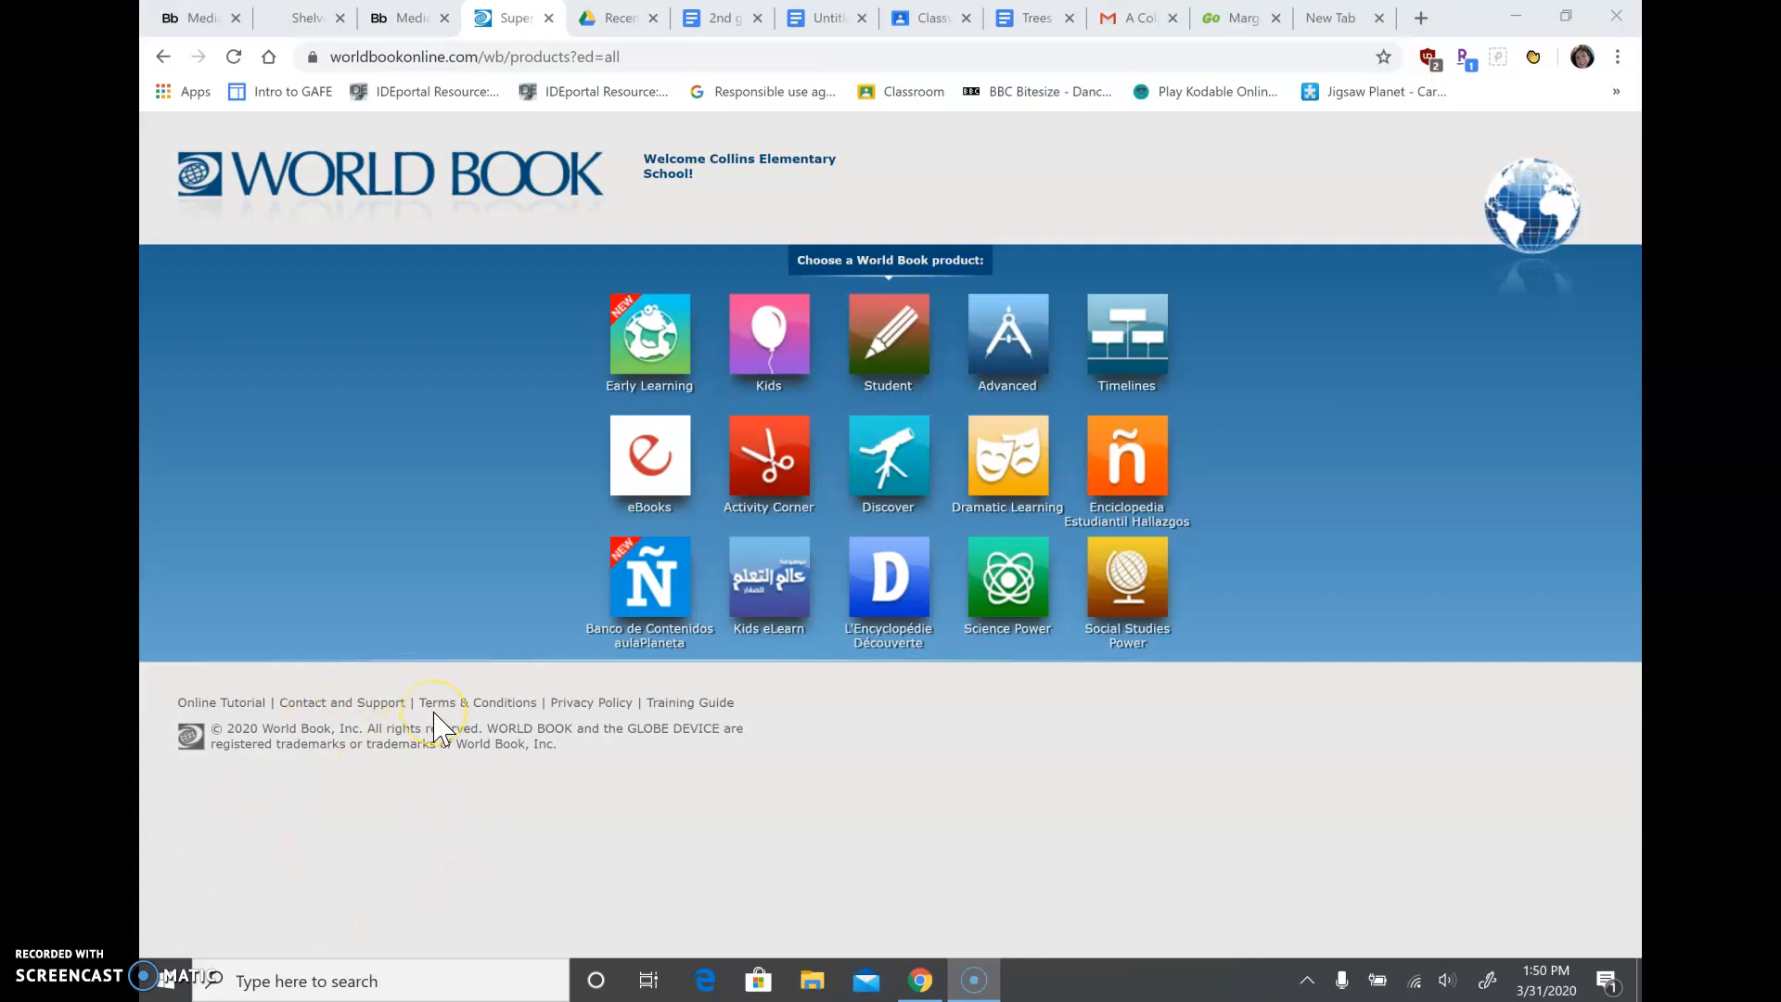
mouse_move(650, 444)
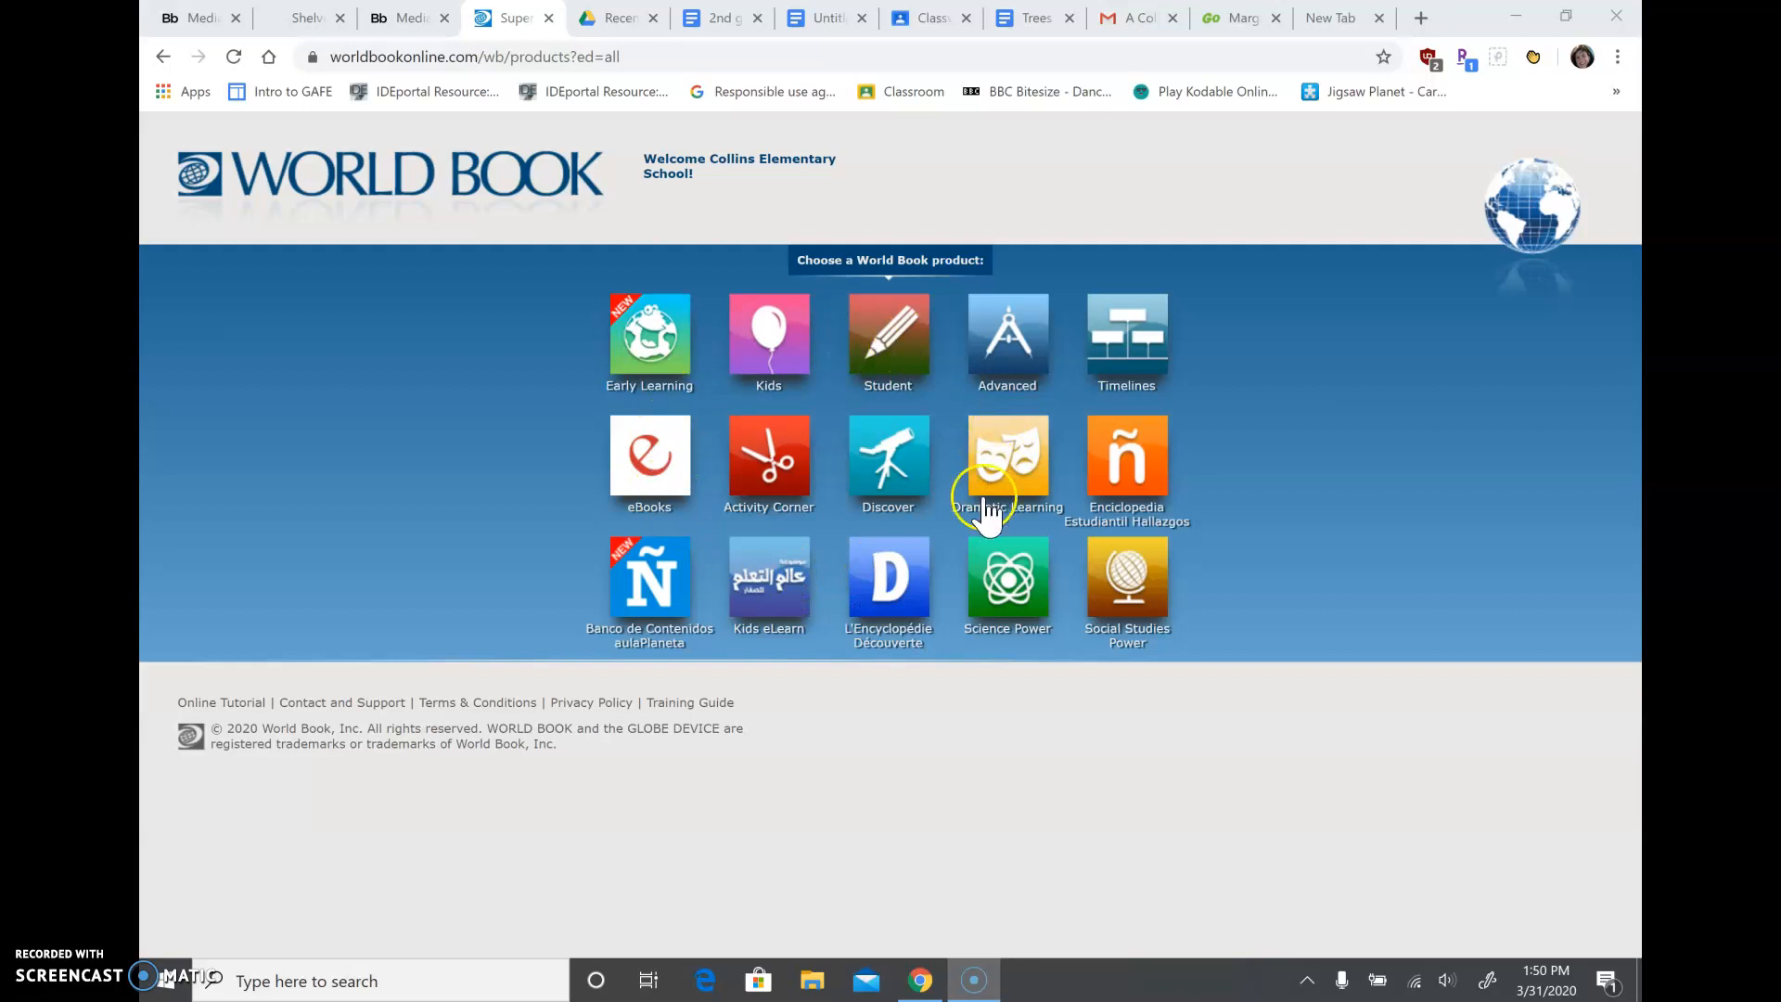
mouse_move(920, 352)
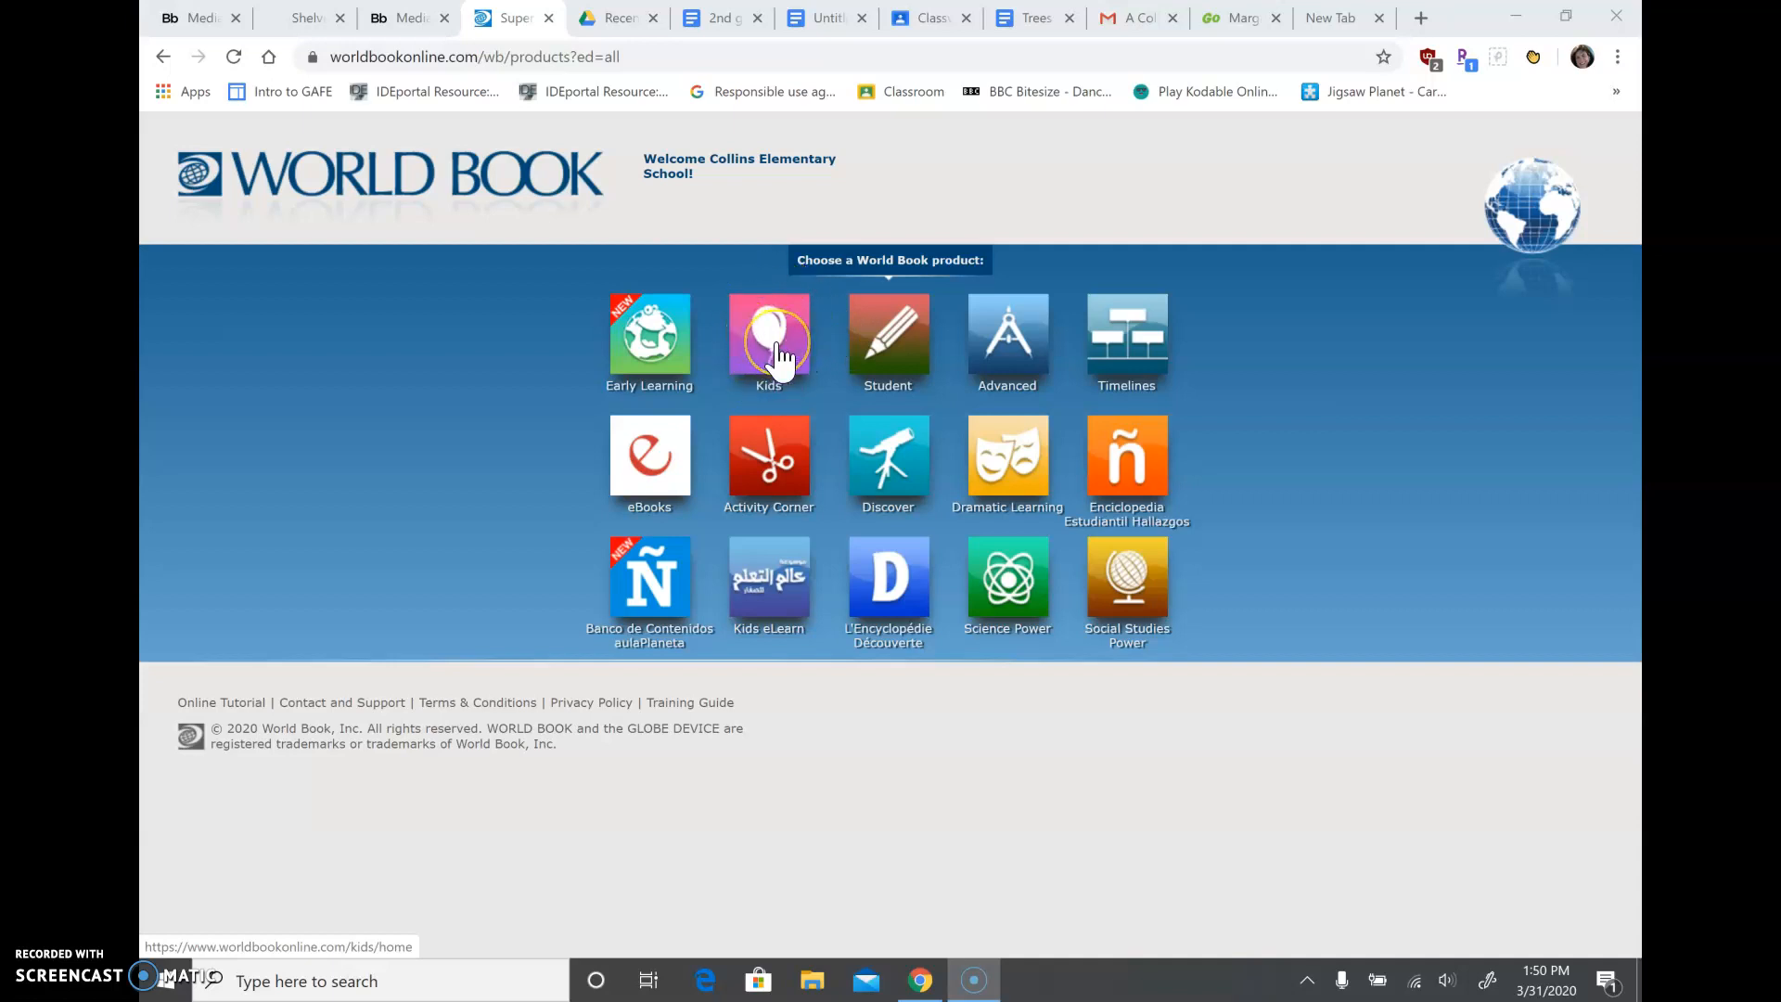
- Enter the World Book Kids encyclopedia and search it for 'Trees'
click(768, 337)
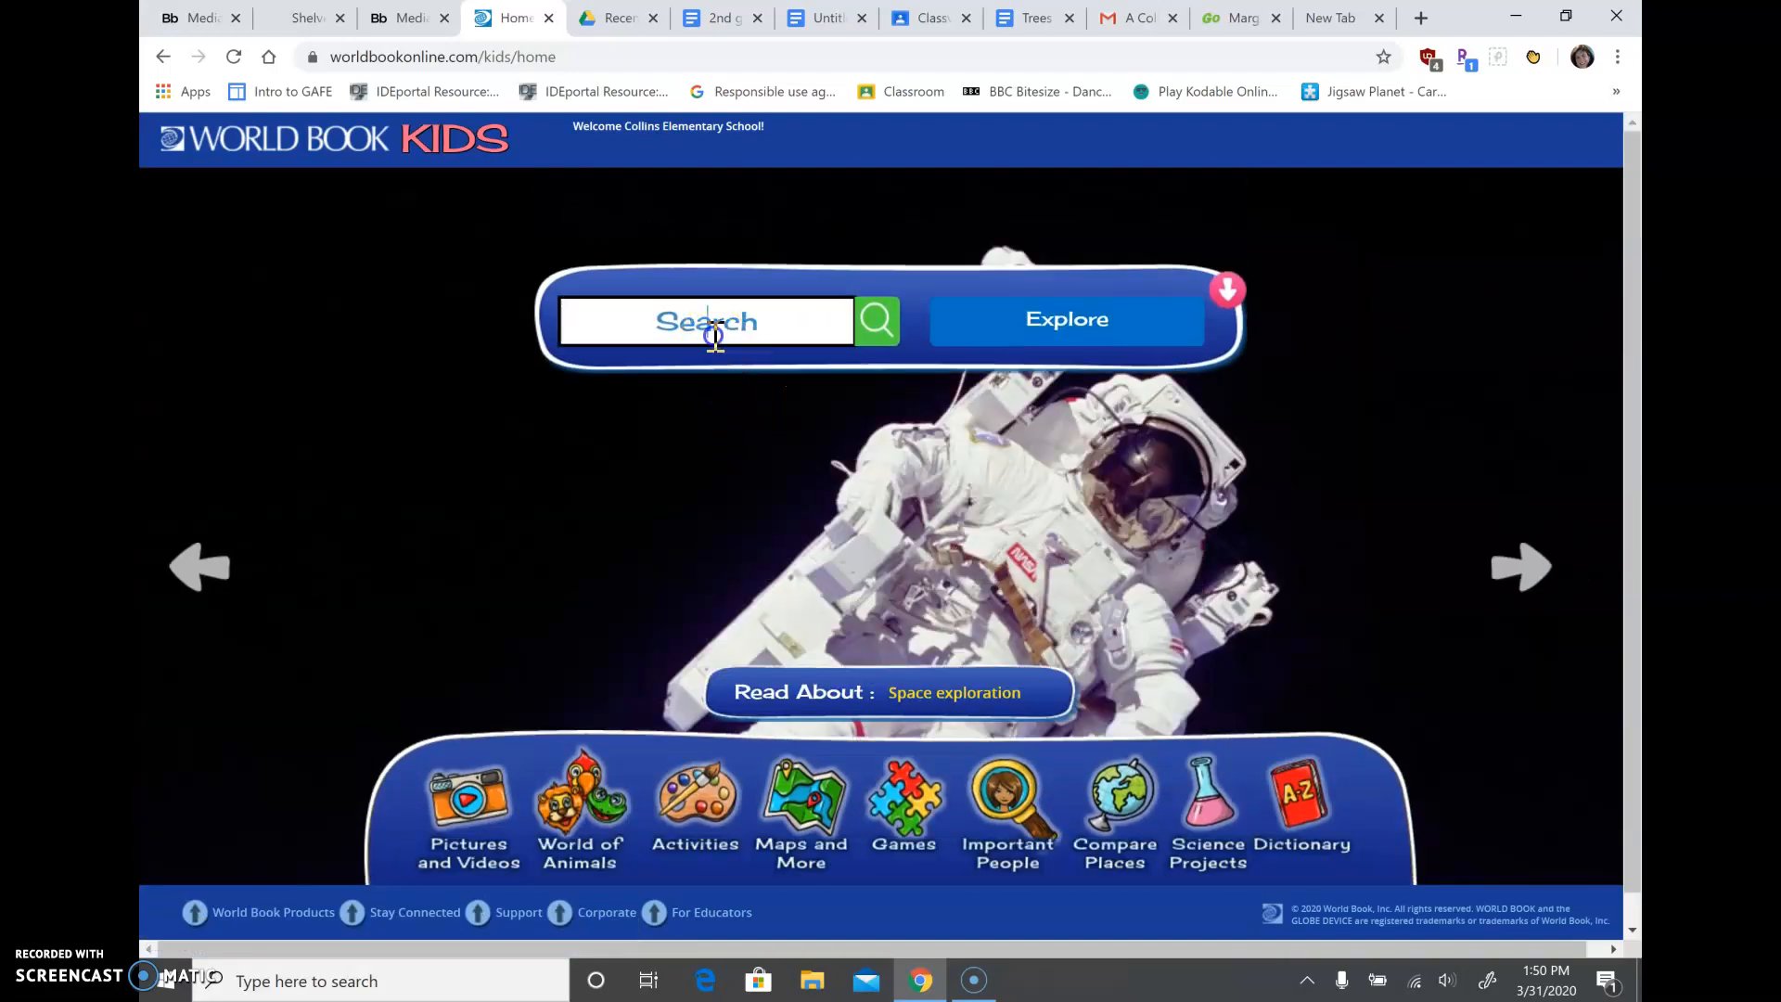
click(707, 321)
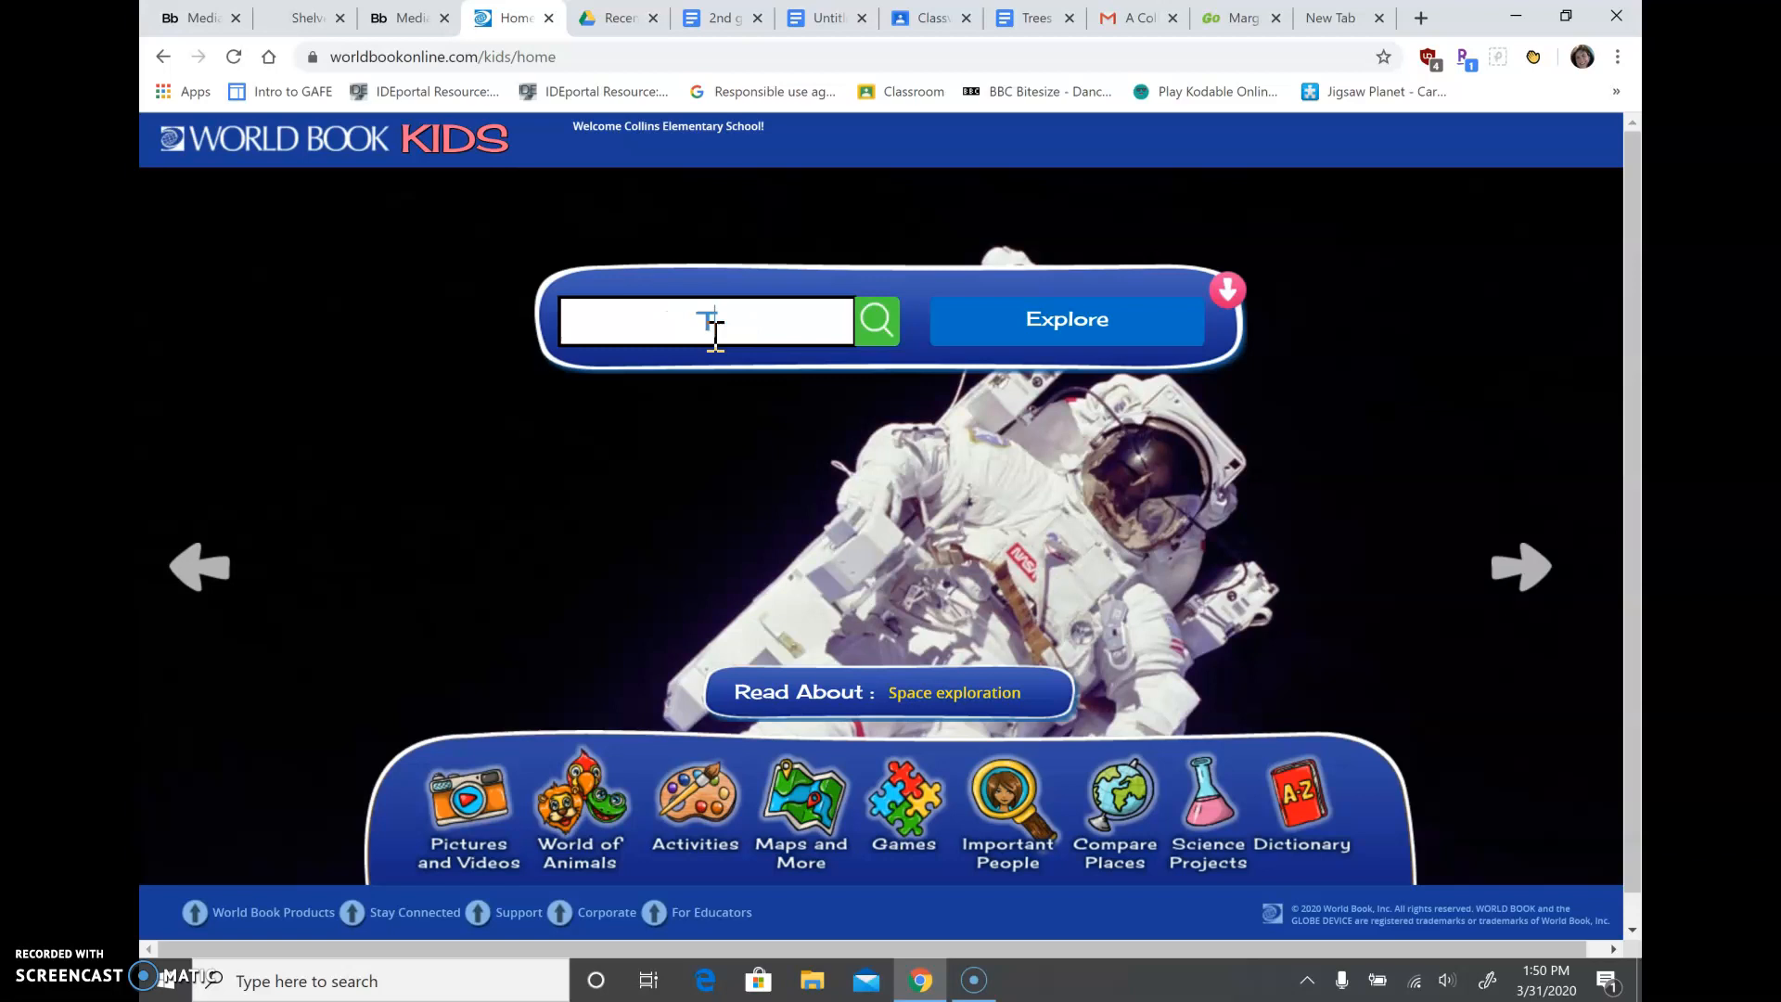
text(Trees)
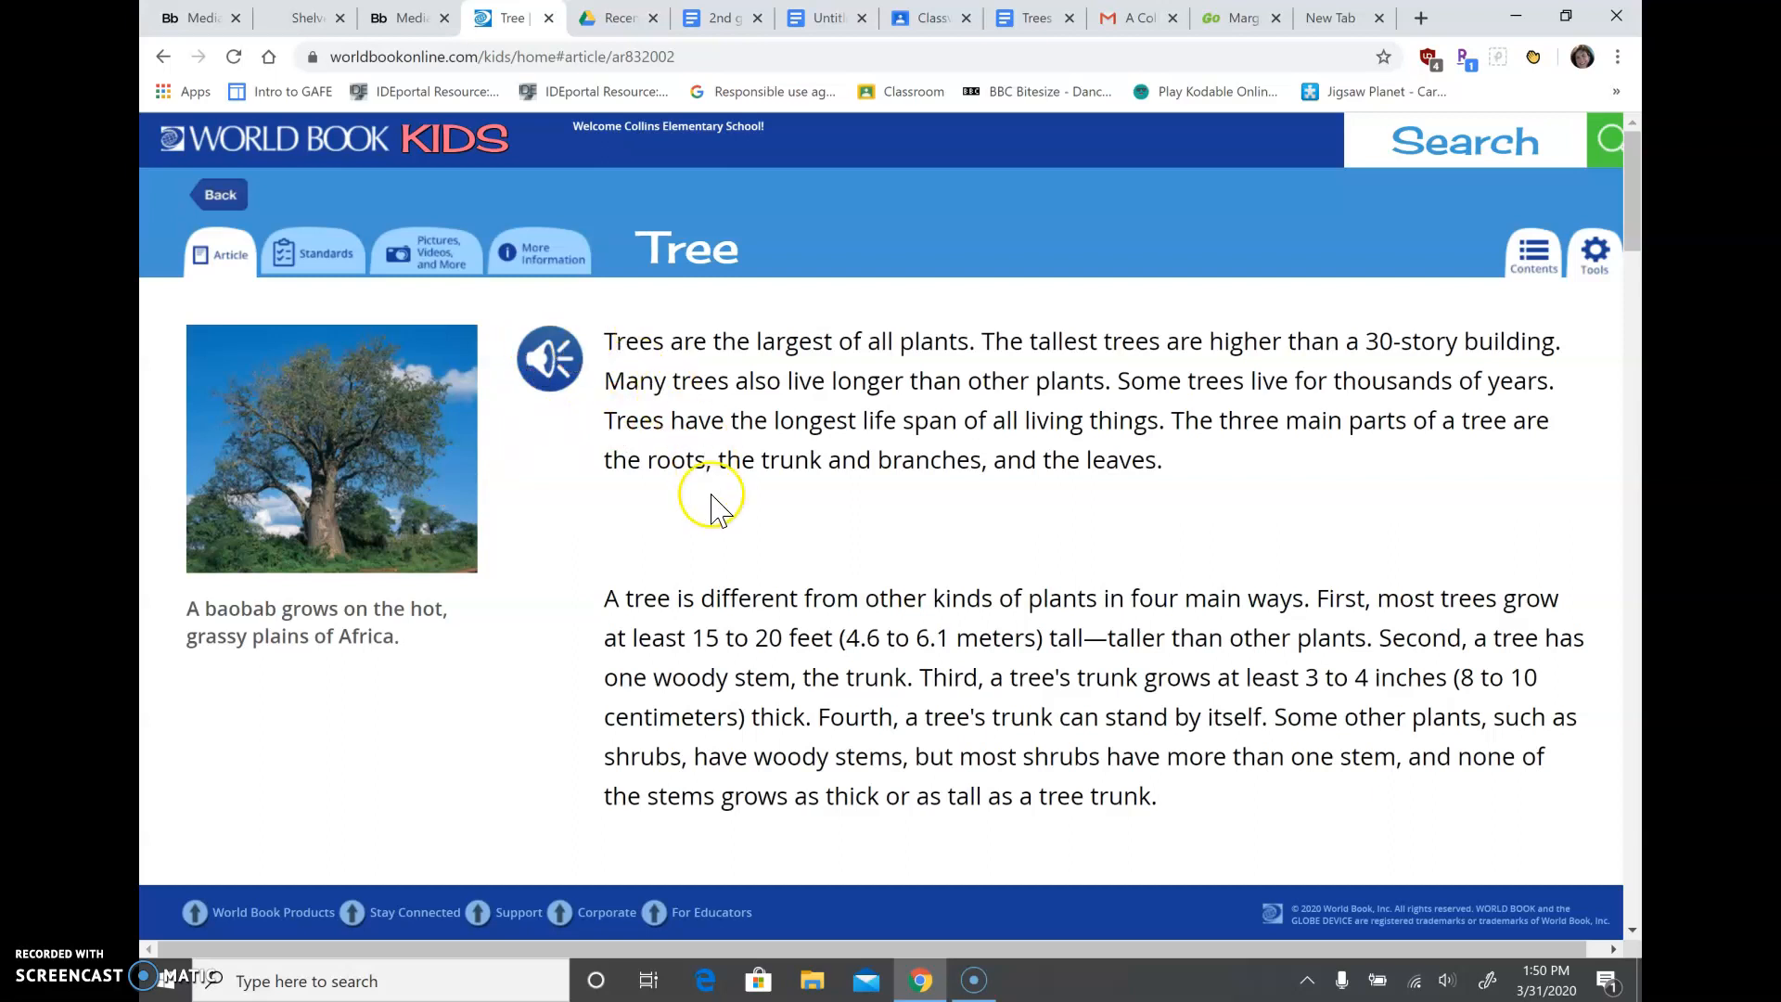
mouse_move(624, 358)
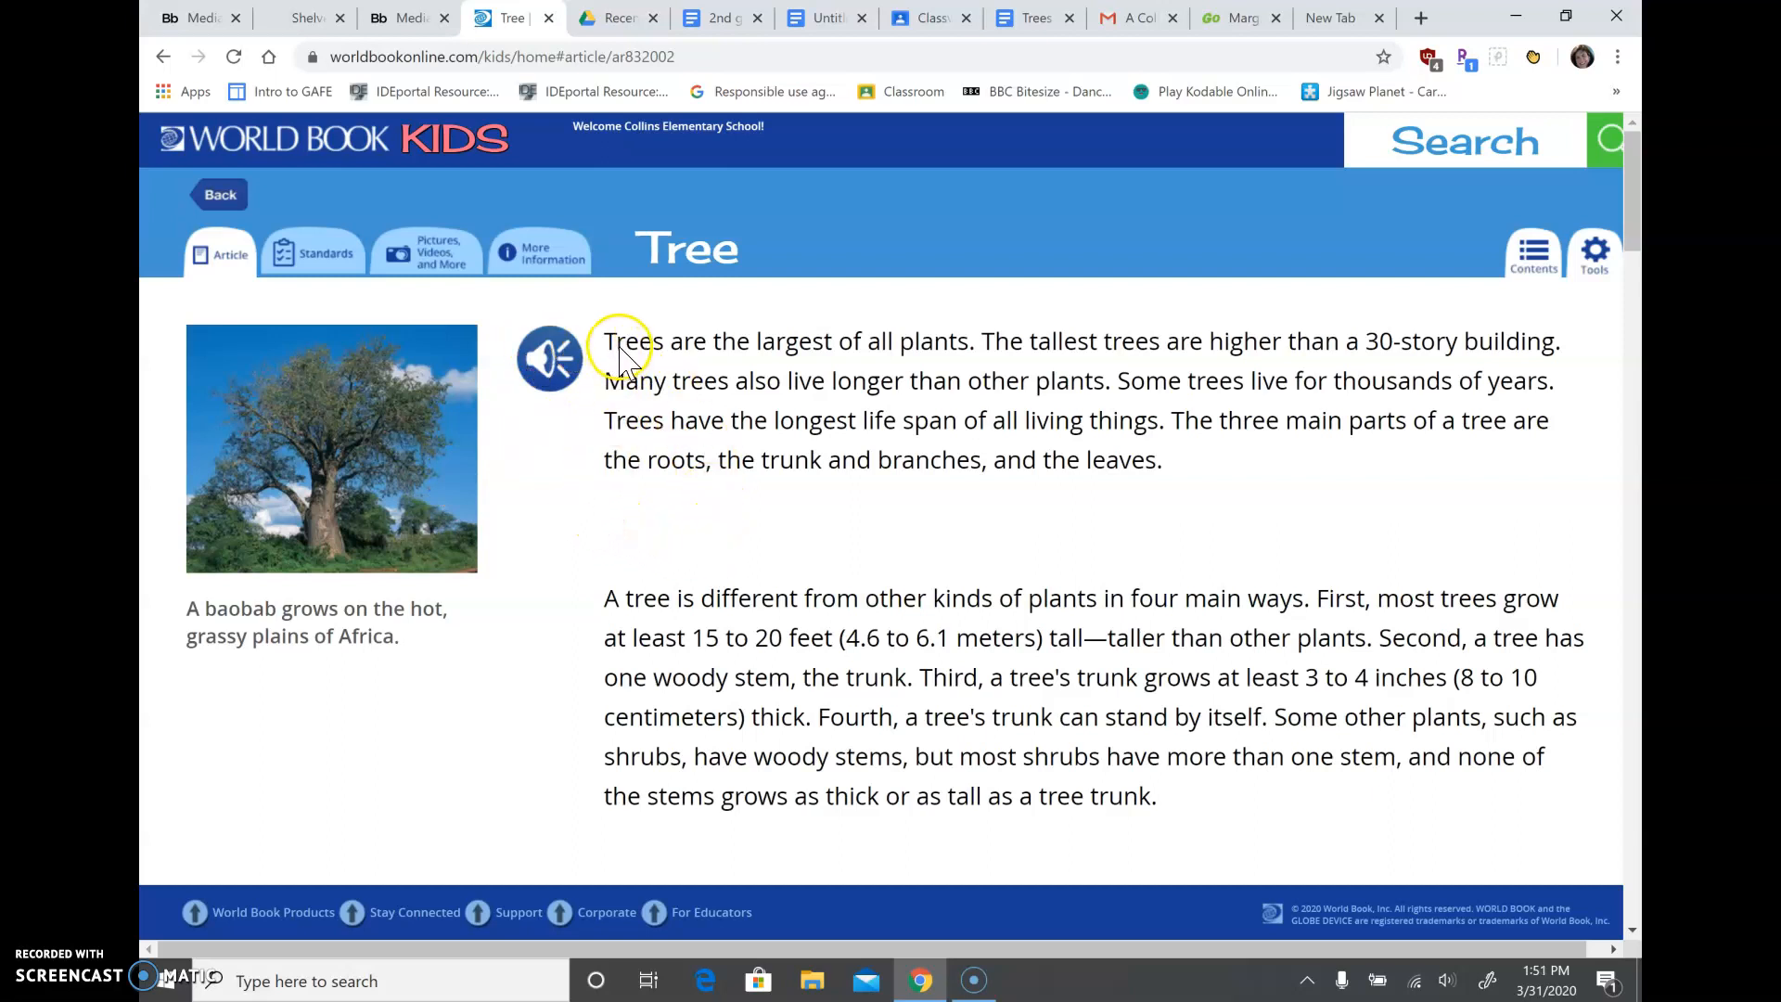
mouse_move(577, 273)
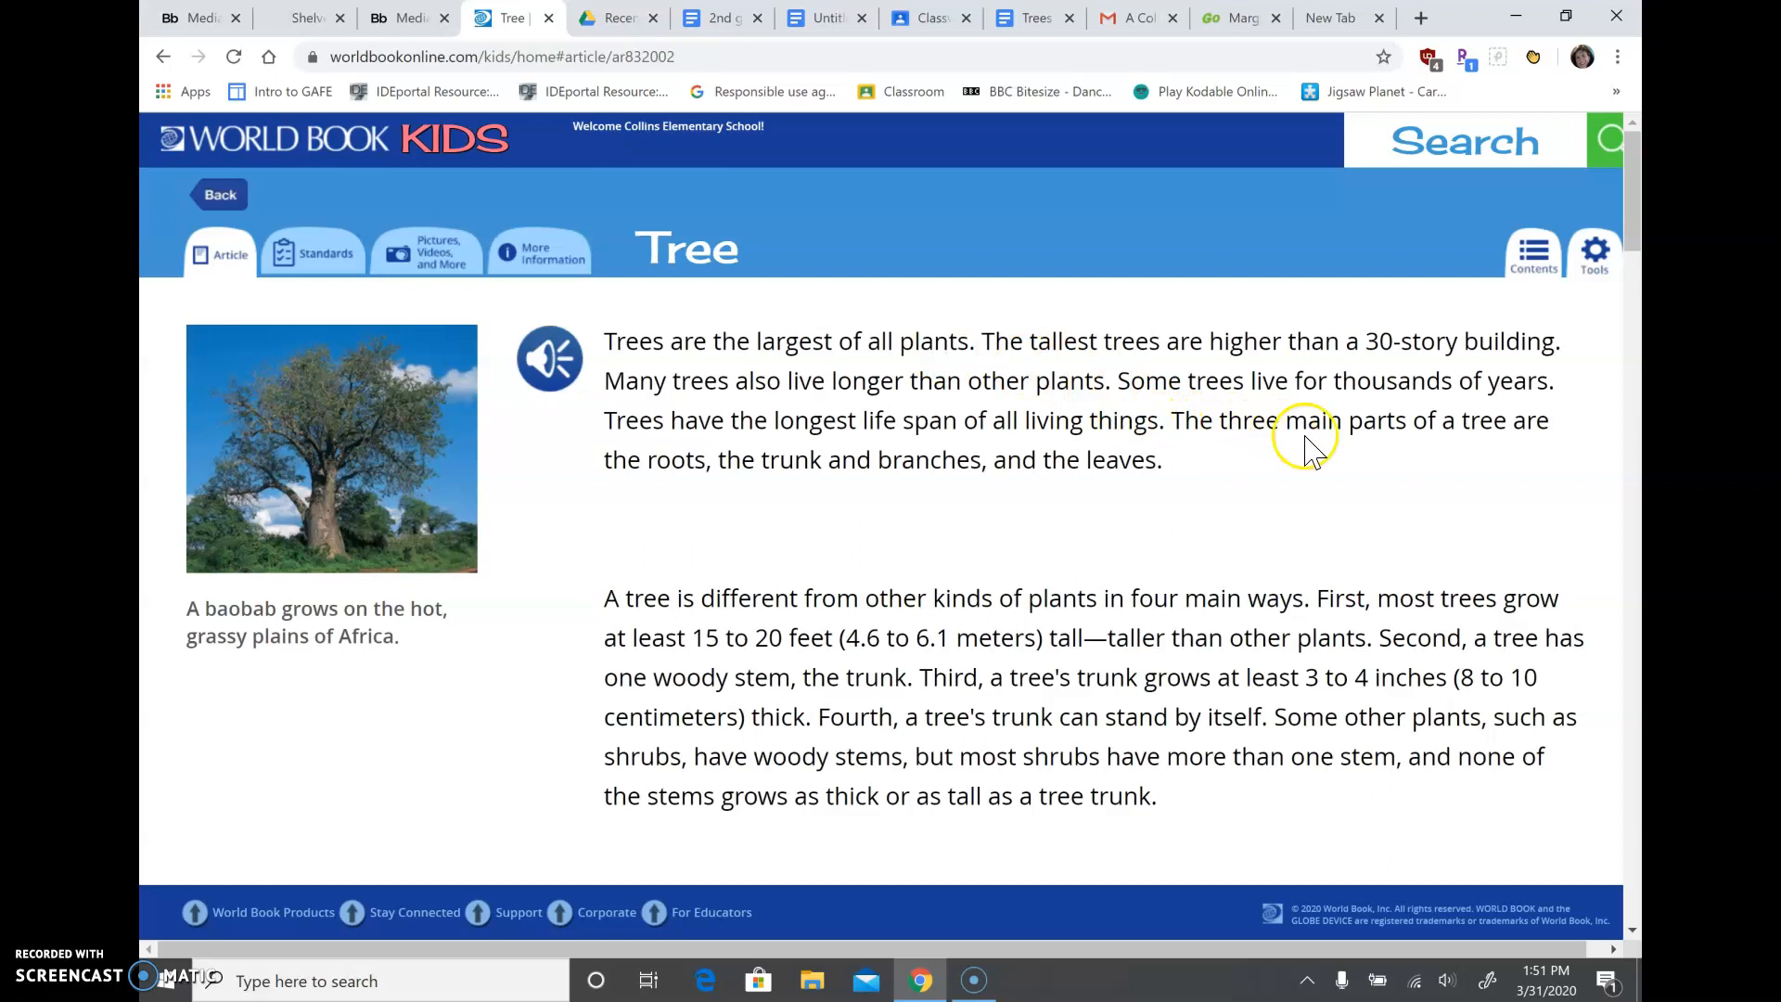
mouse_move(733, 514)
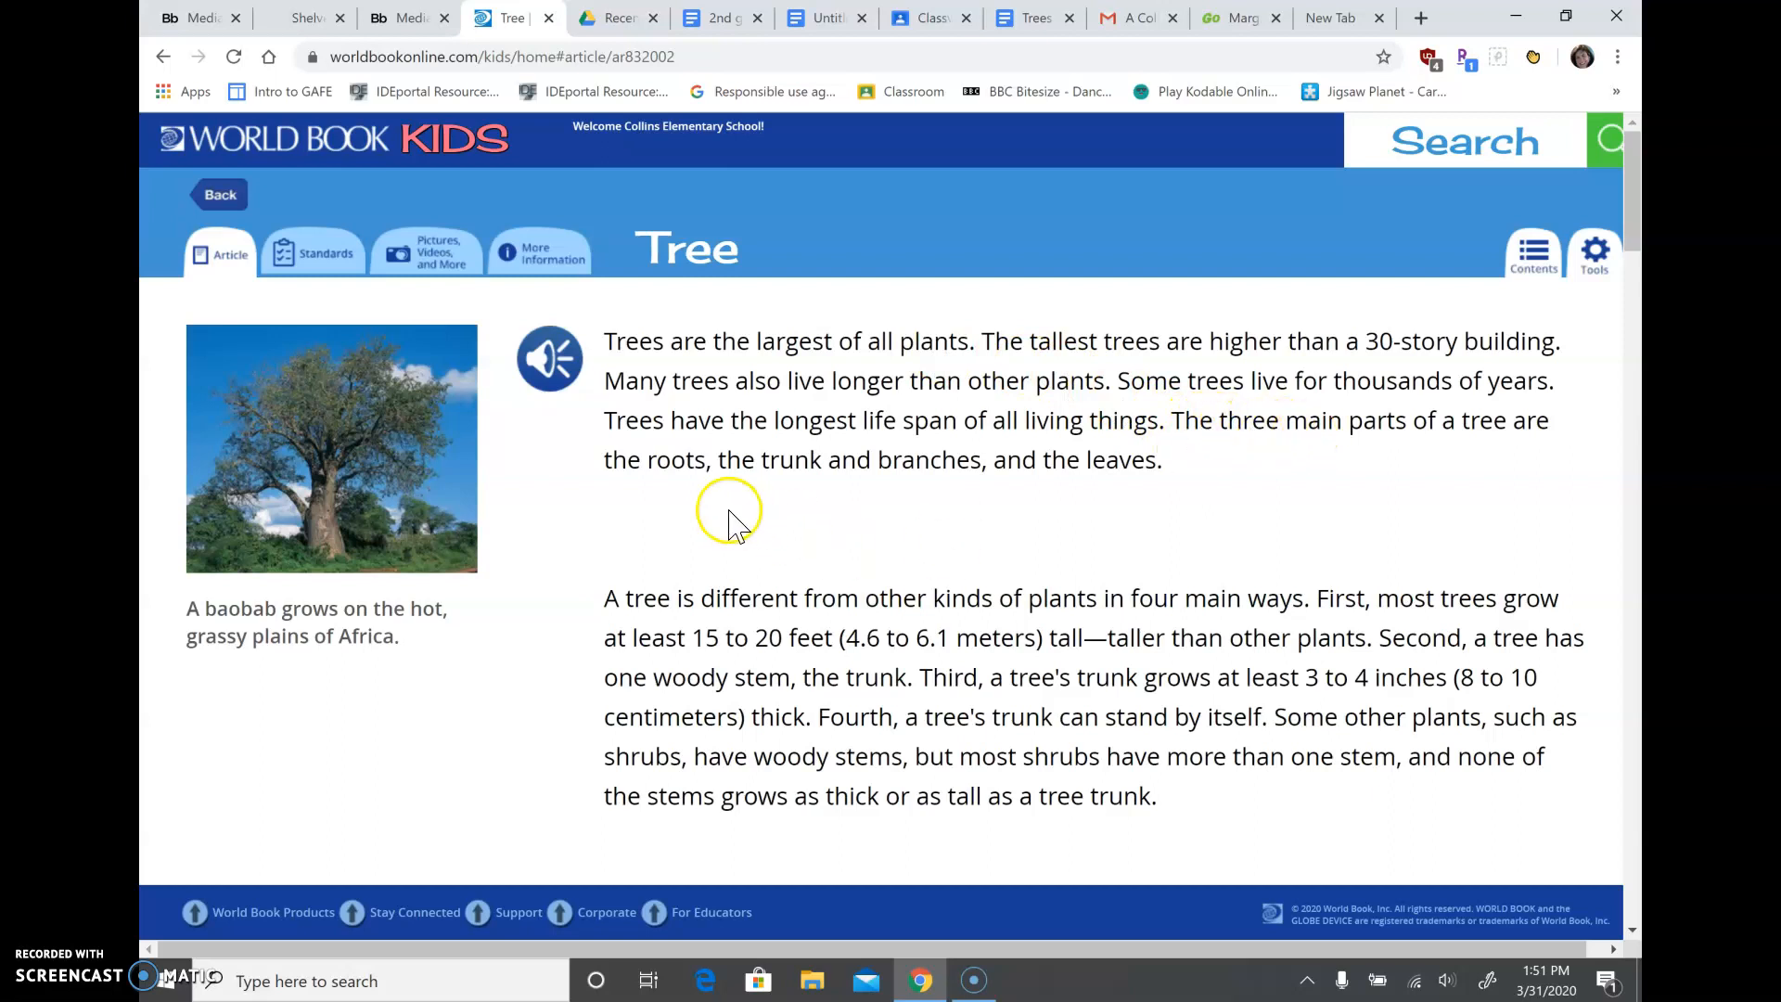
mouse_move(920, 488)
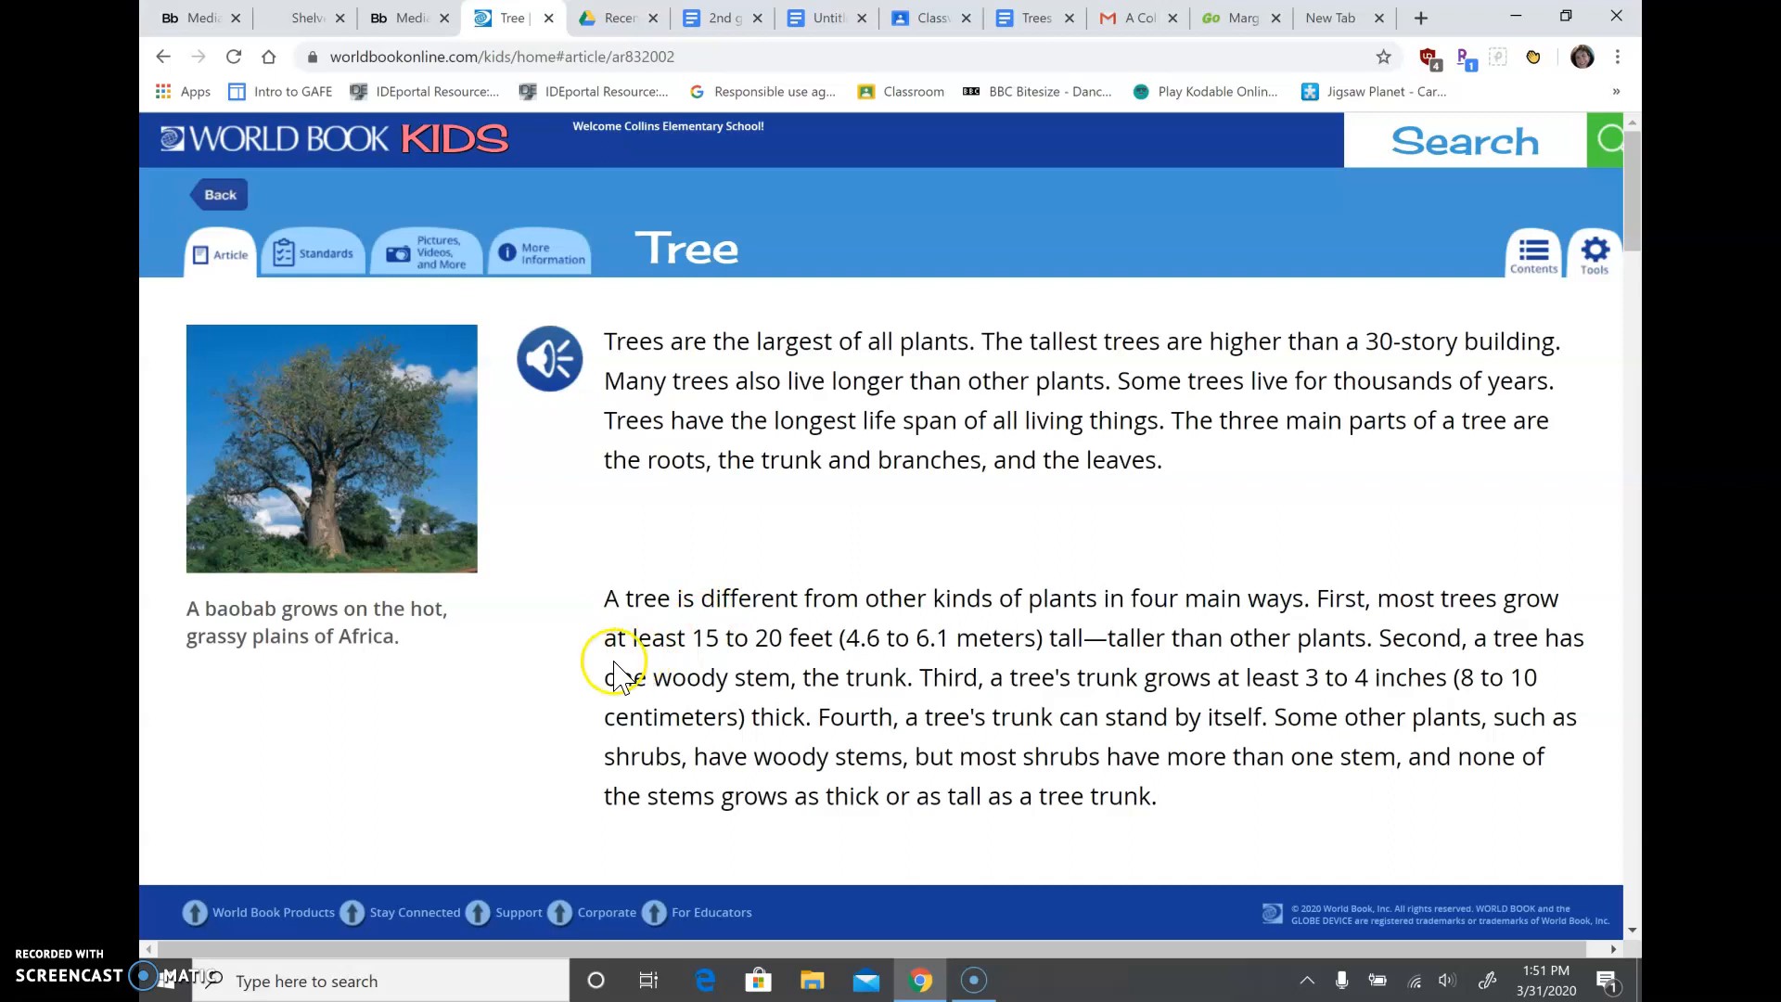
scroll(down, 3)
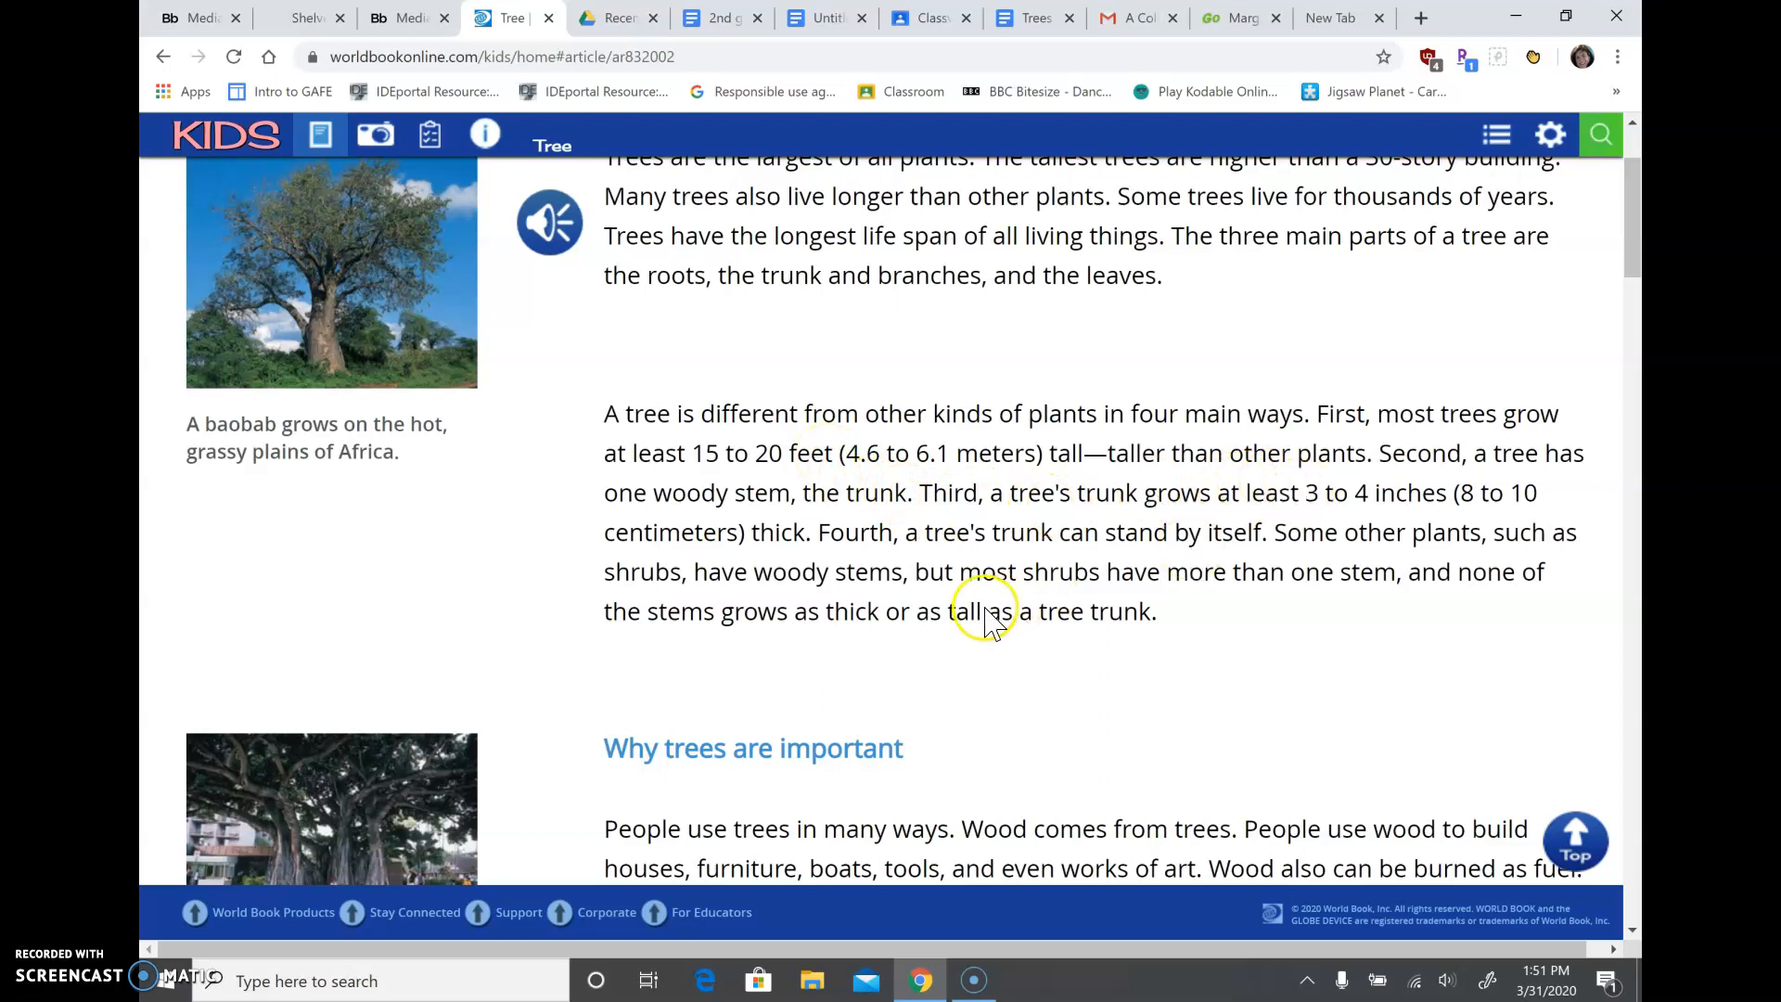
- Scroll the Tree article down to the full 'Why trees are important' section on foods, medicines, soil and water
scroll(down, 3)
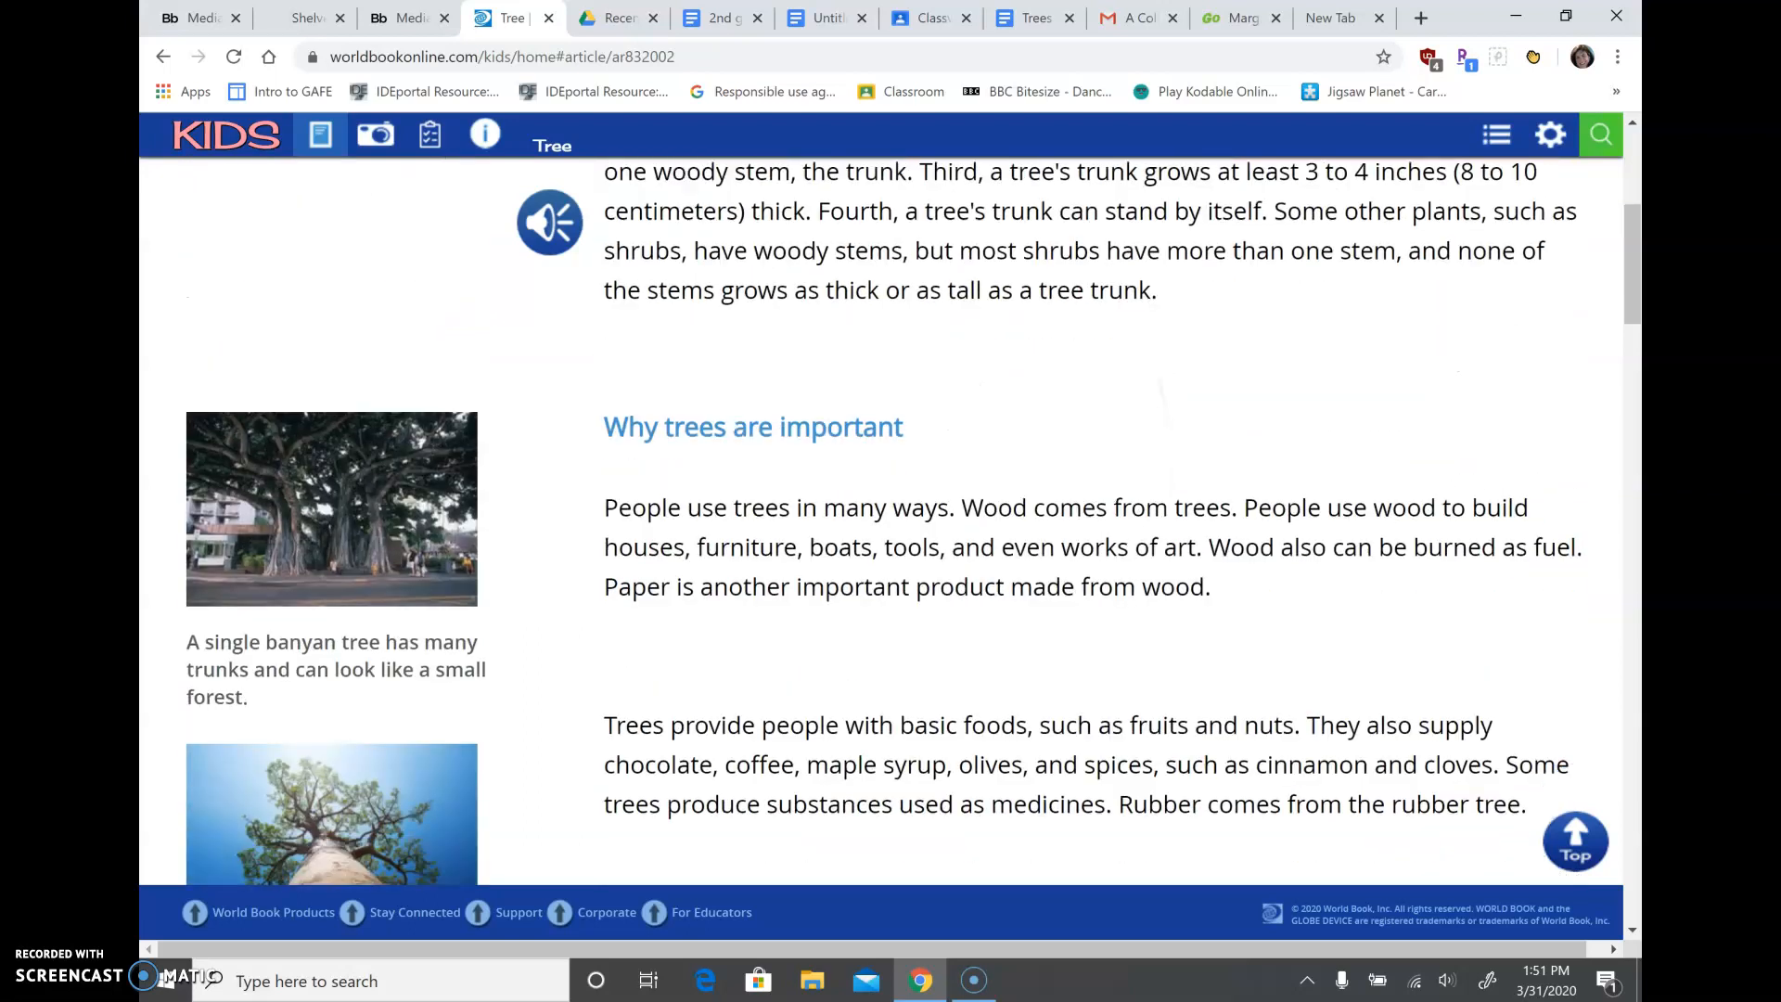
scroll(down, 3)
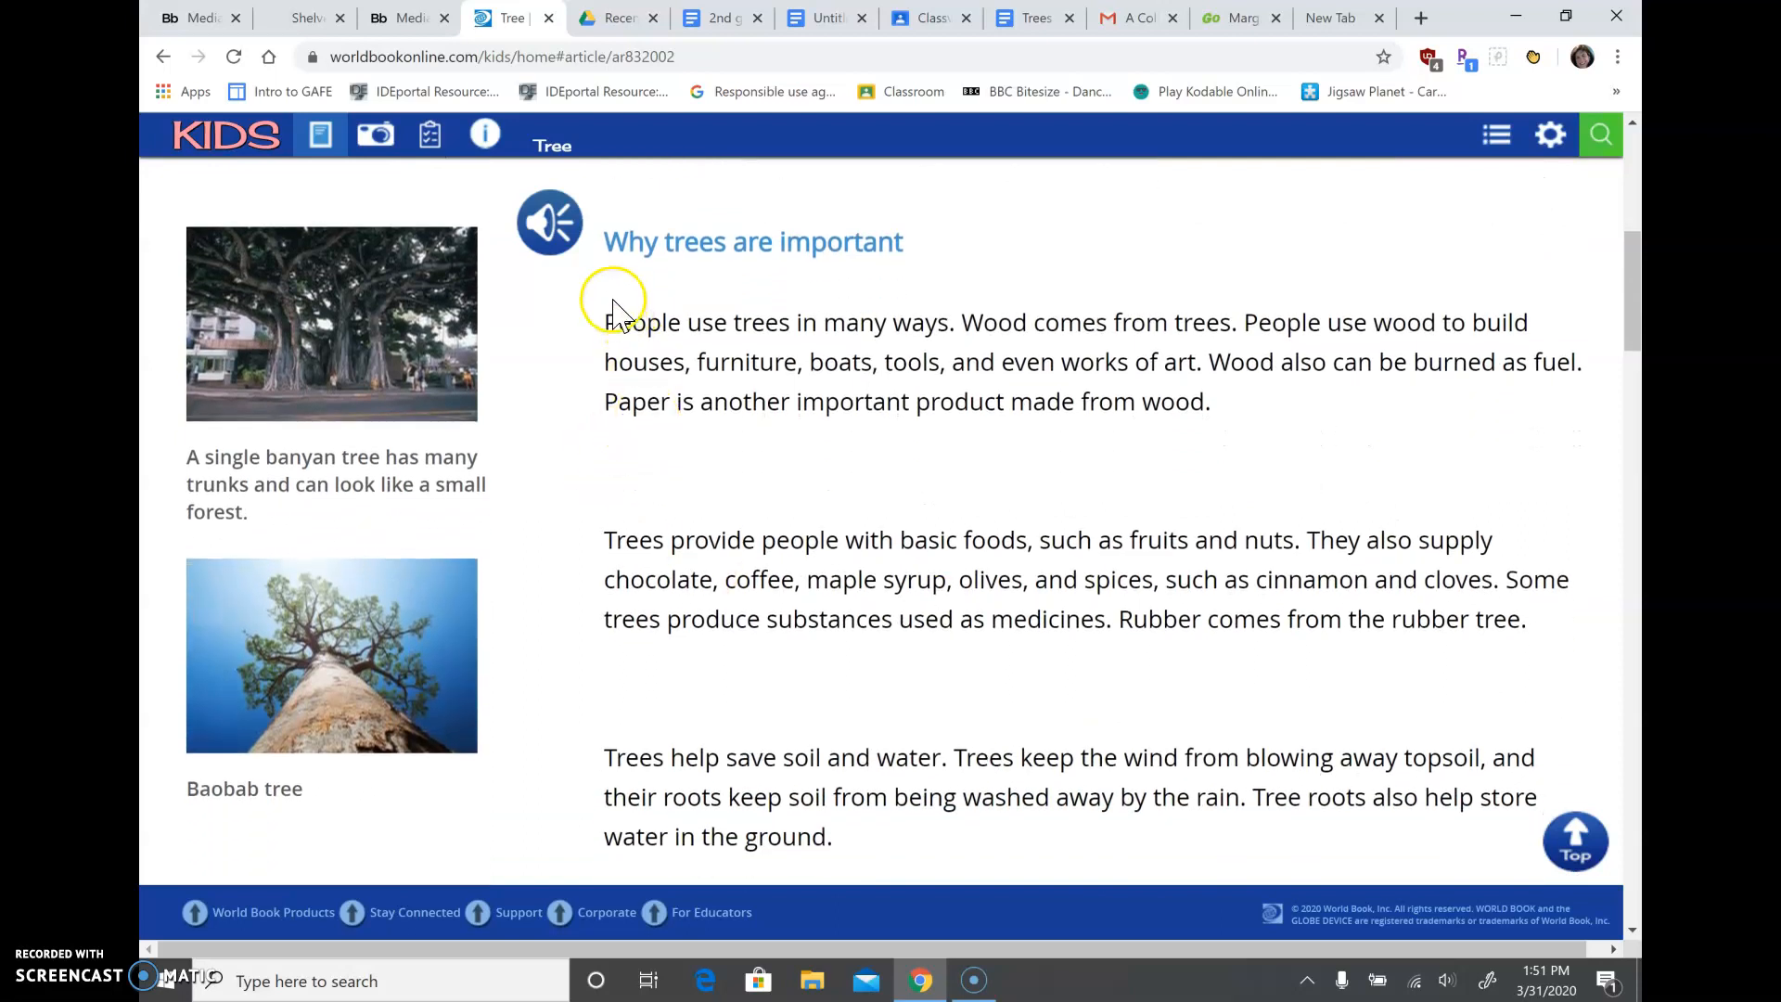
scroll(down, 3)
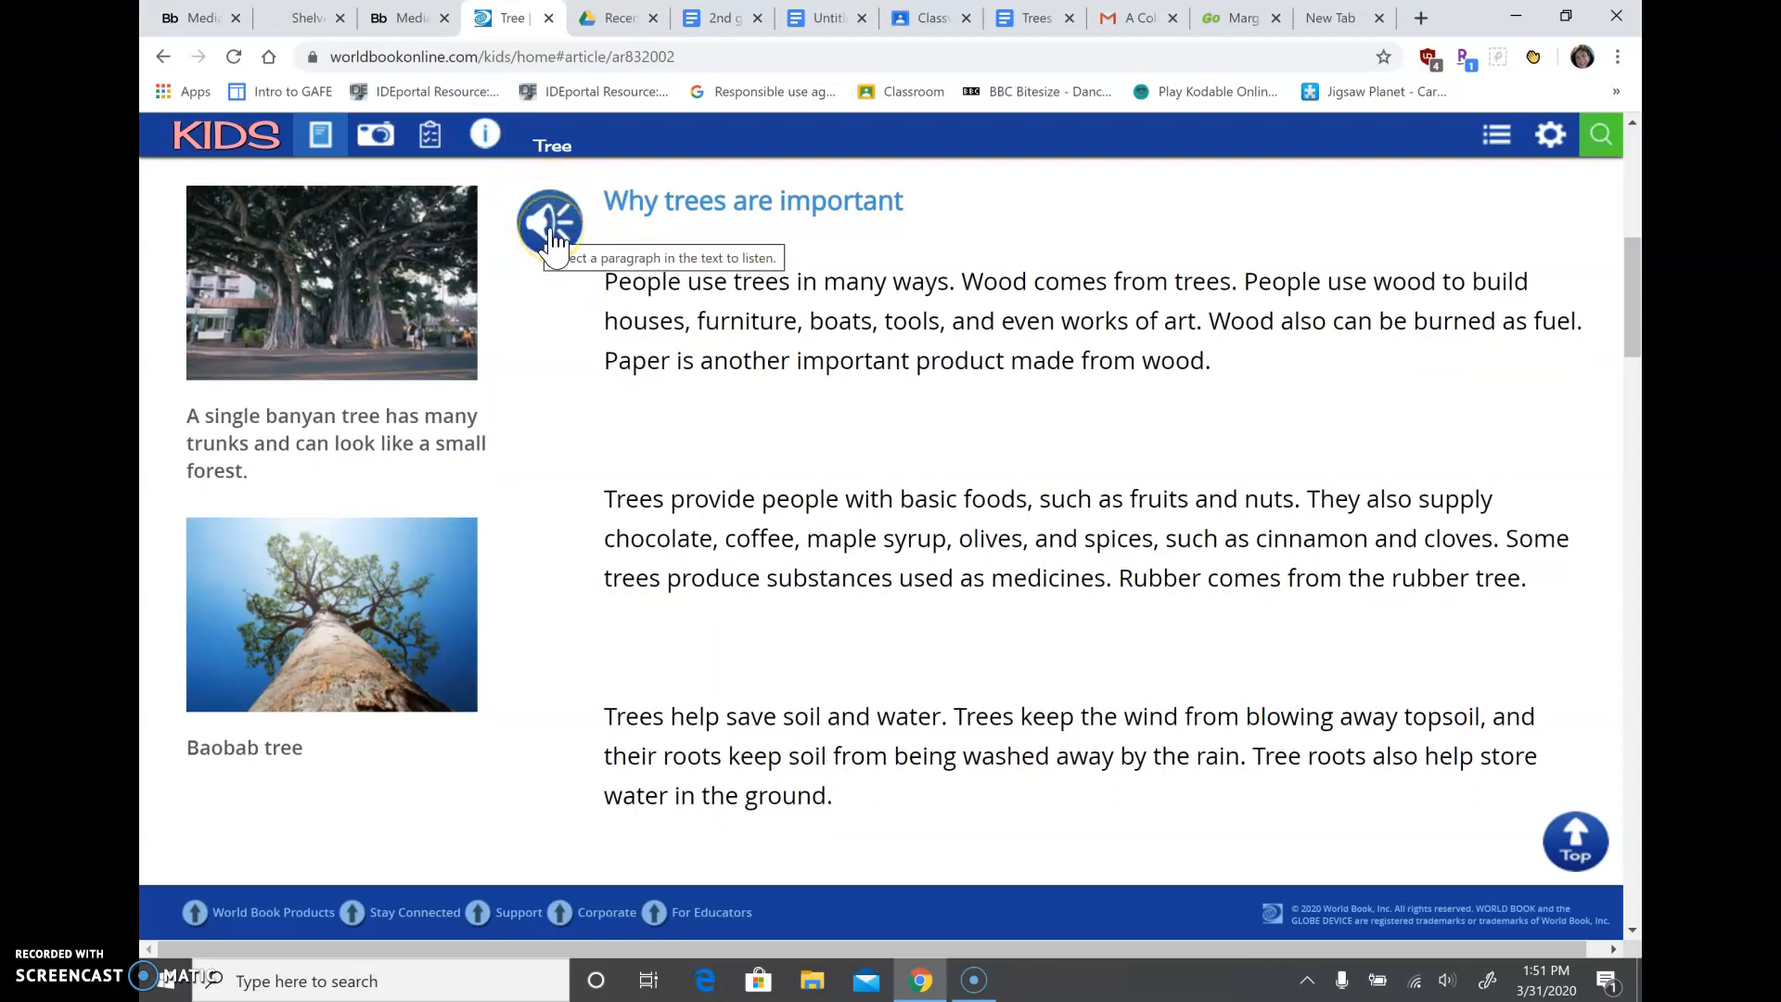
mouse_move(581, 315)
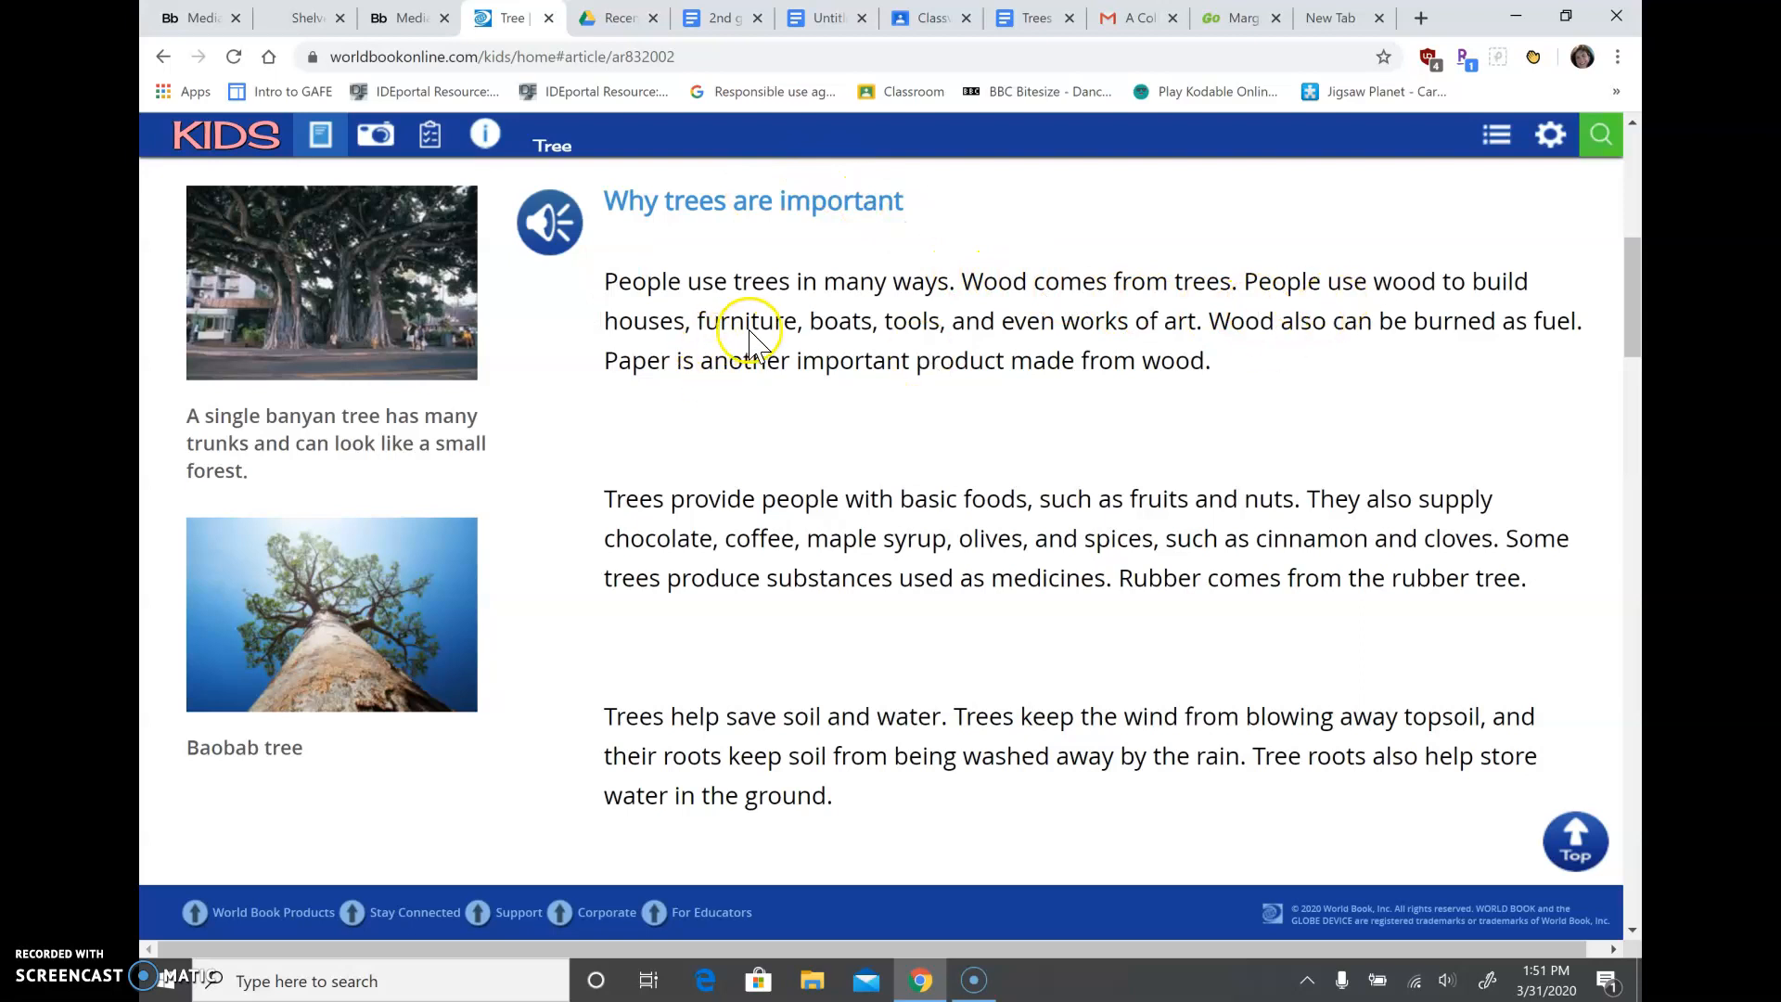
mouse_move(1091, 353)
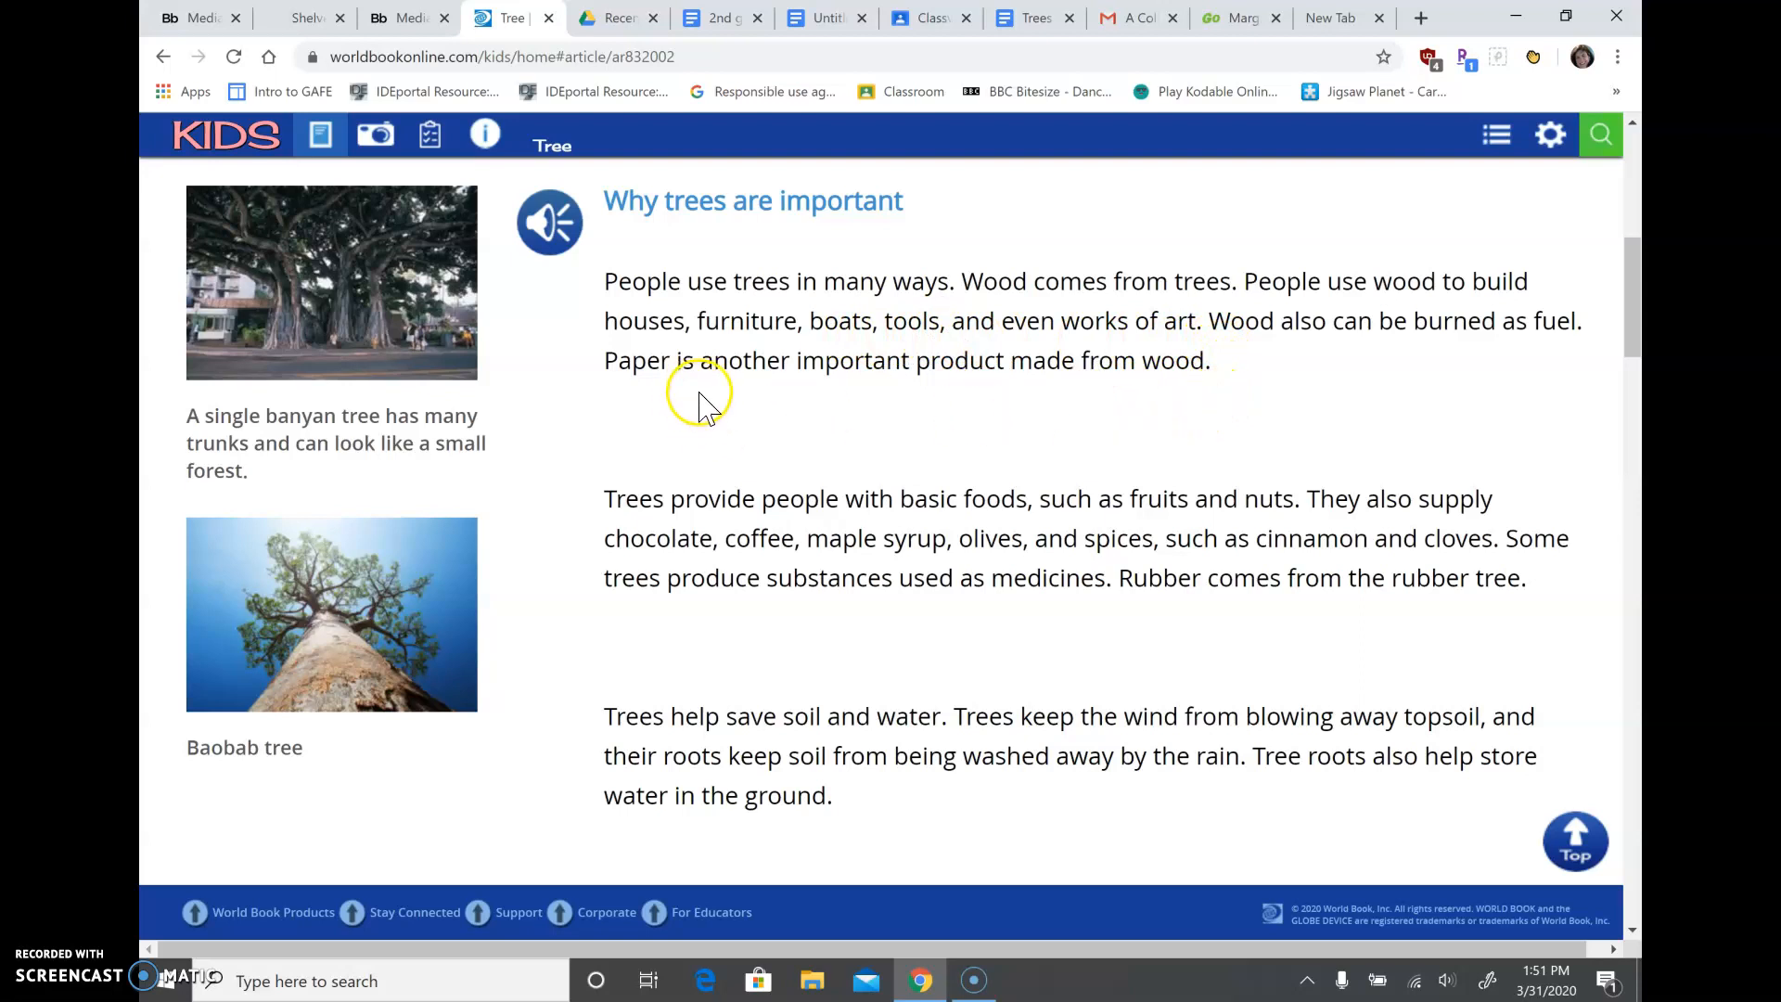
mouse_move(675, 525)
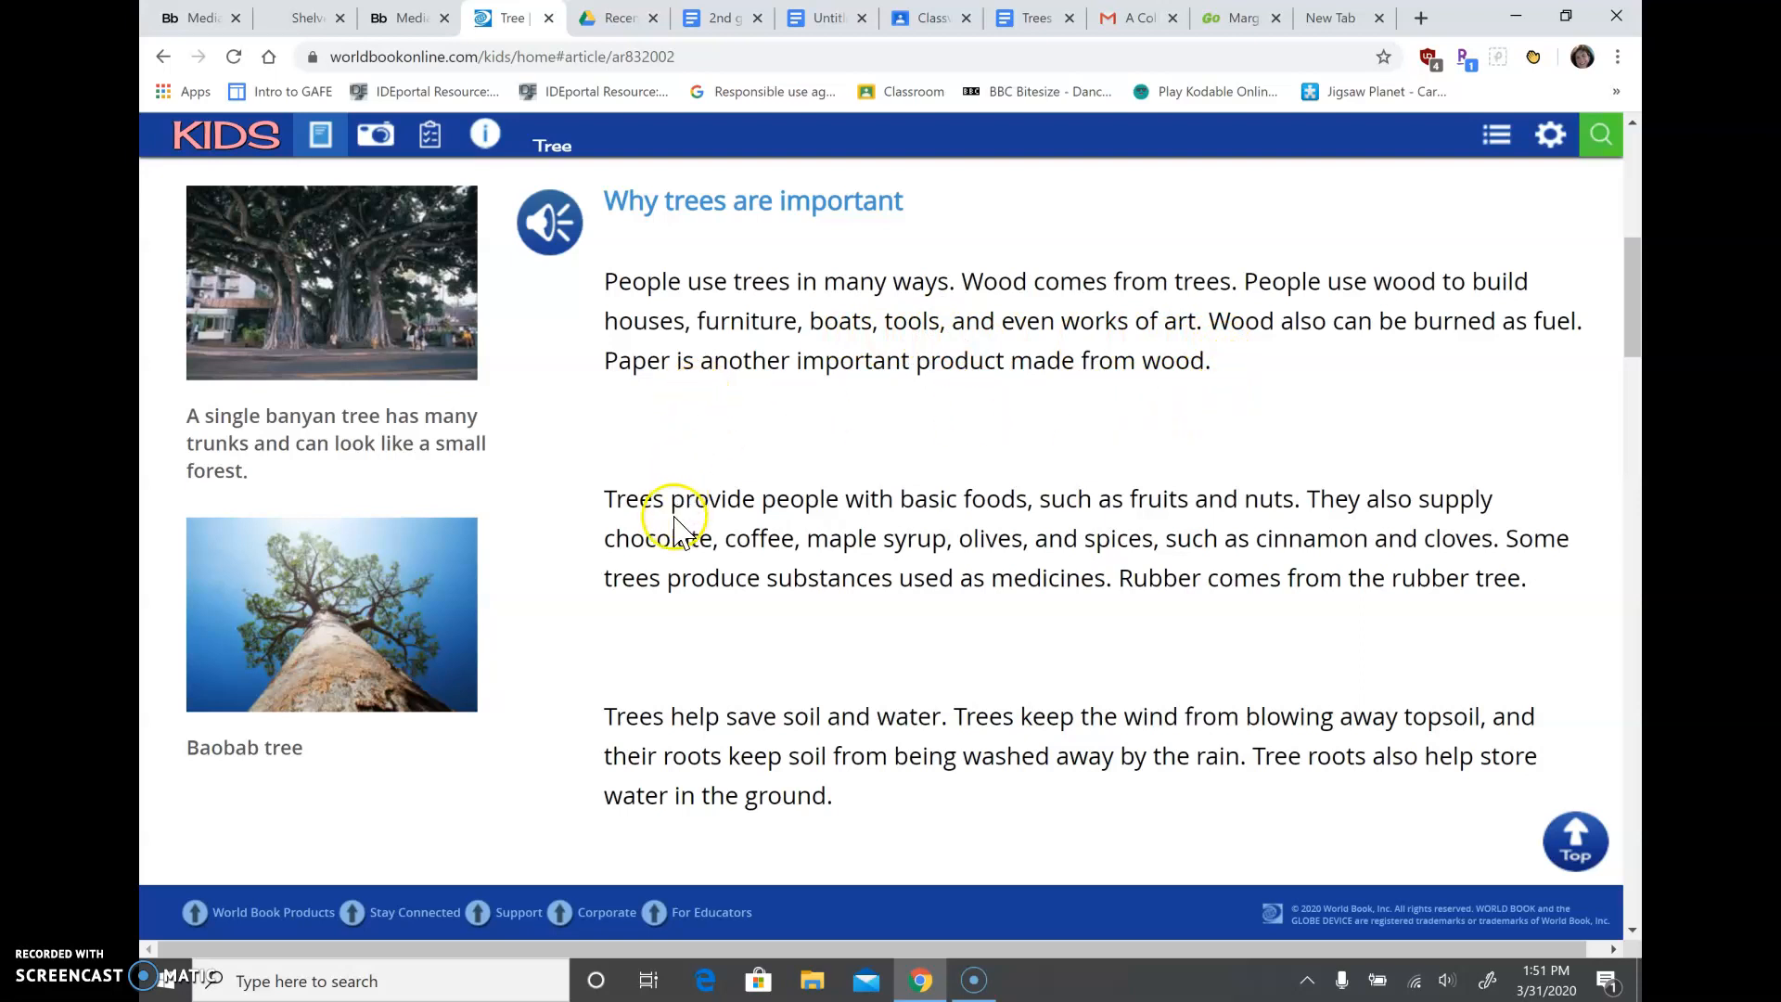
mouse_move(841, 534)
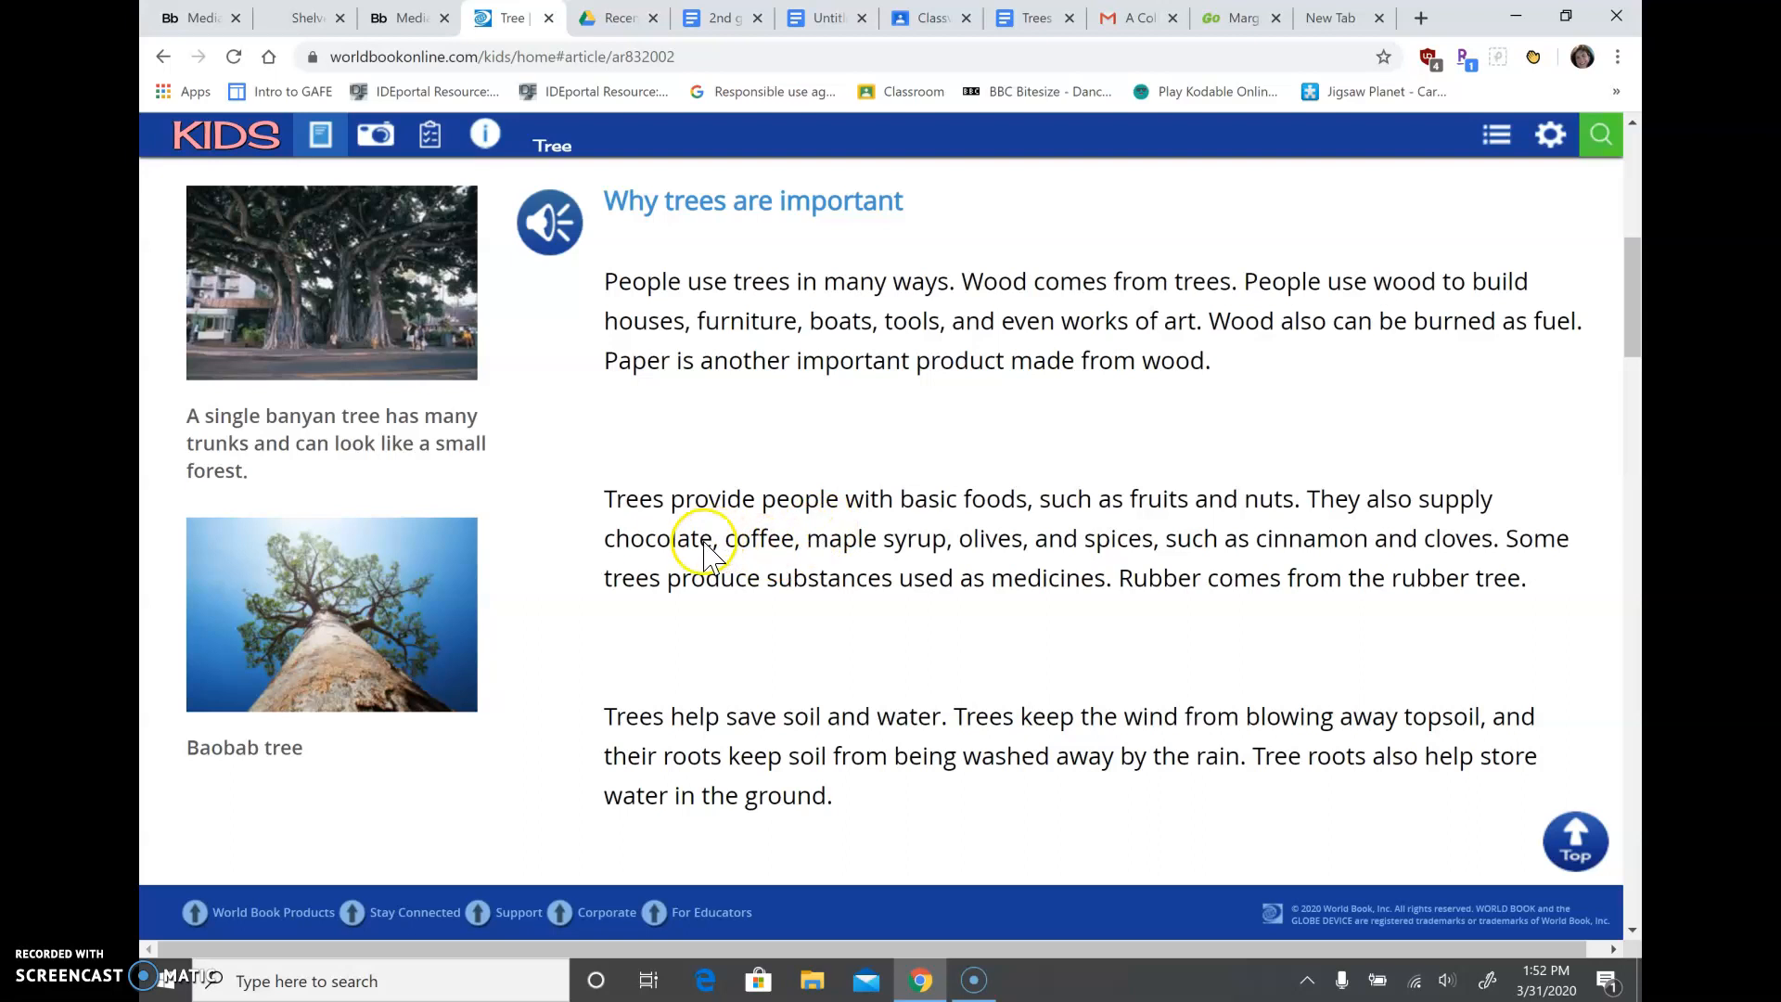
mouse_move(894, 557)
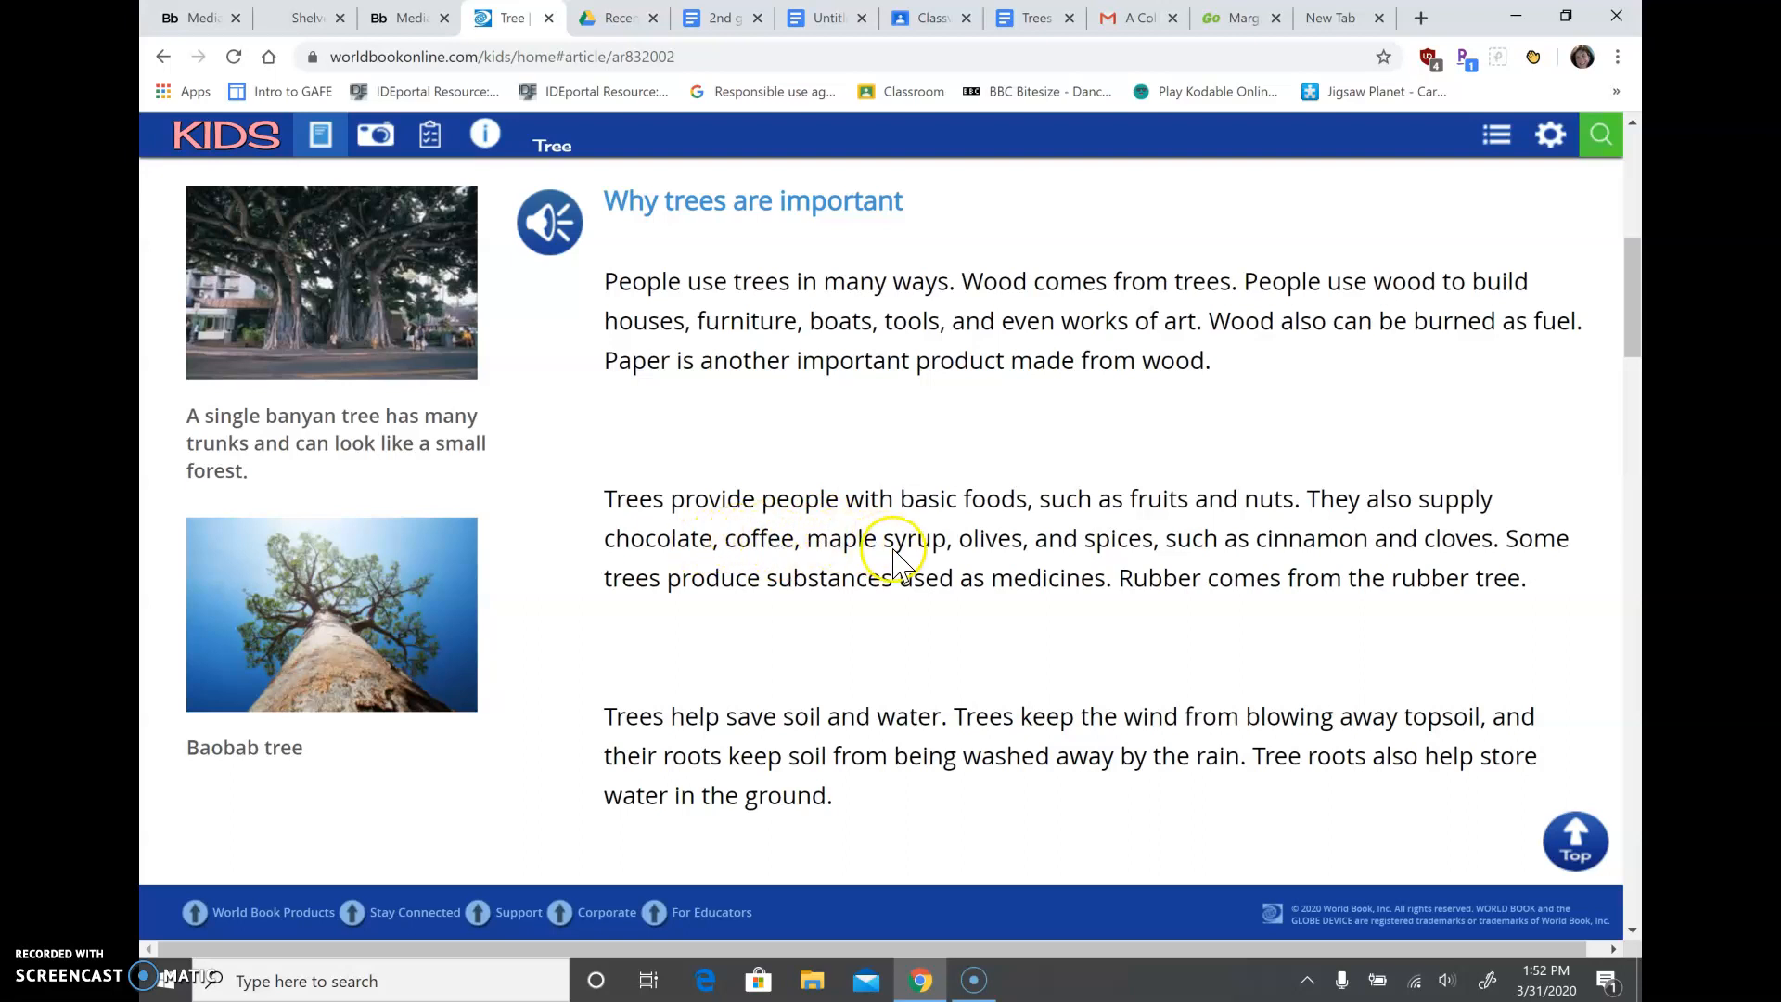
mouse_move(1096, 550)
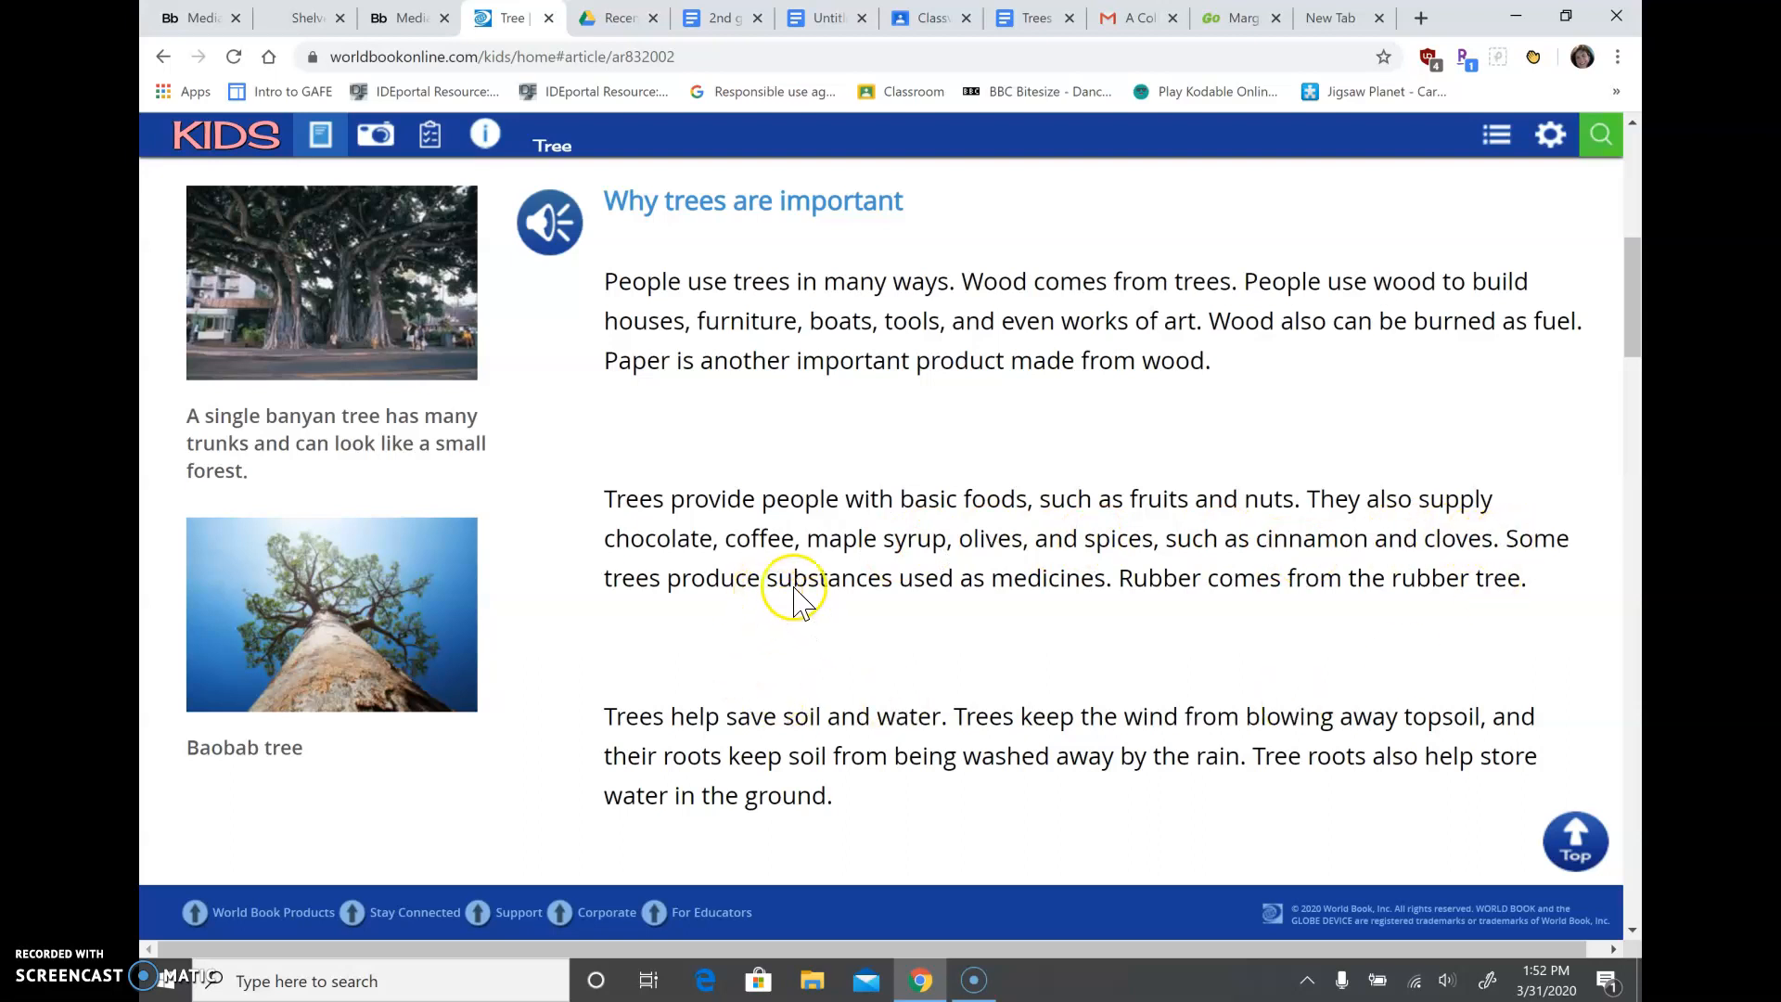
mouse_move(1000, 614)
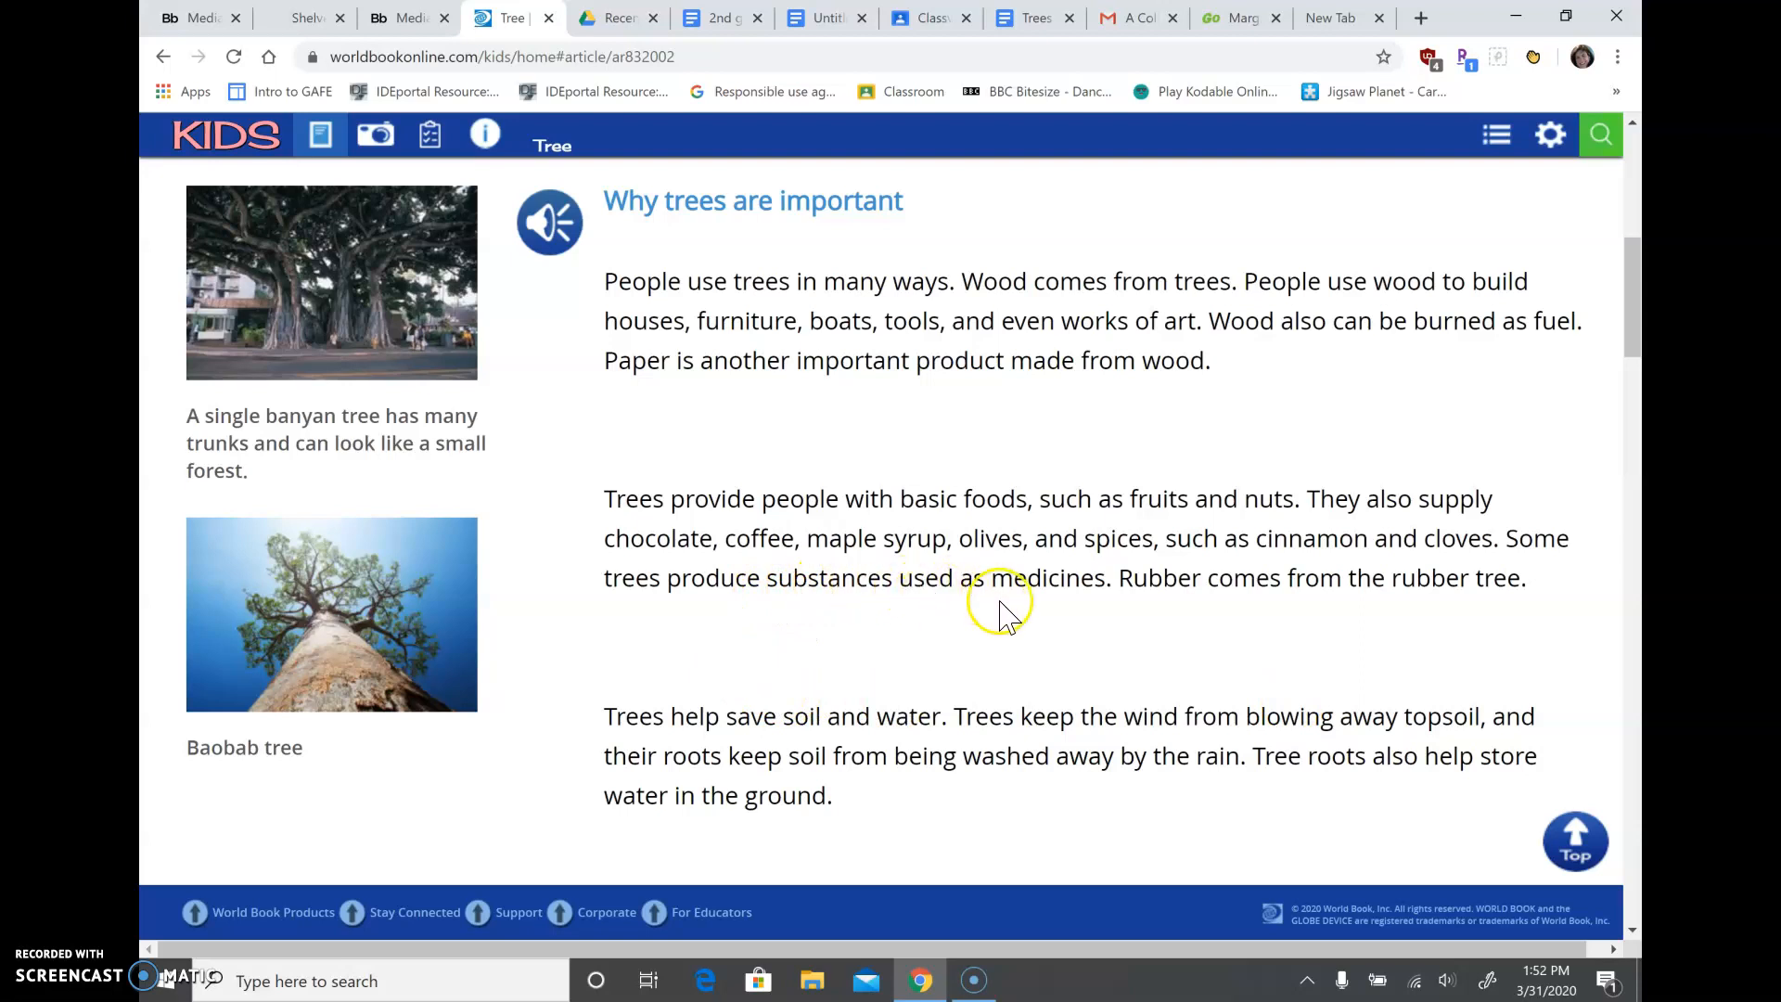
mouse_move(1370, 596)
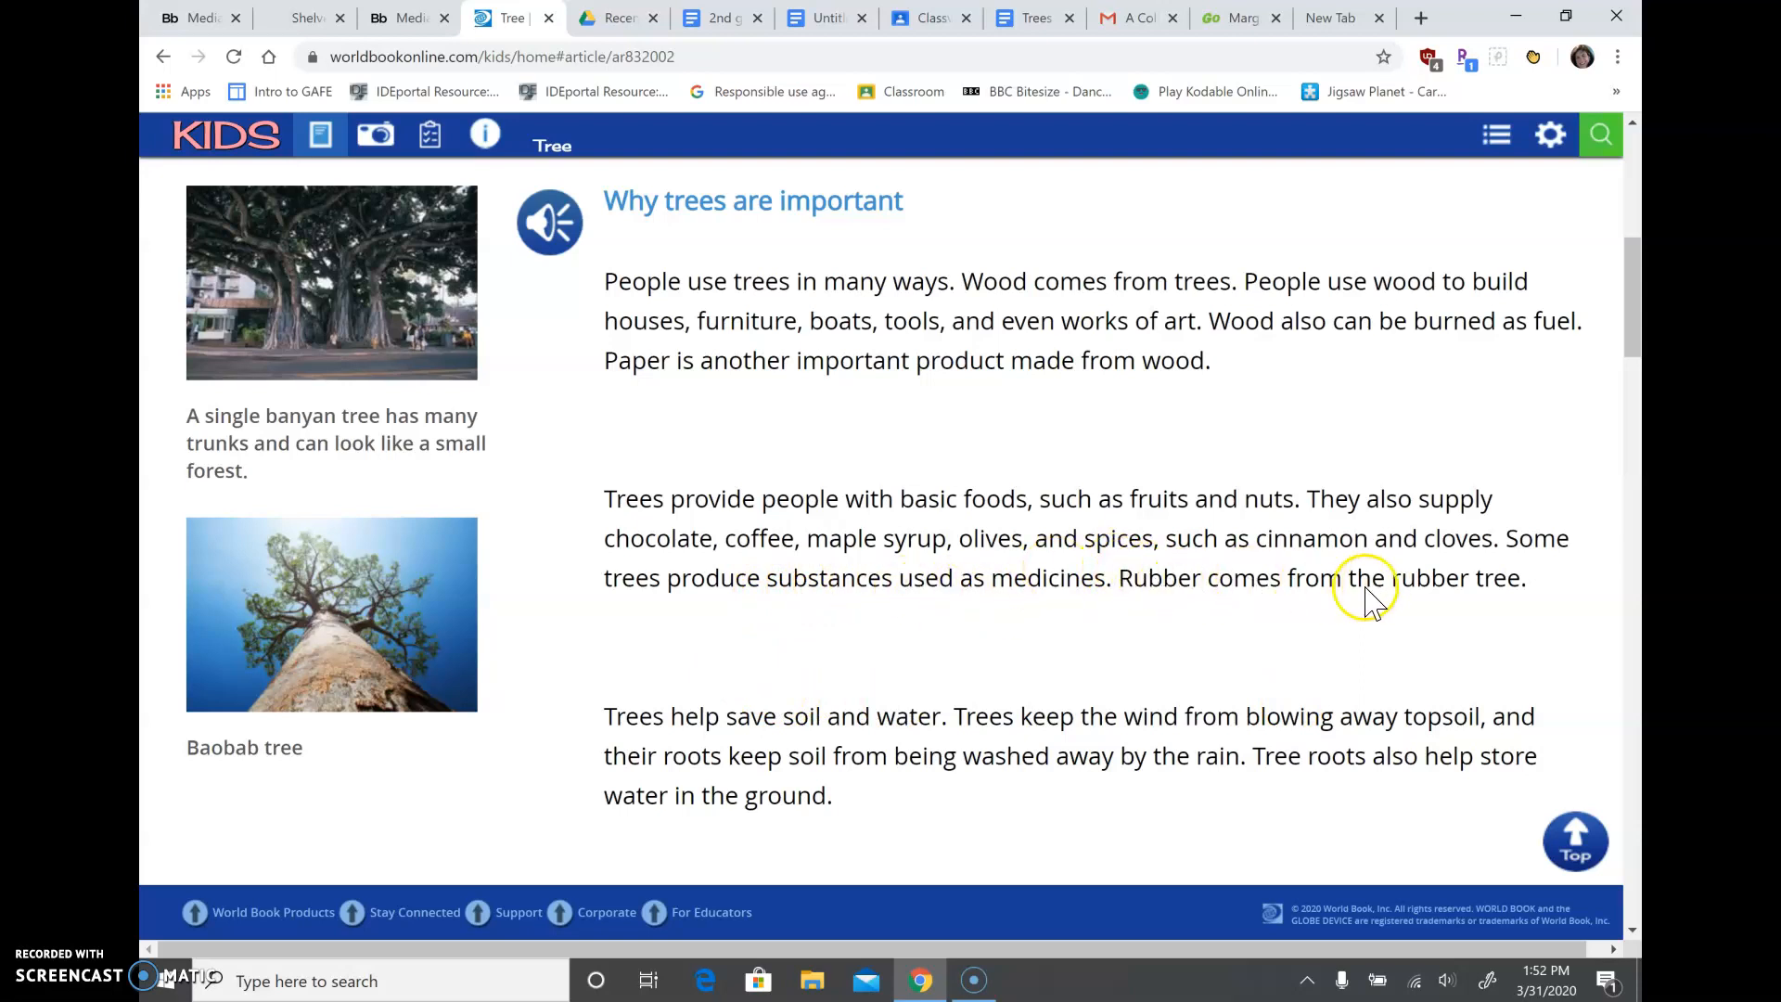
mouse_move(846, 783)
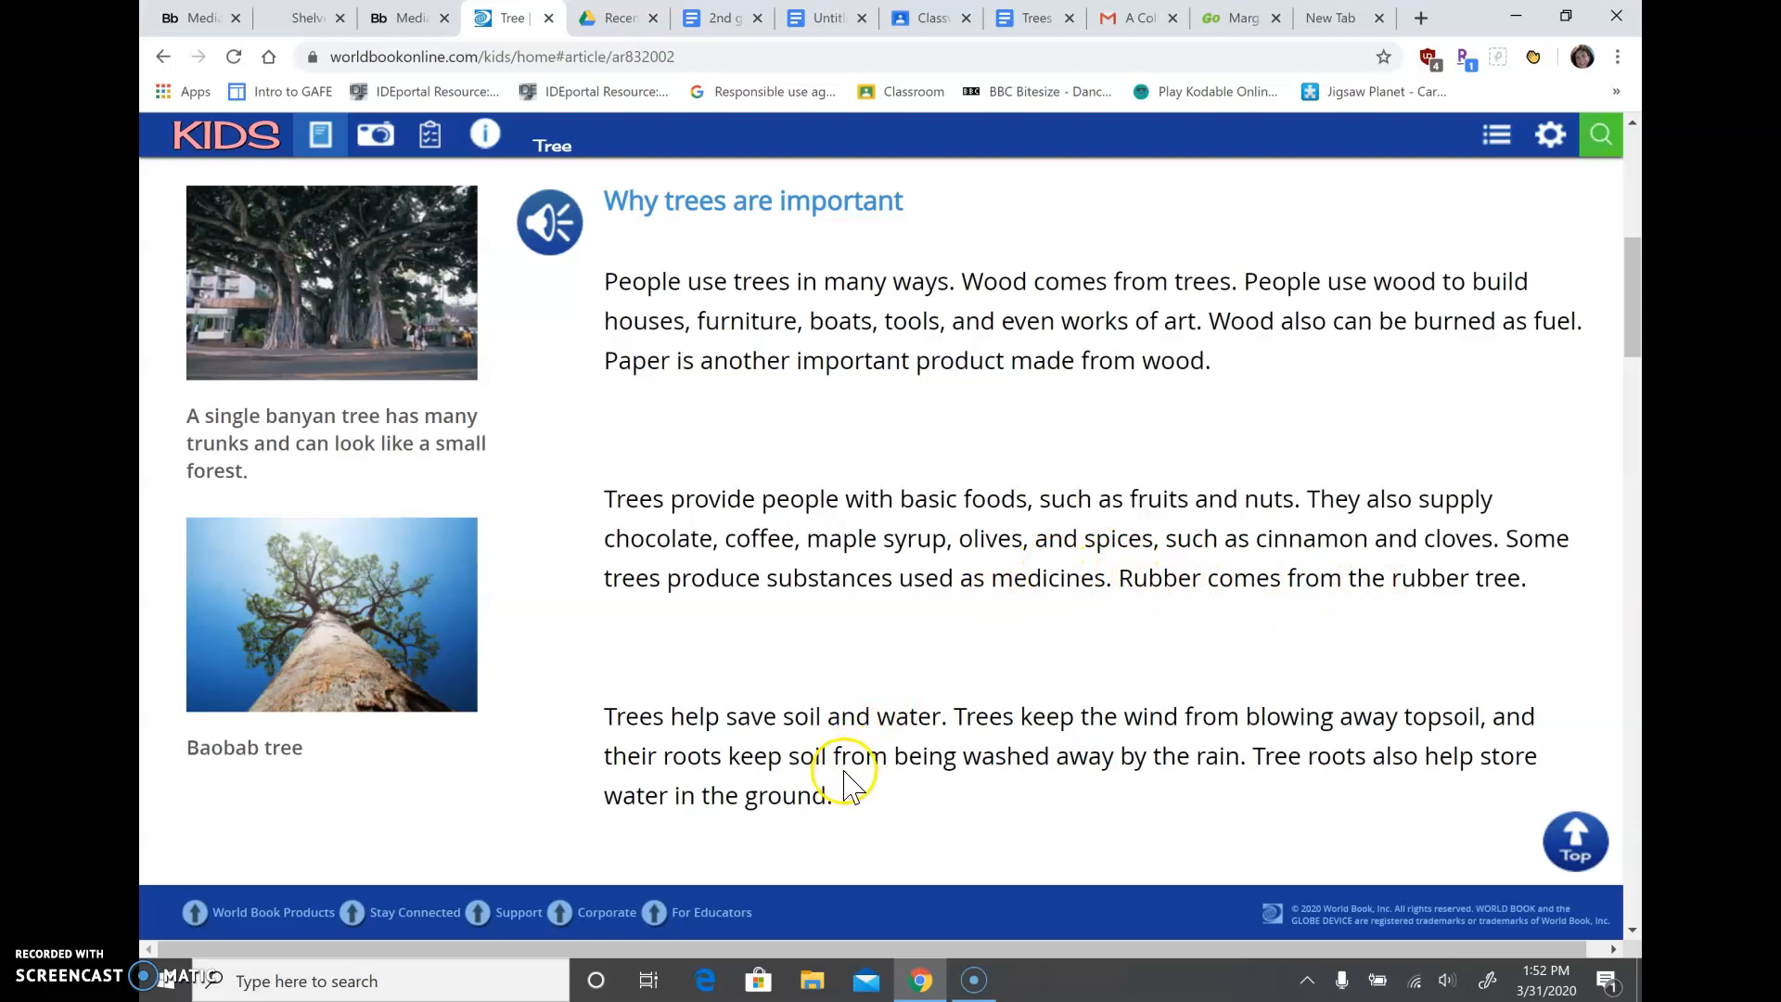
mouse_move(930, 755)
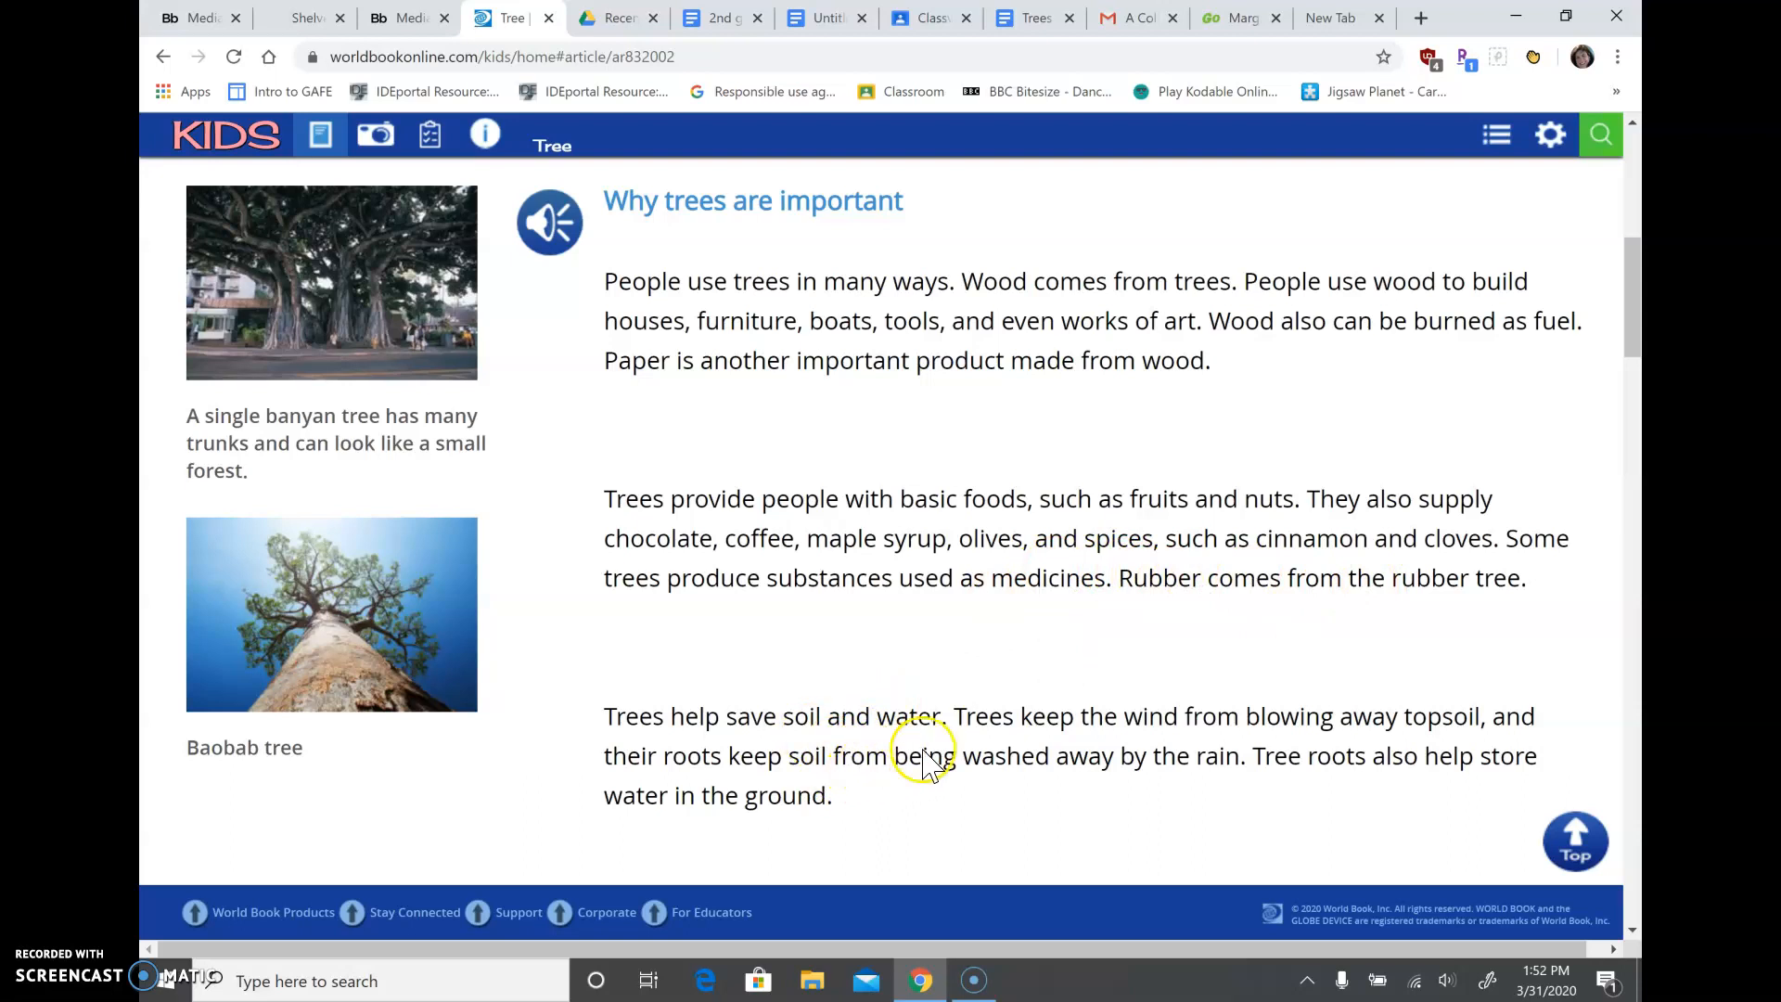
mouse_move(1445, 718)
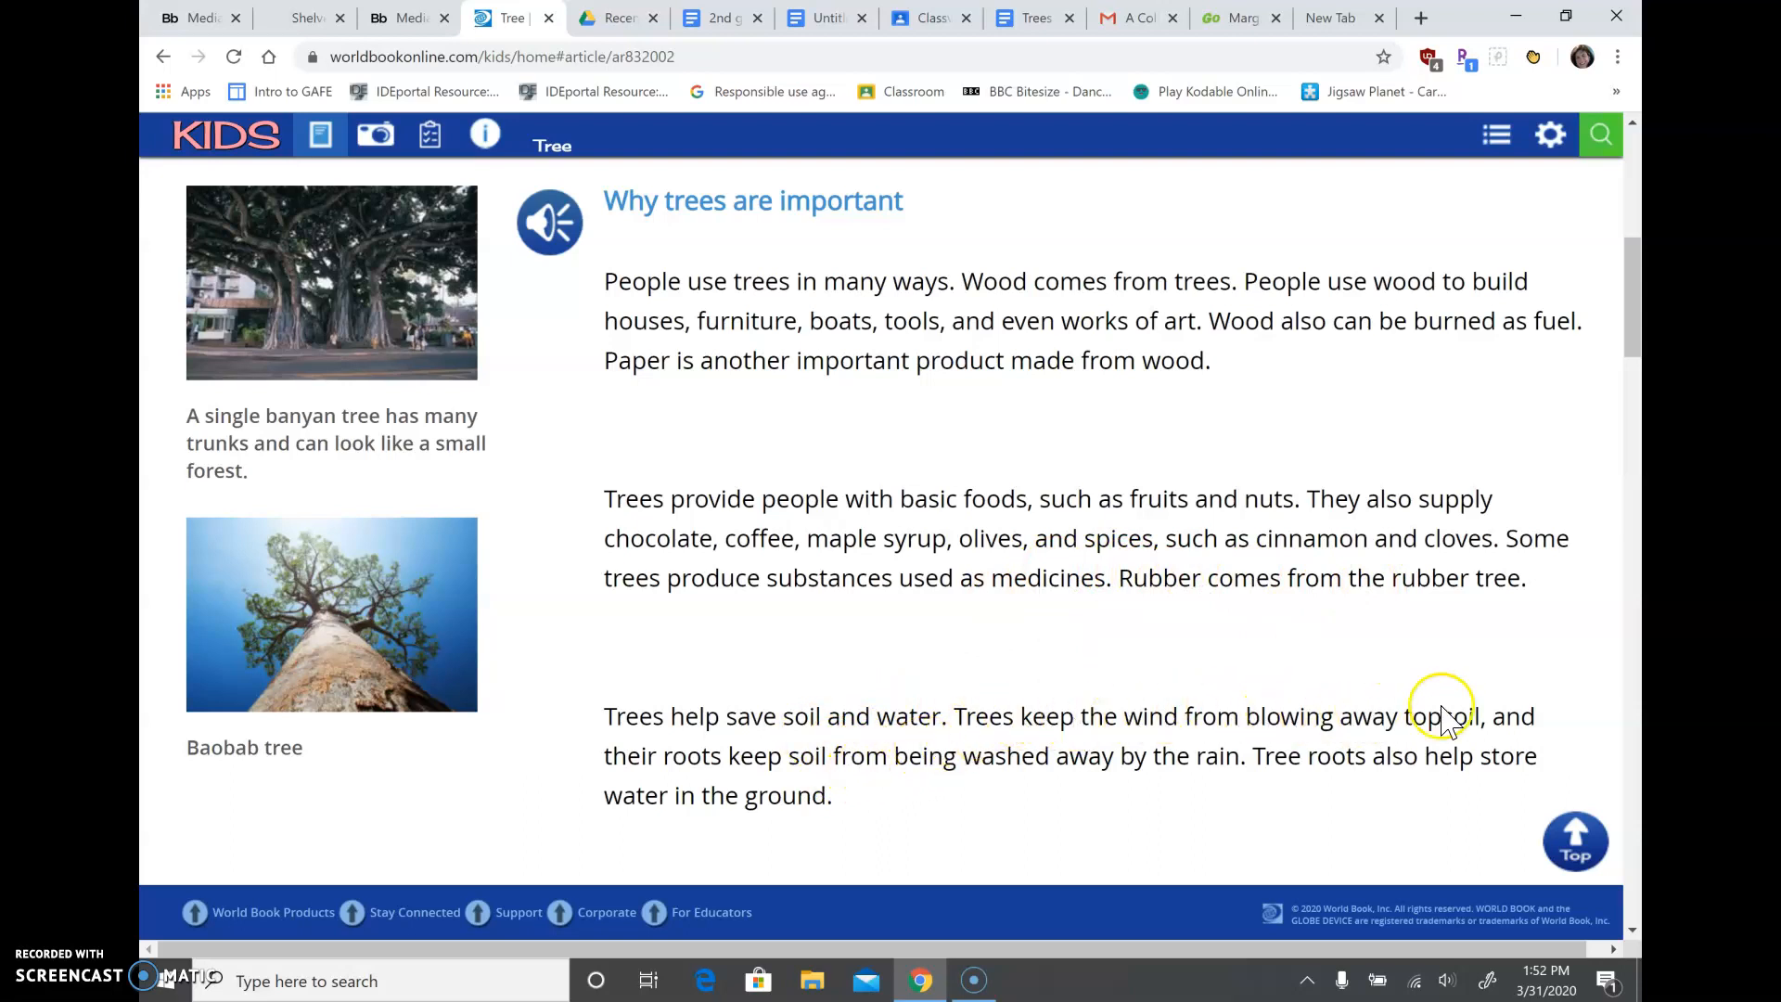
mouse_move(705, 781)
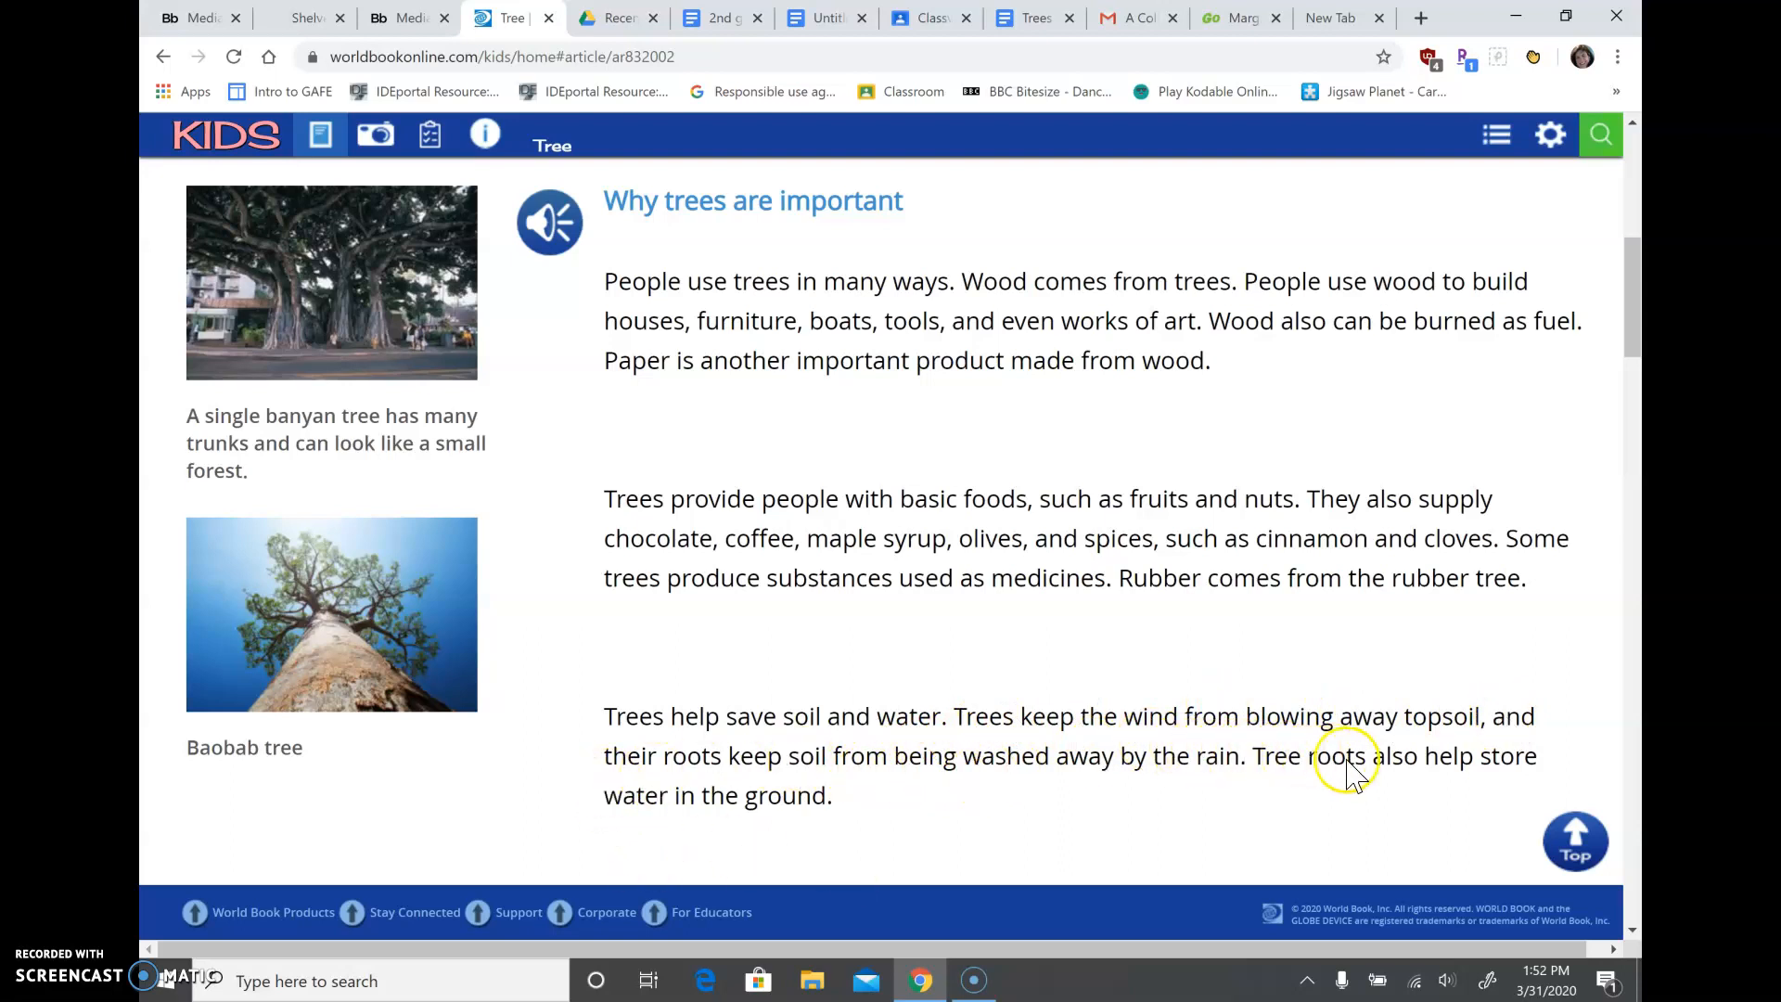
mouse_move(614, 813)
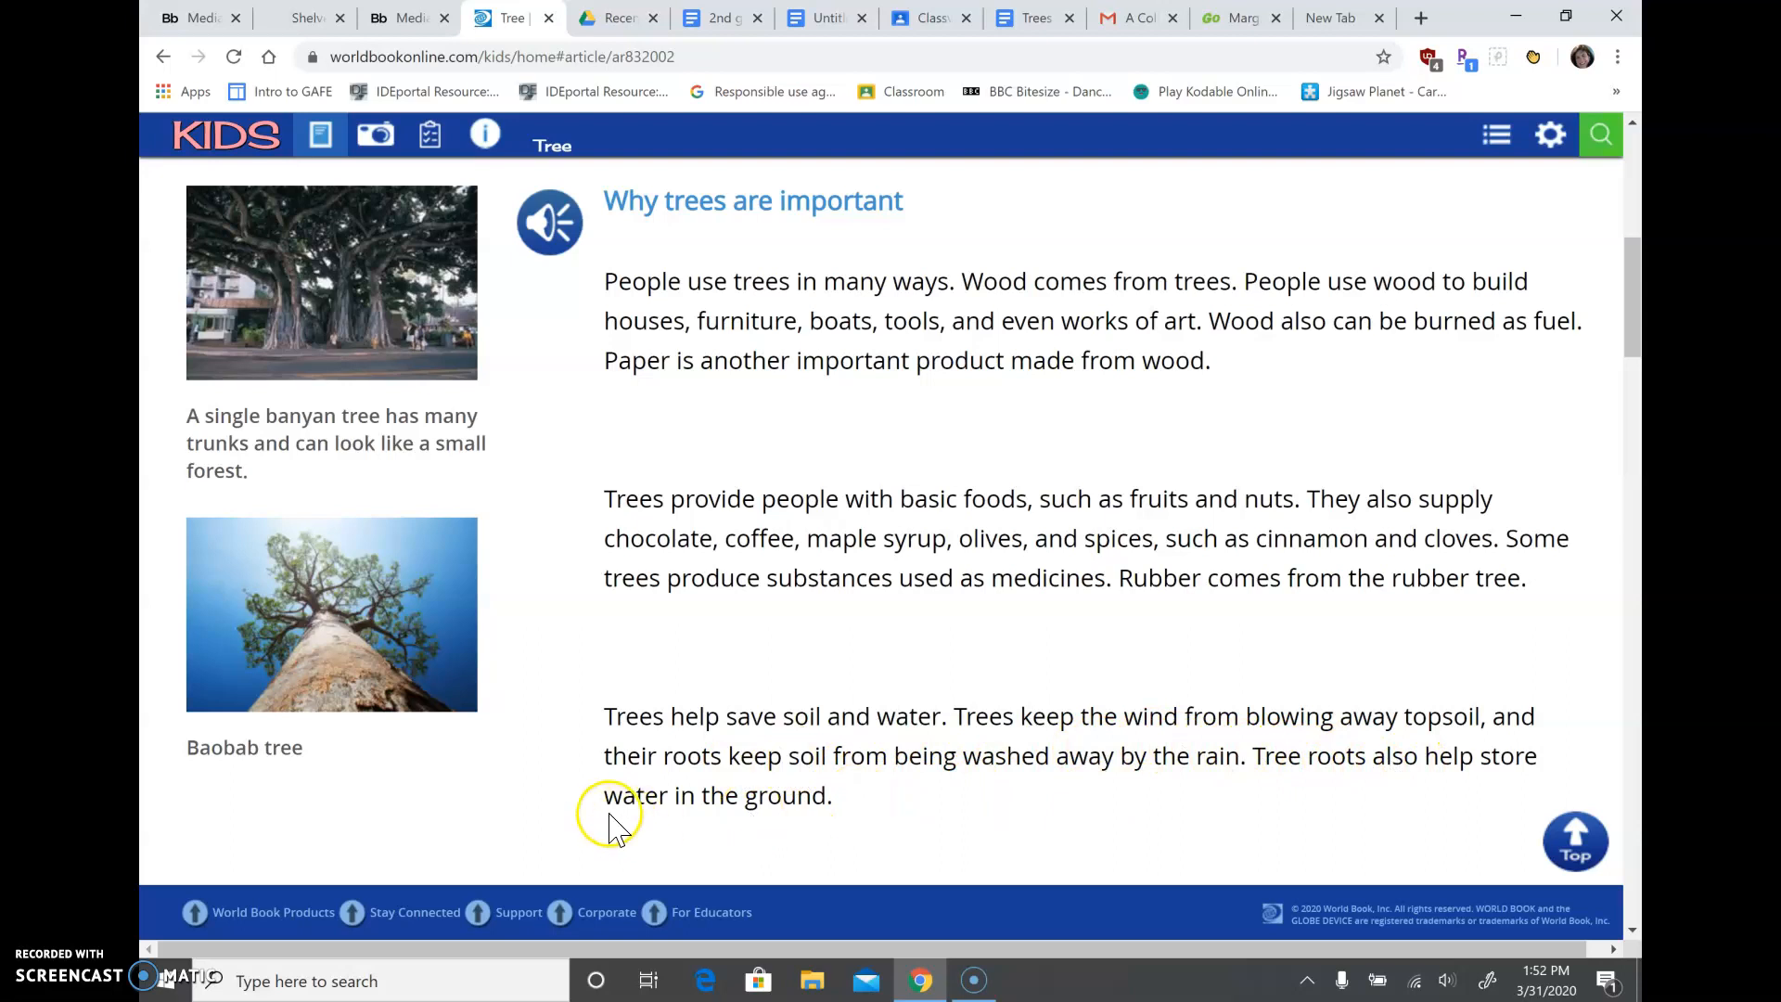
- Scroll past the soil paragraph to the trees, people and animals sharing gases paragraph above 'Kinds of trees'
scroll(down, 3)
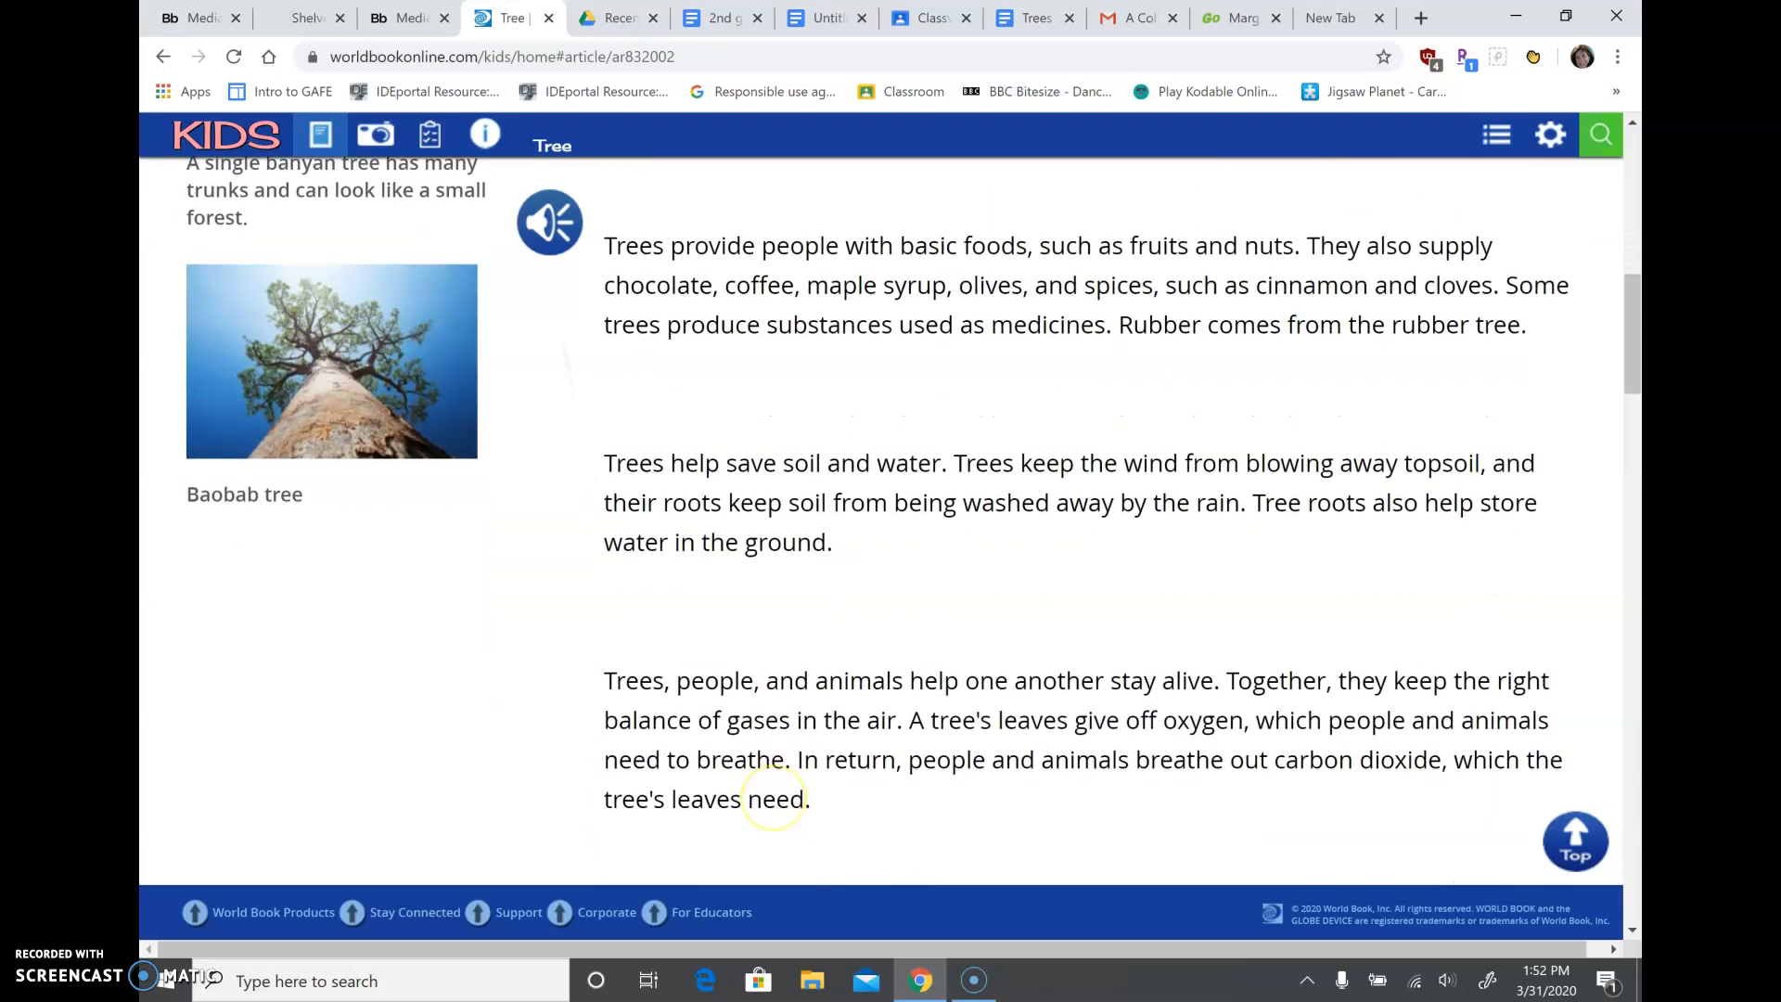
scroll(down, 3)
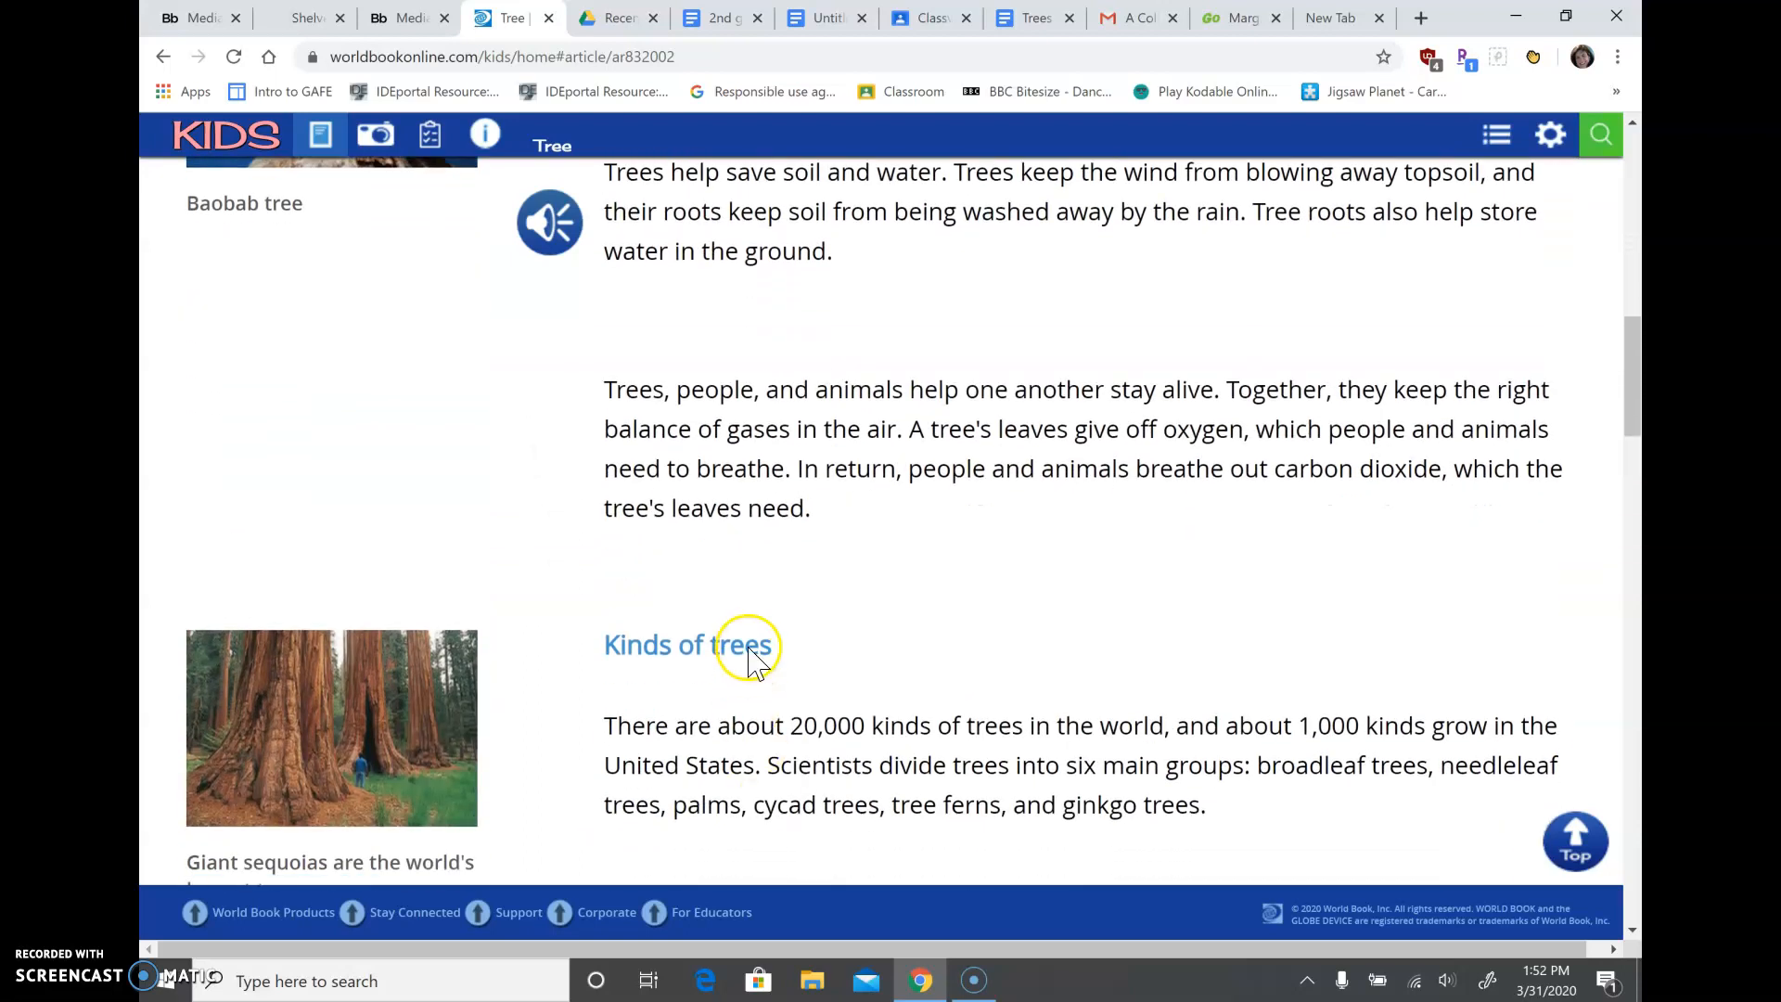
mouse_move(777, 414)
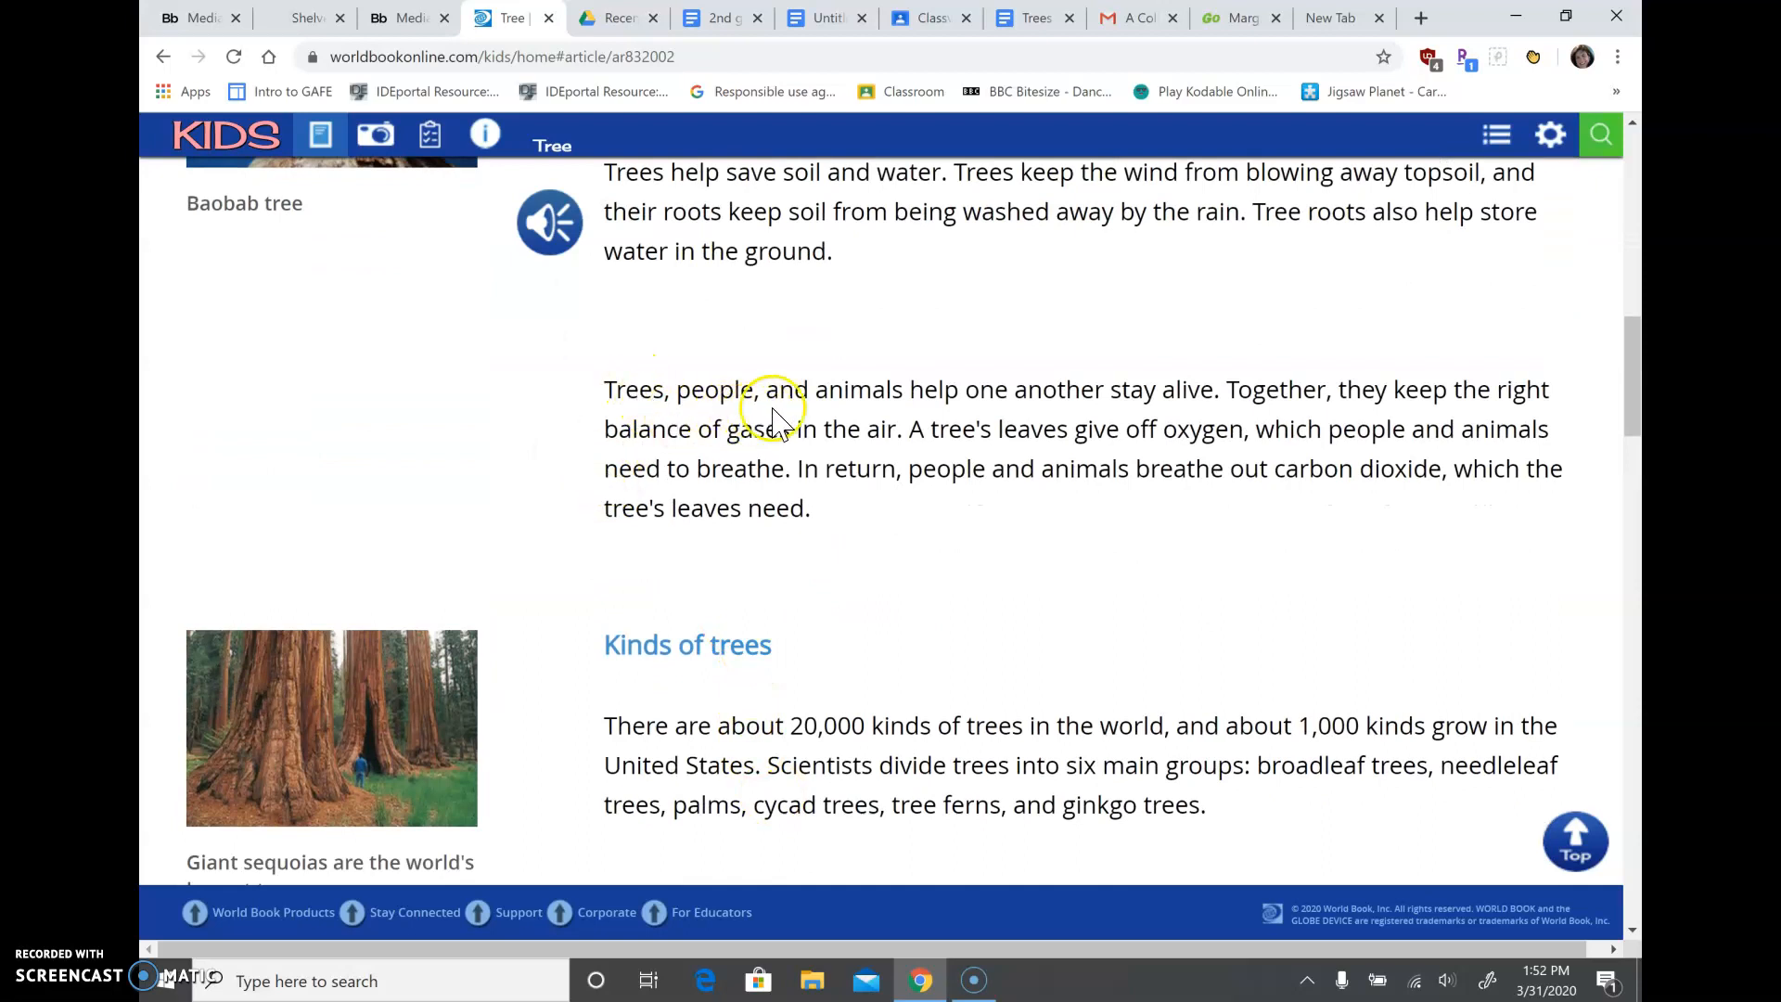
mouse_move(1210, 403)
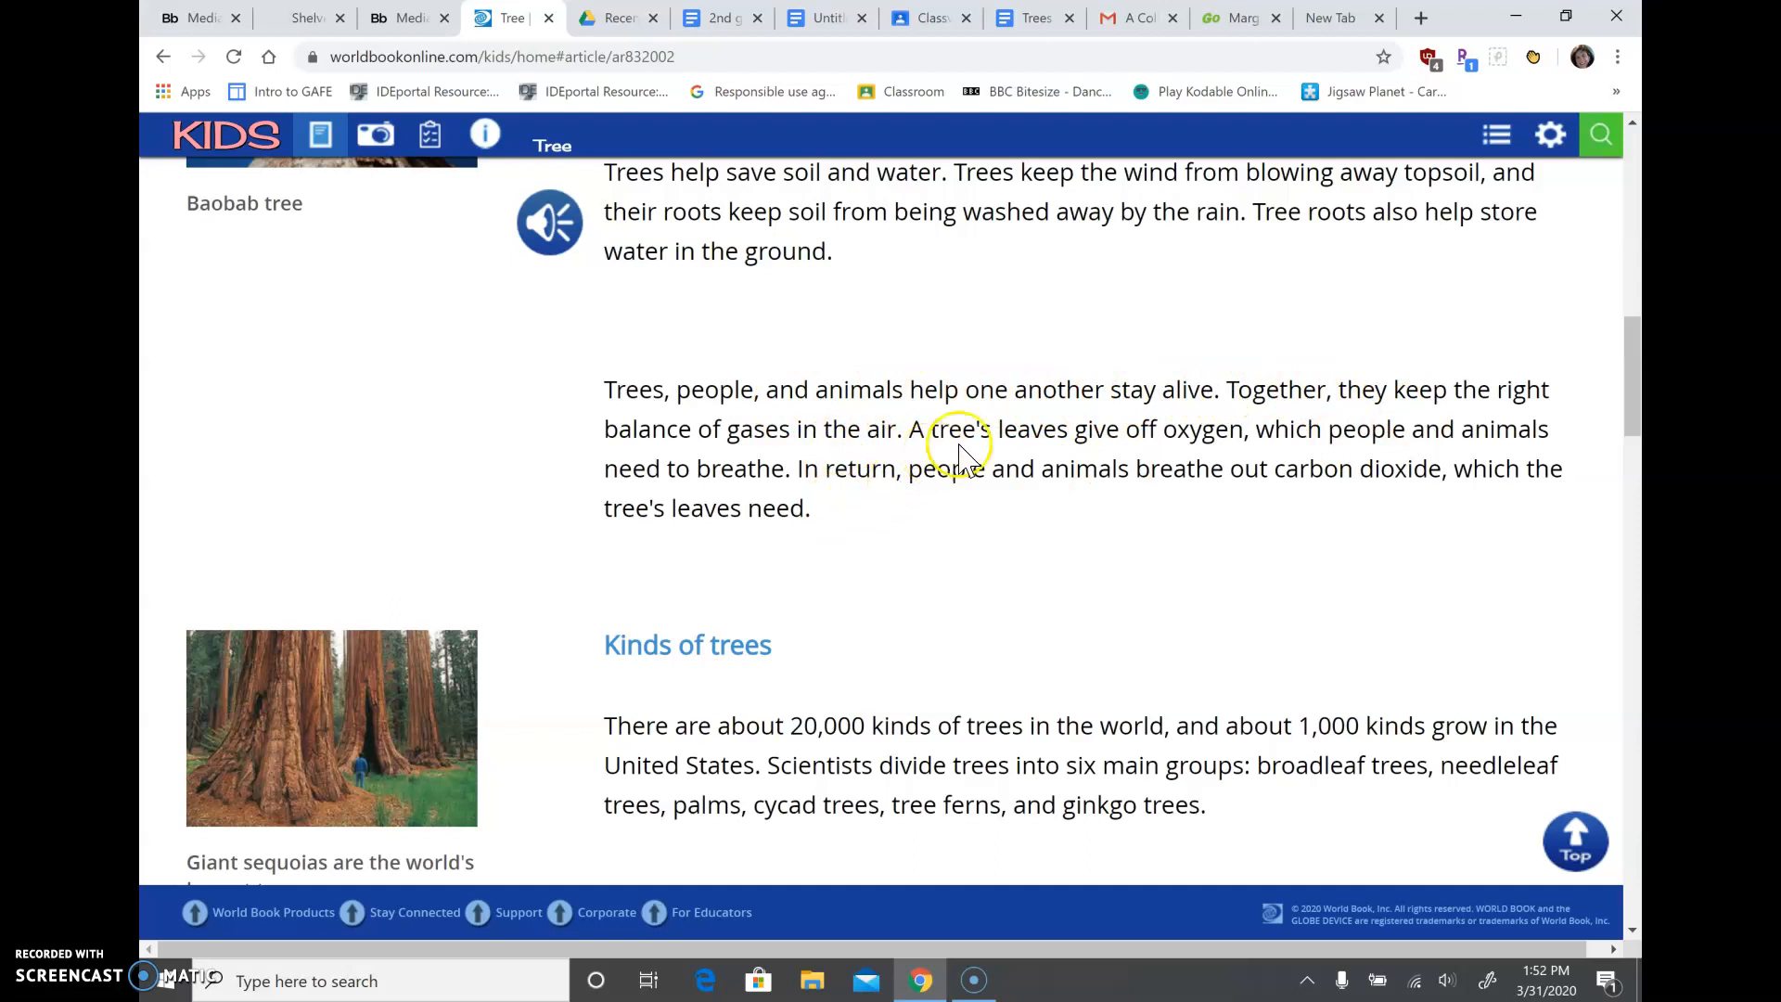
mouse_move(1002, 508)
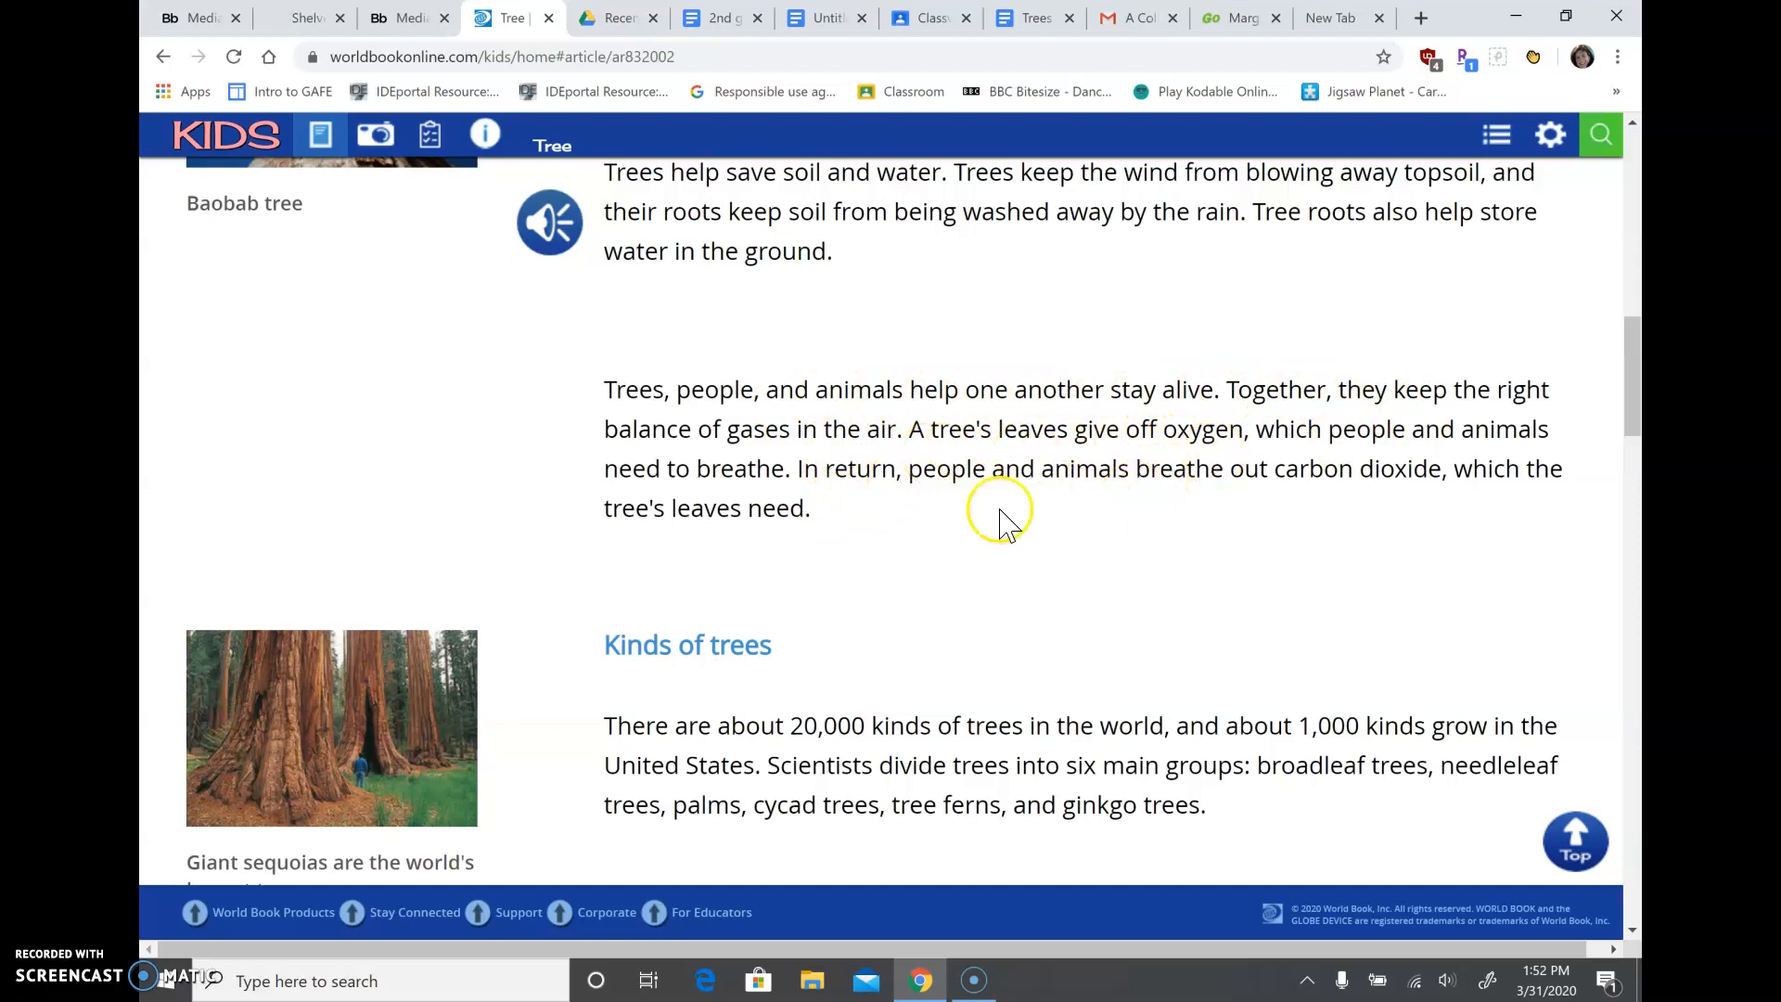
mouse_move(827, 529)
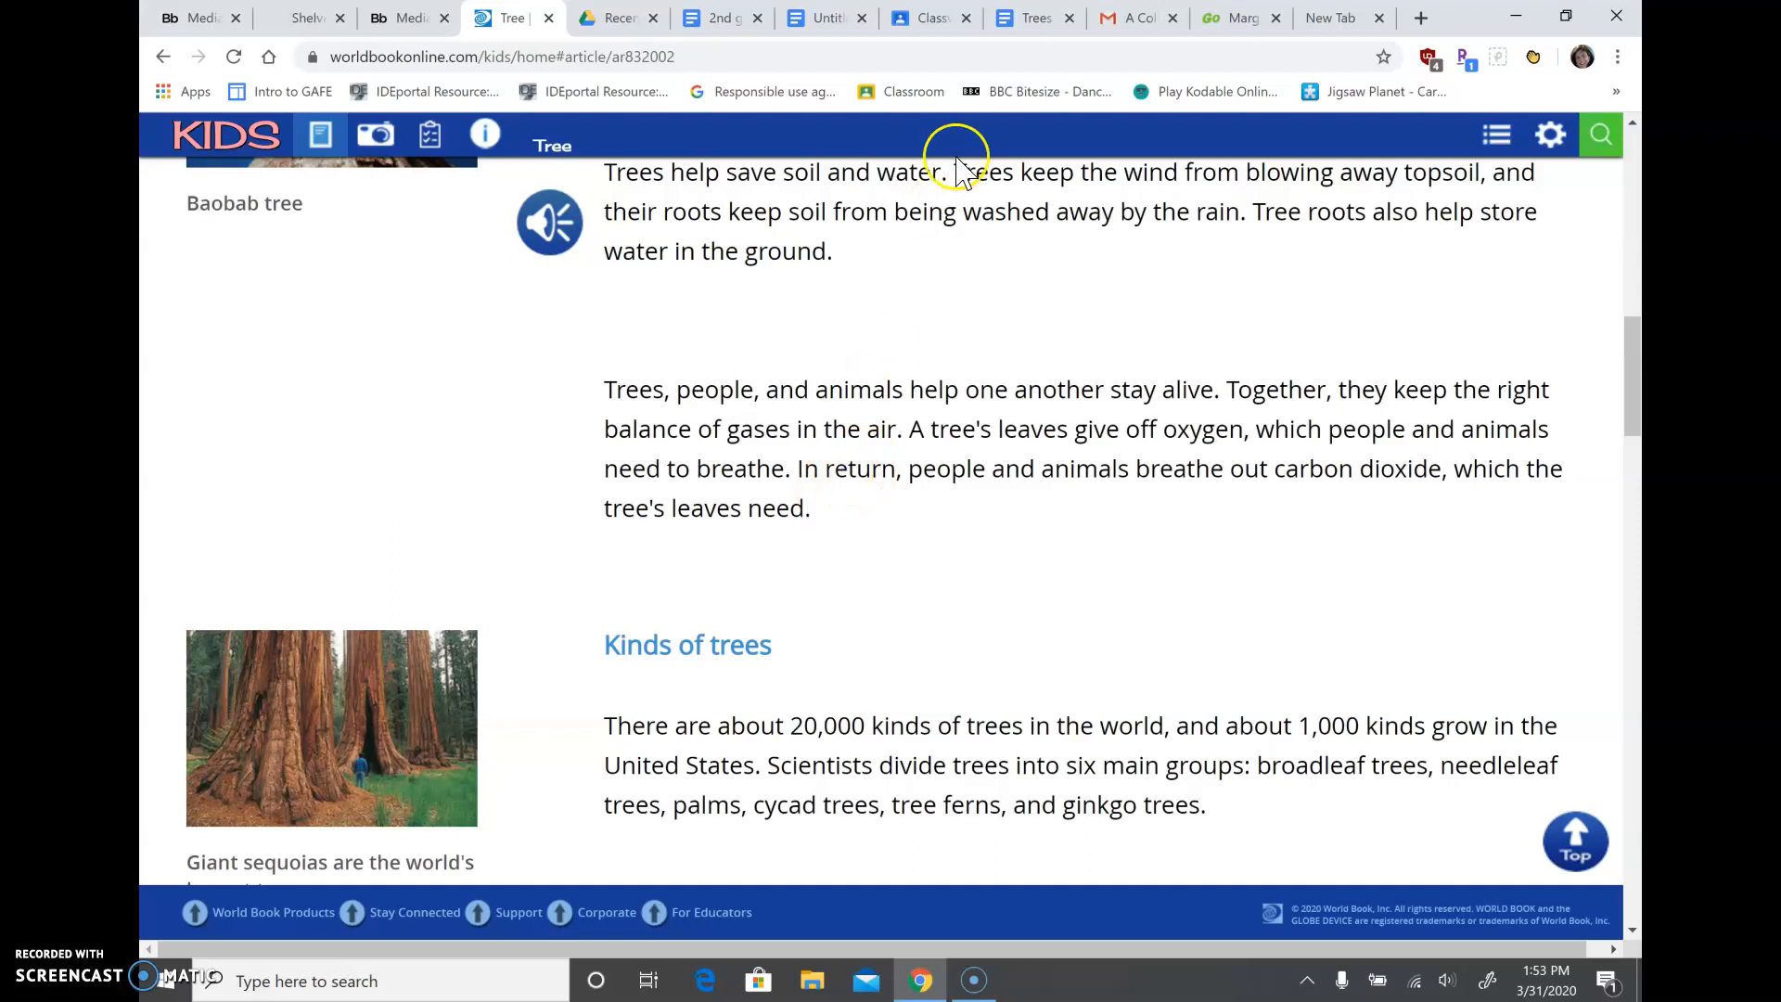
- Switch to the 'Trees - Notes' Google Doc with its bulleted notes and haiku example
click(1031, 16)
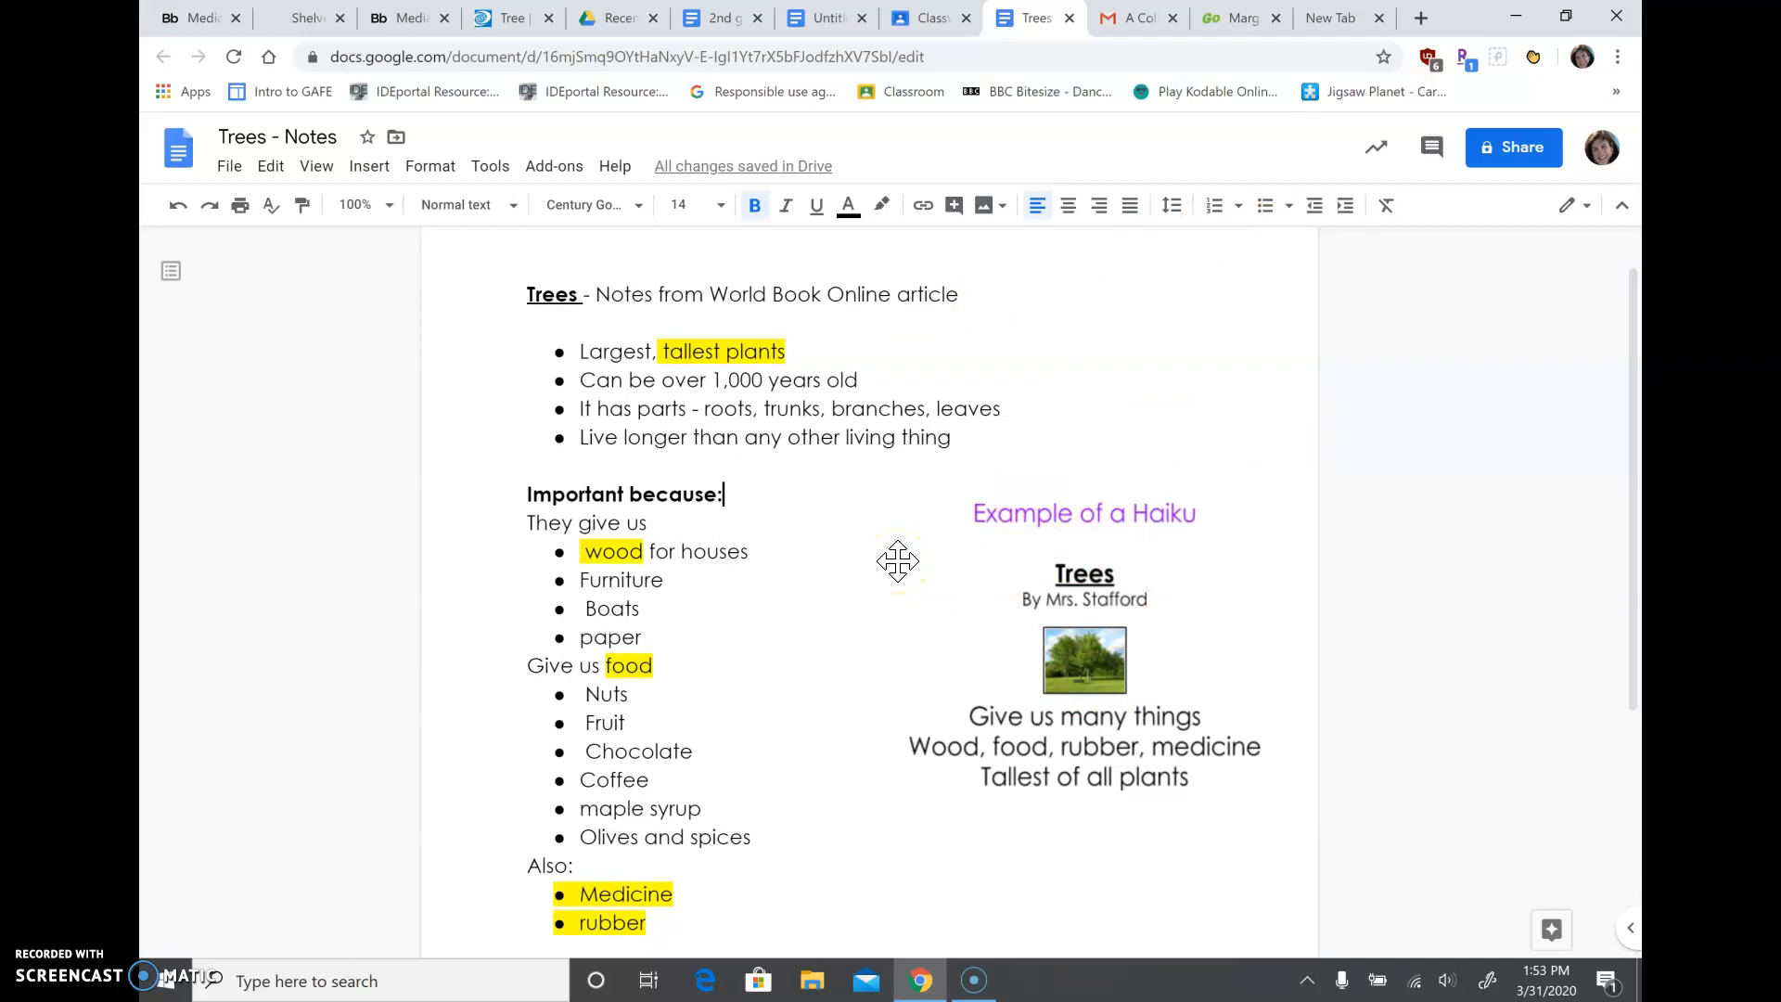
mouse_move(681, 379)
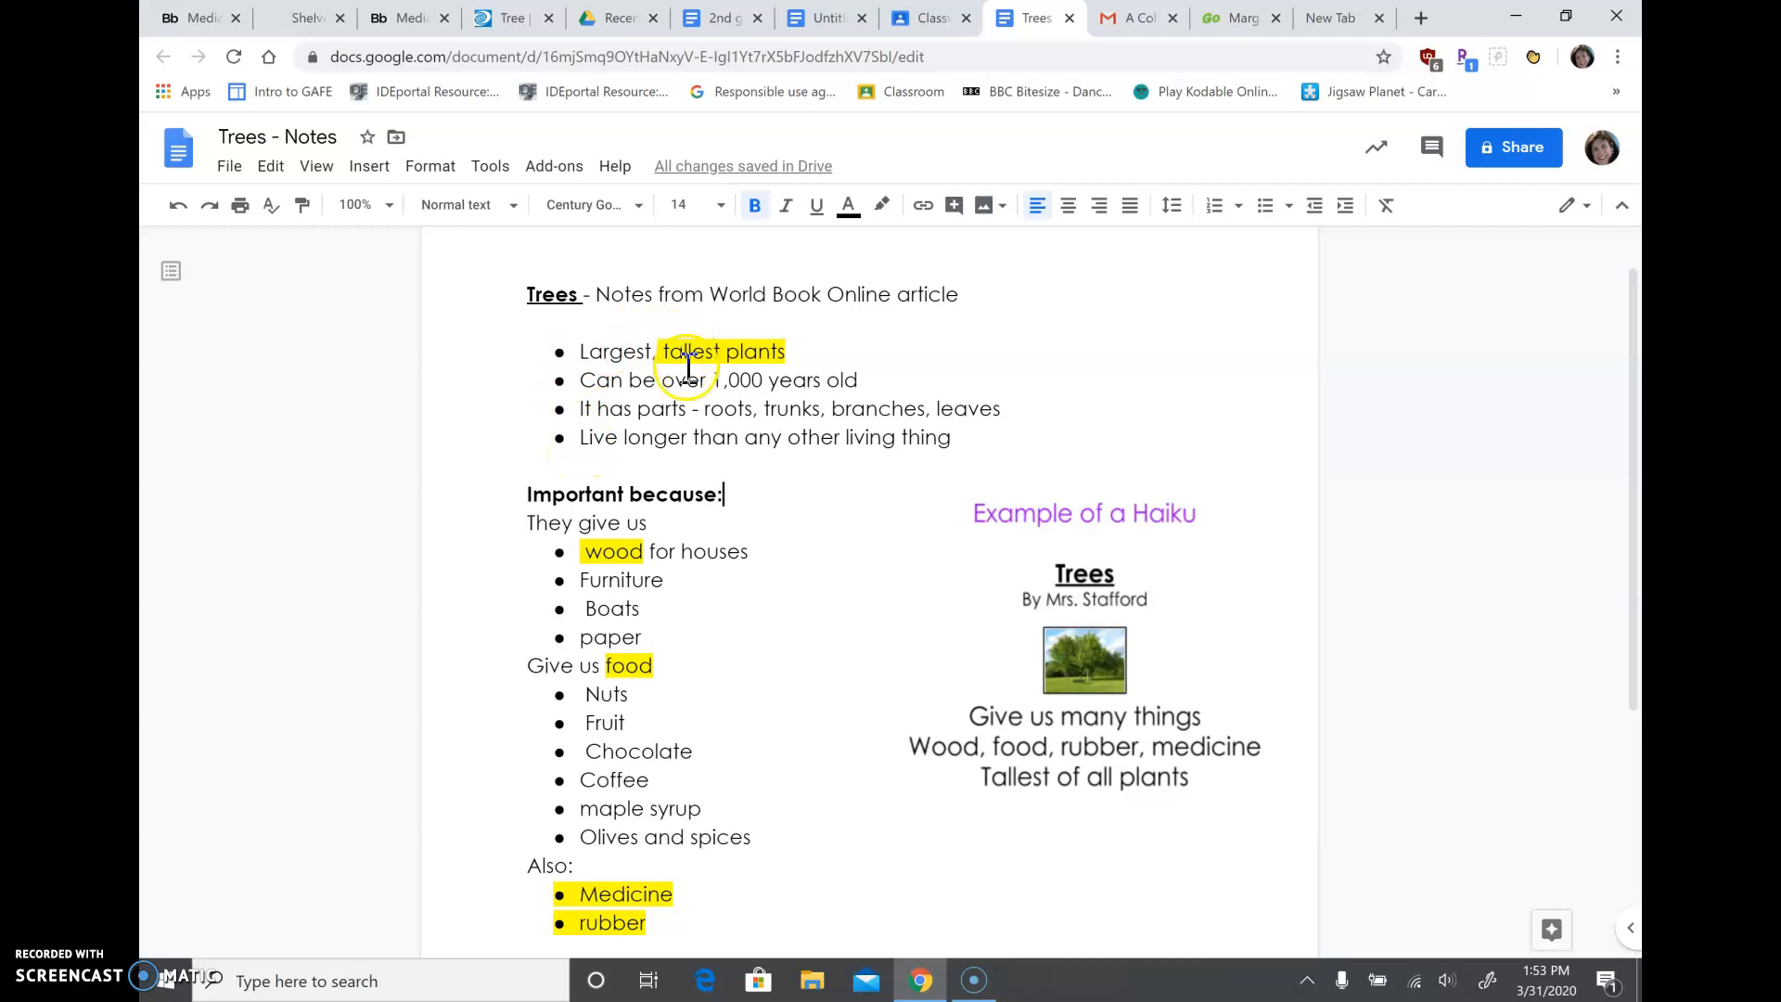
mouse_move(721, 386)
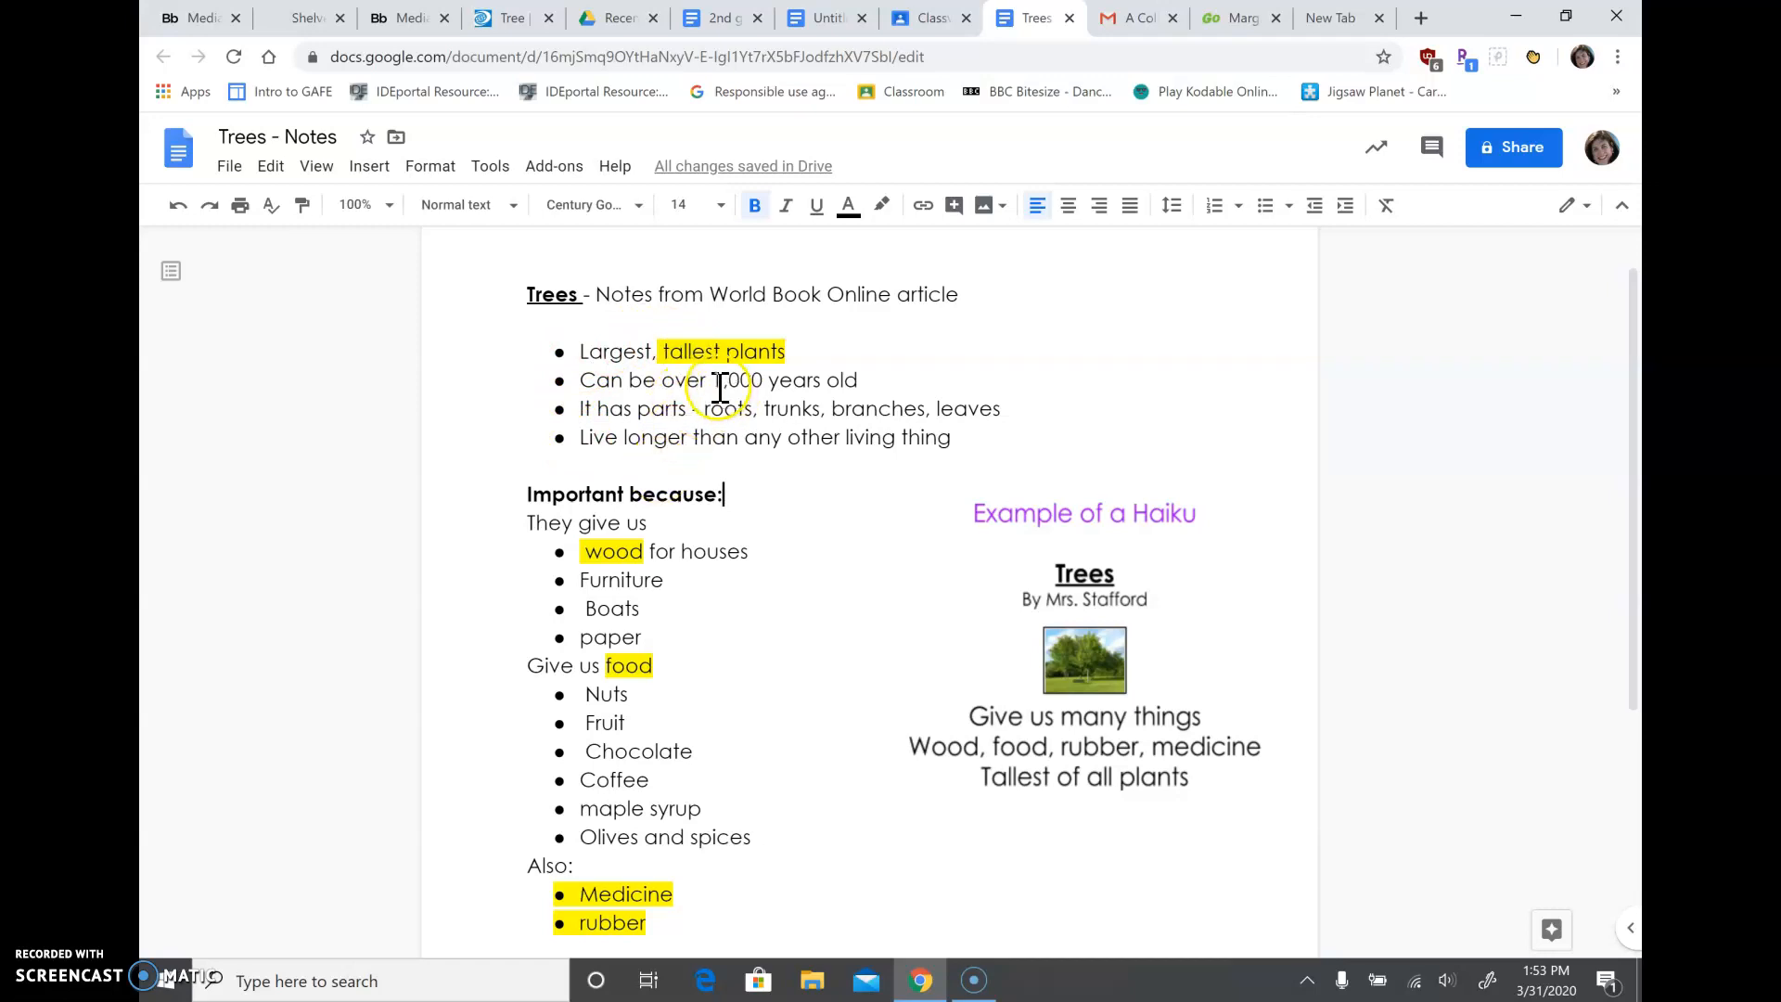
mouse_move(651, 568)
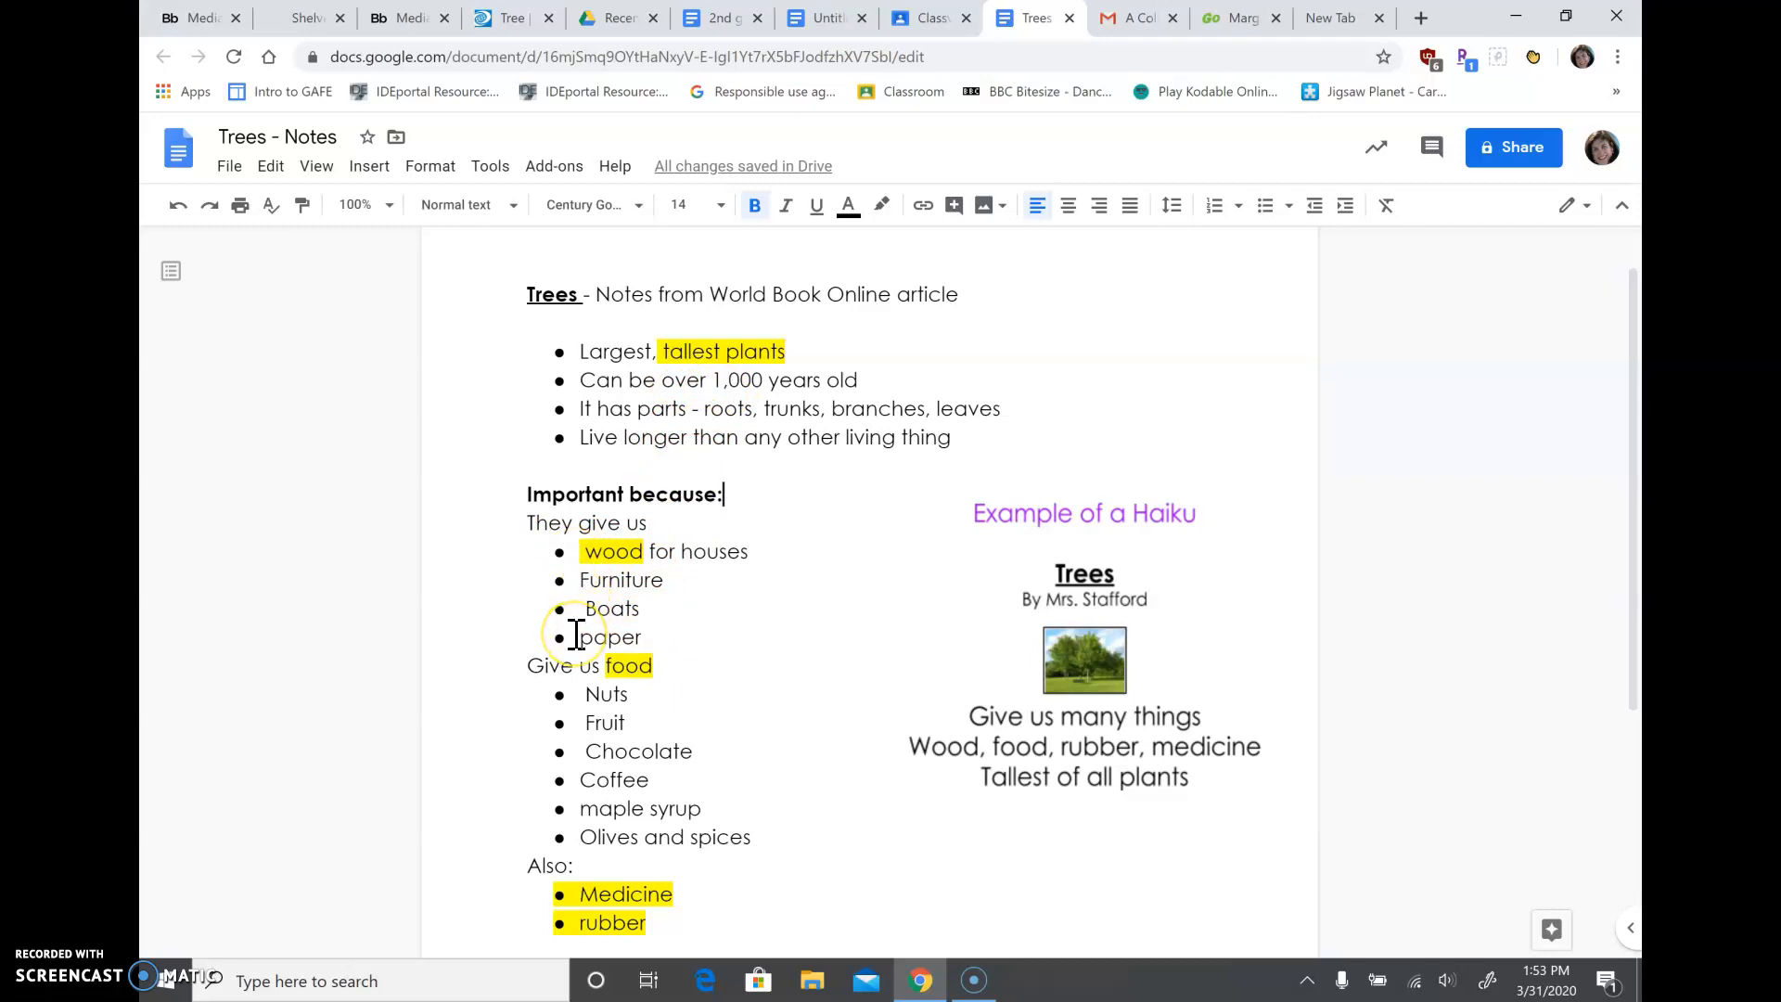
- Scroll the notes down to reveal the 'They save:' heading below the medicine and rubber notes
scroll(down, 3)
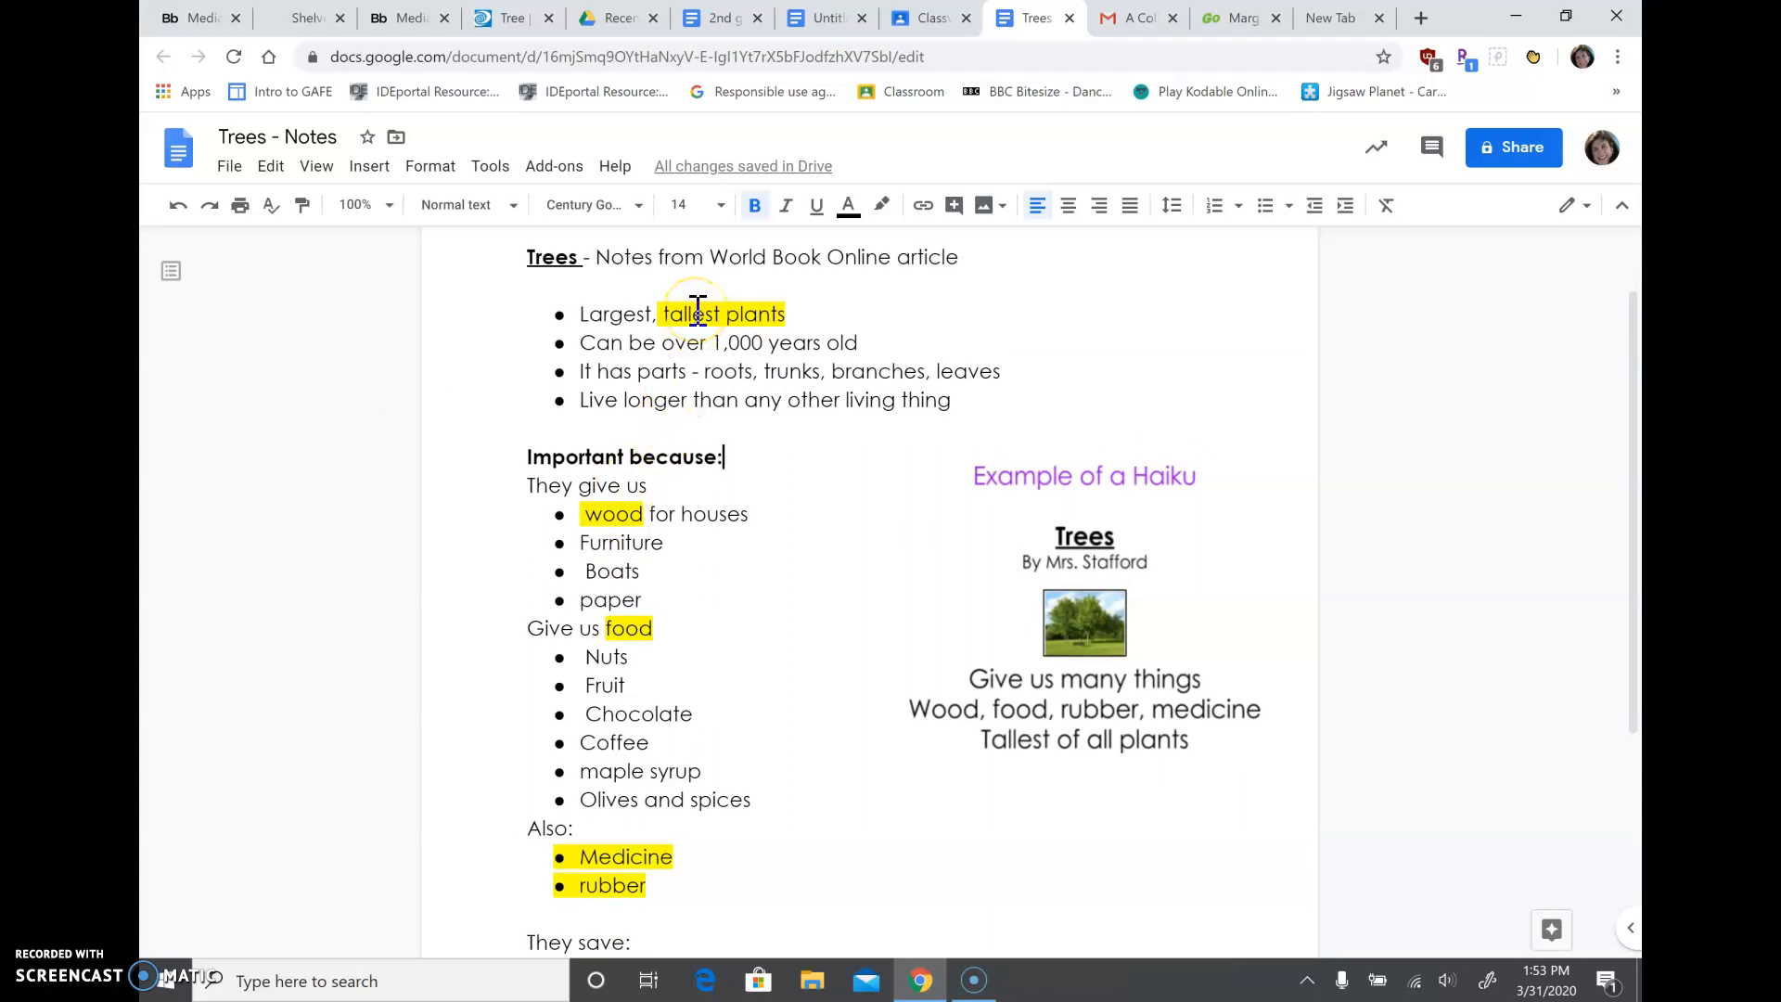
mouse_move(733, 563)
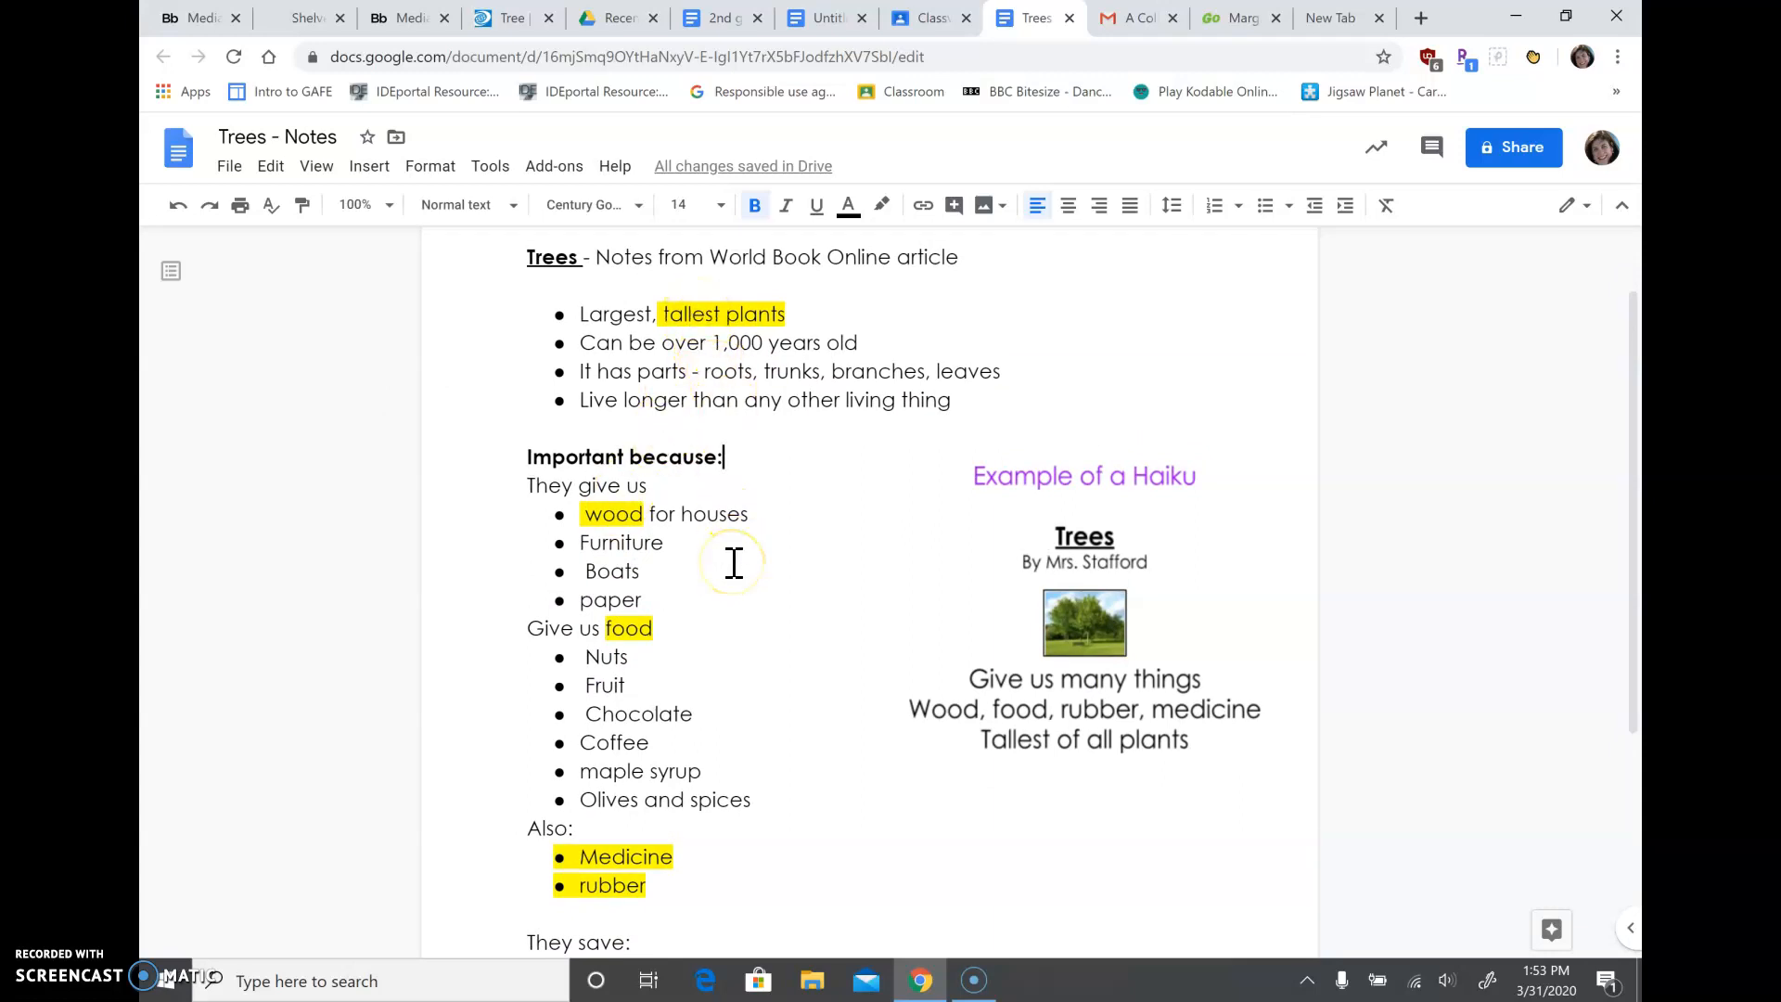
mouse_move(863, 574)
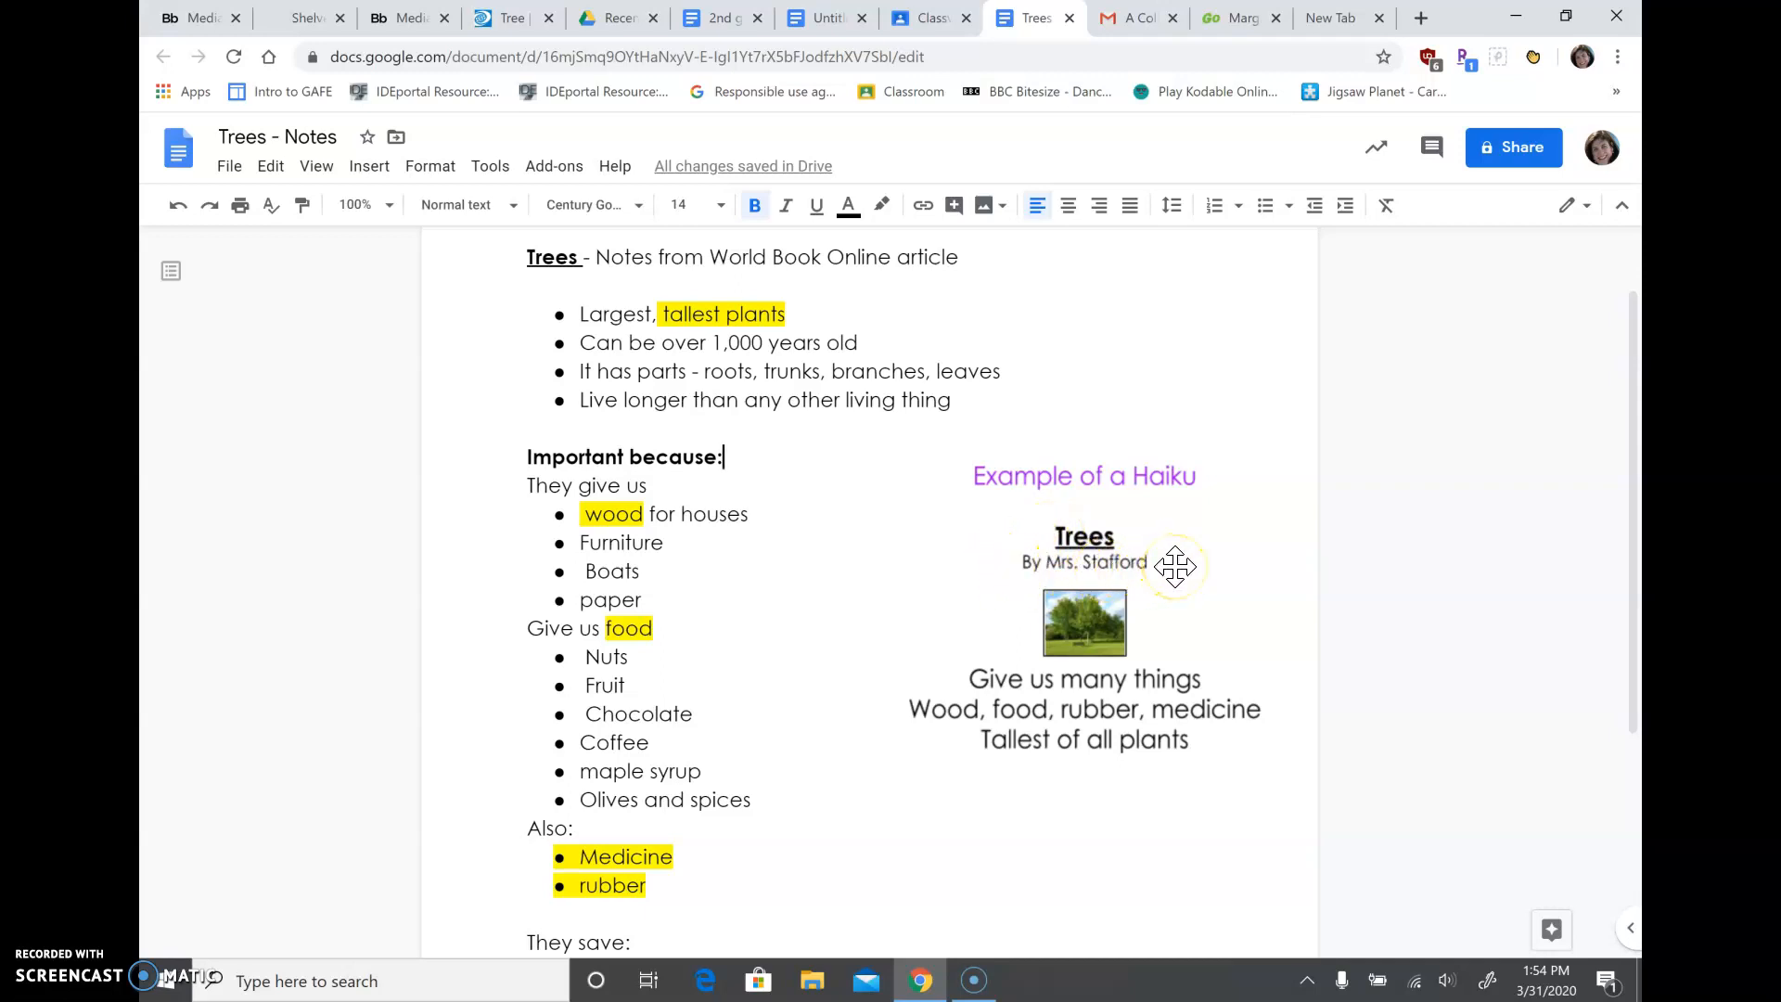
mouse_move(1108, 536)
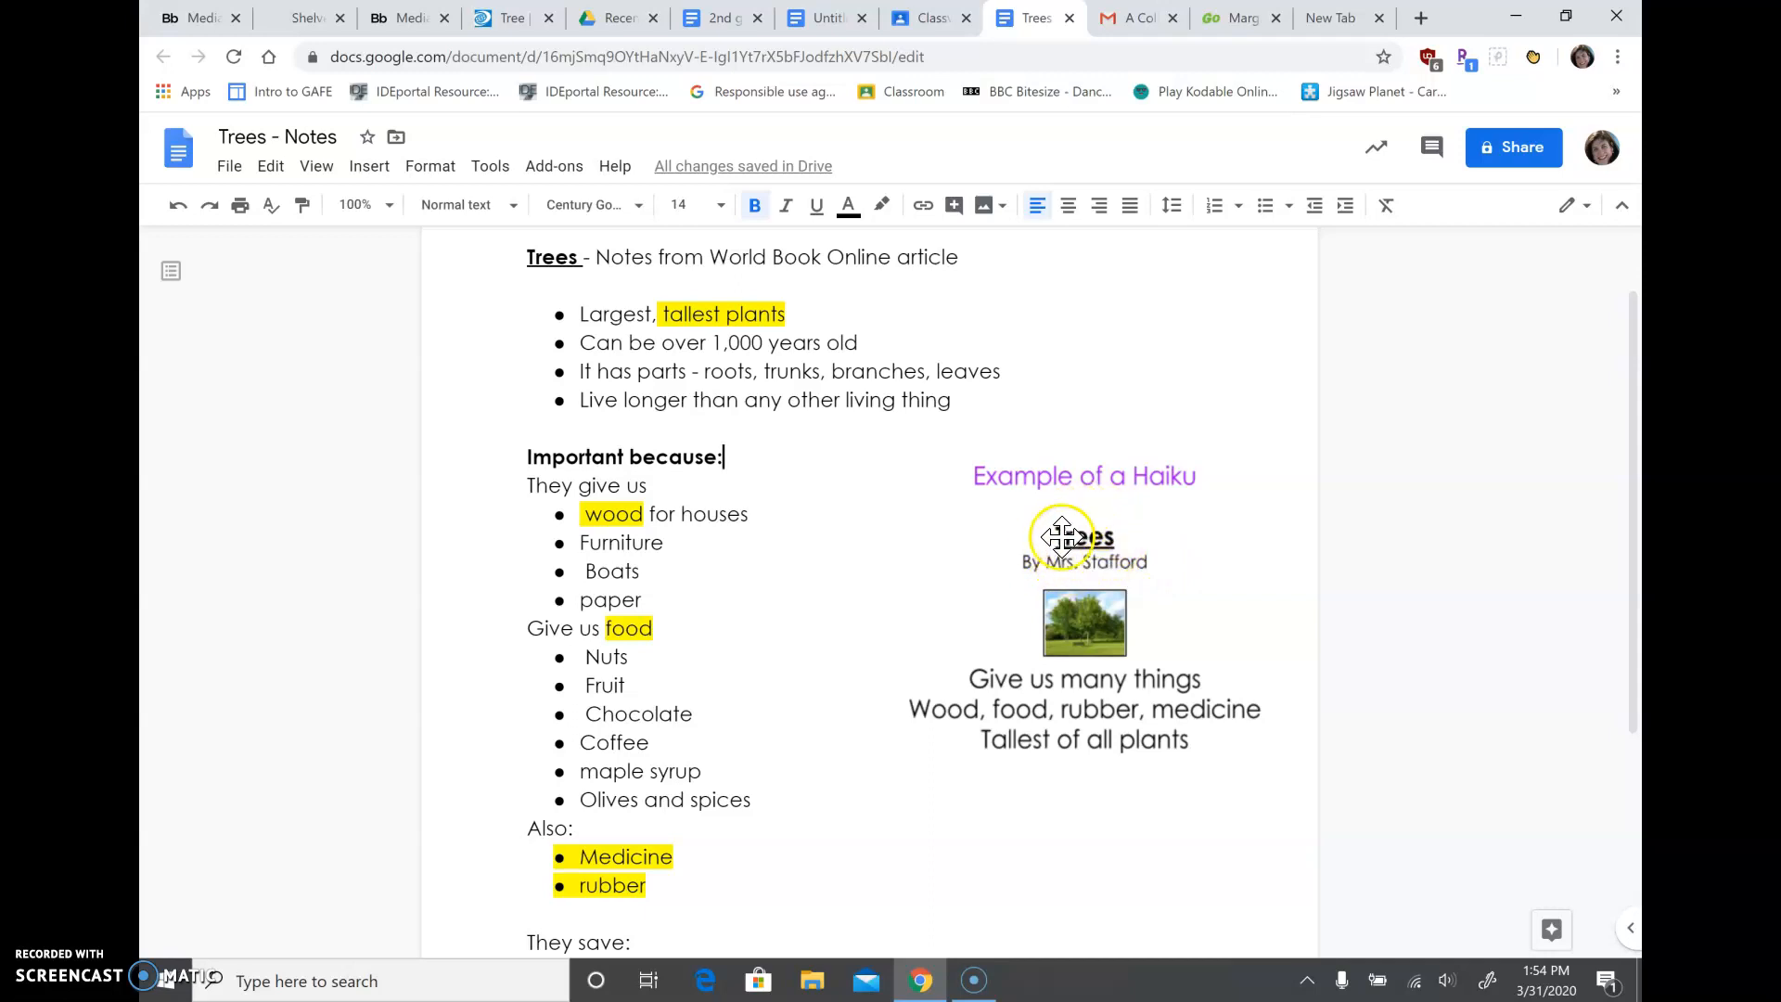
mouse_move(1081, 636)
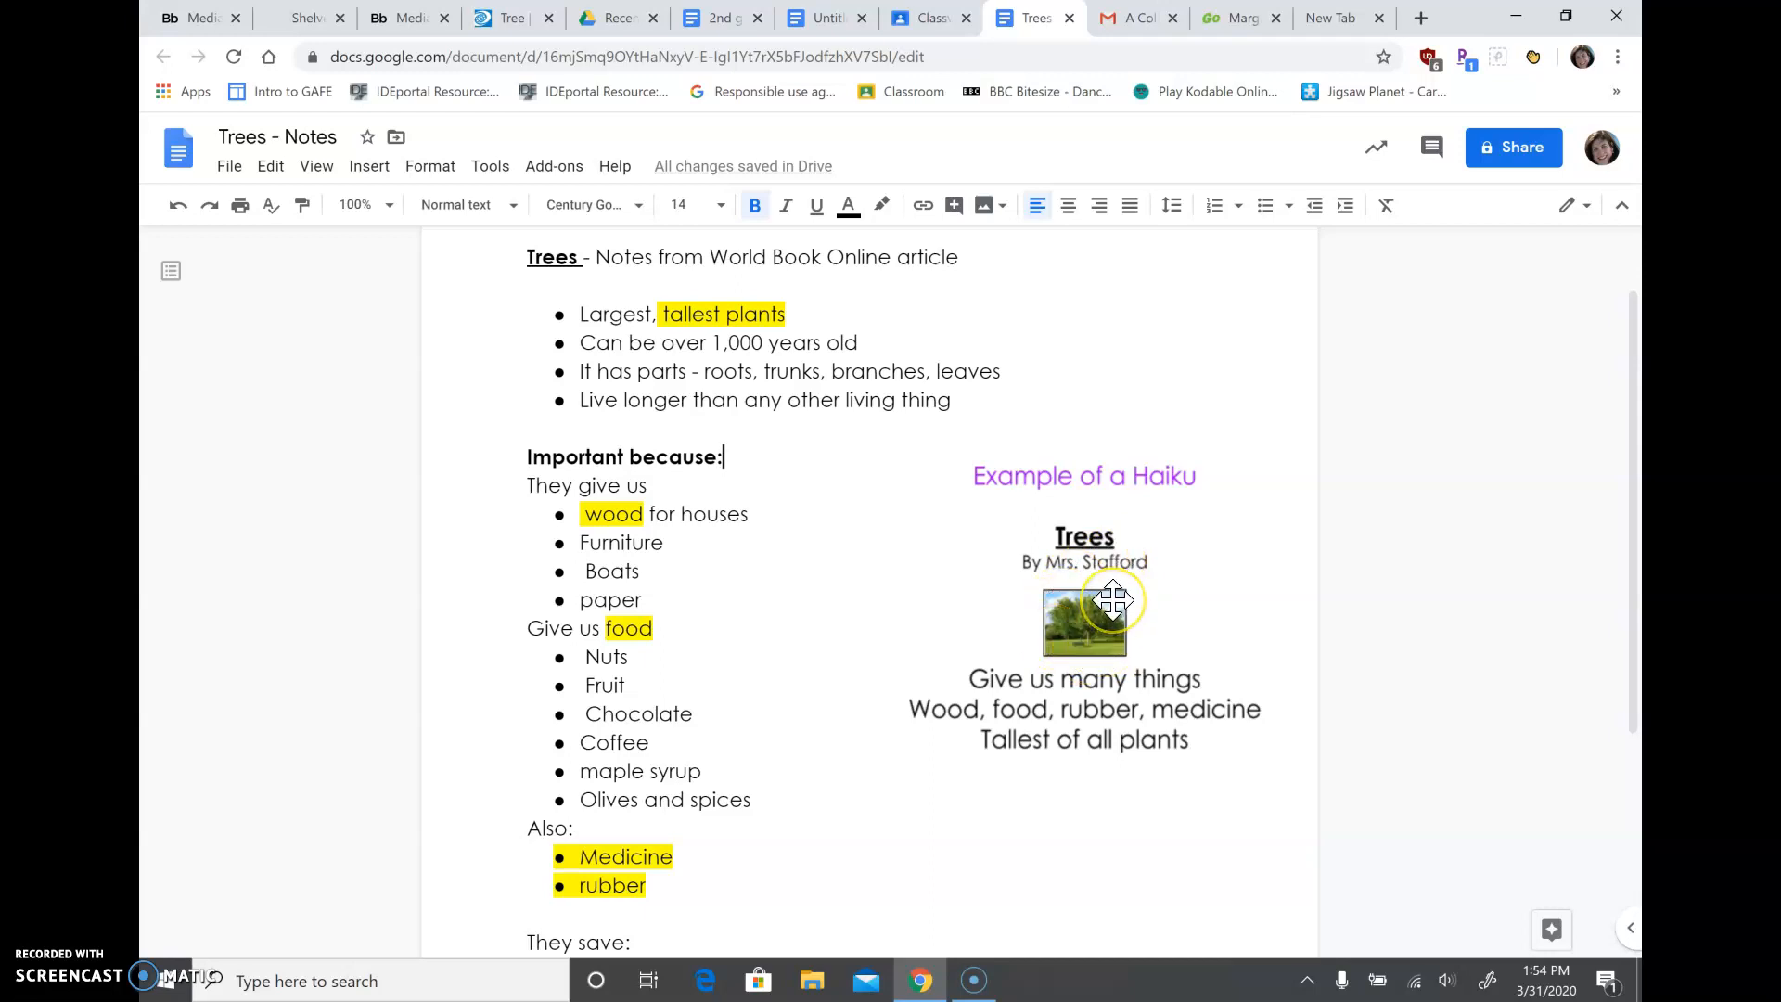
mouse_move(1012, 693)
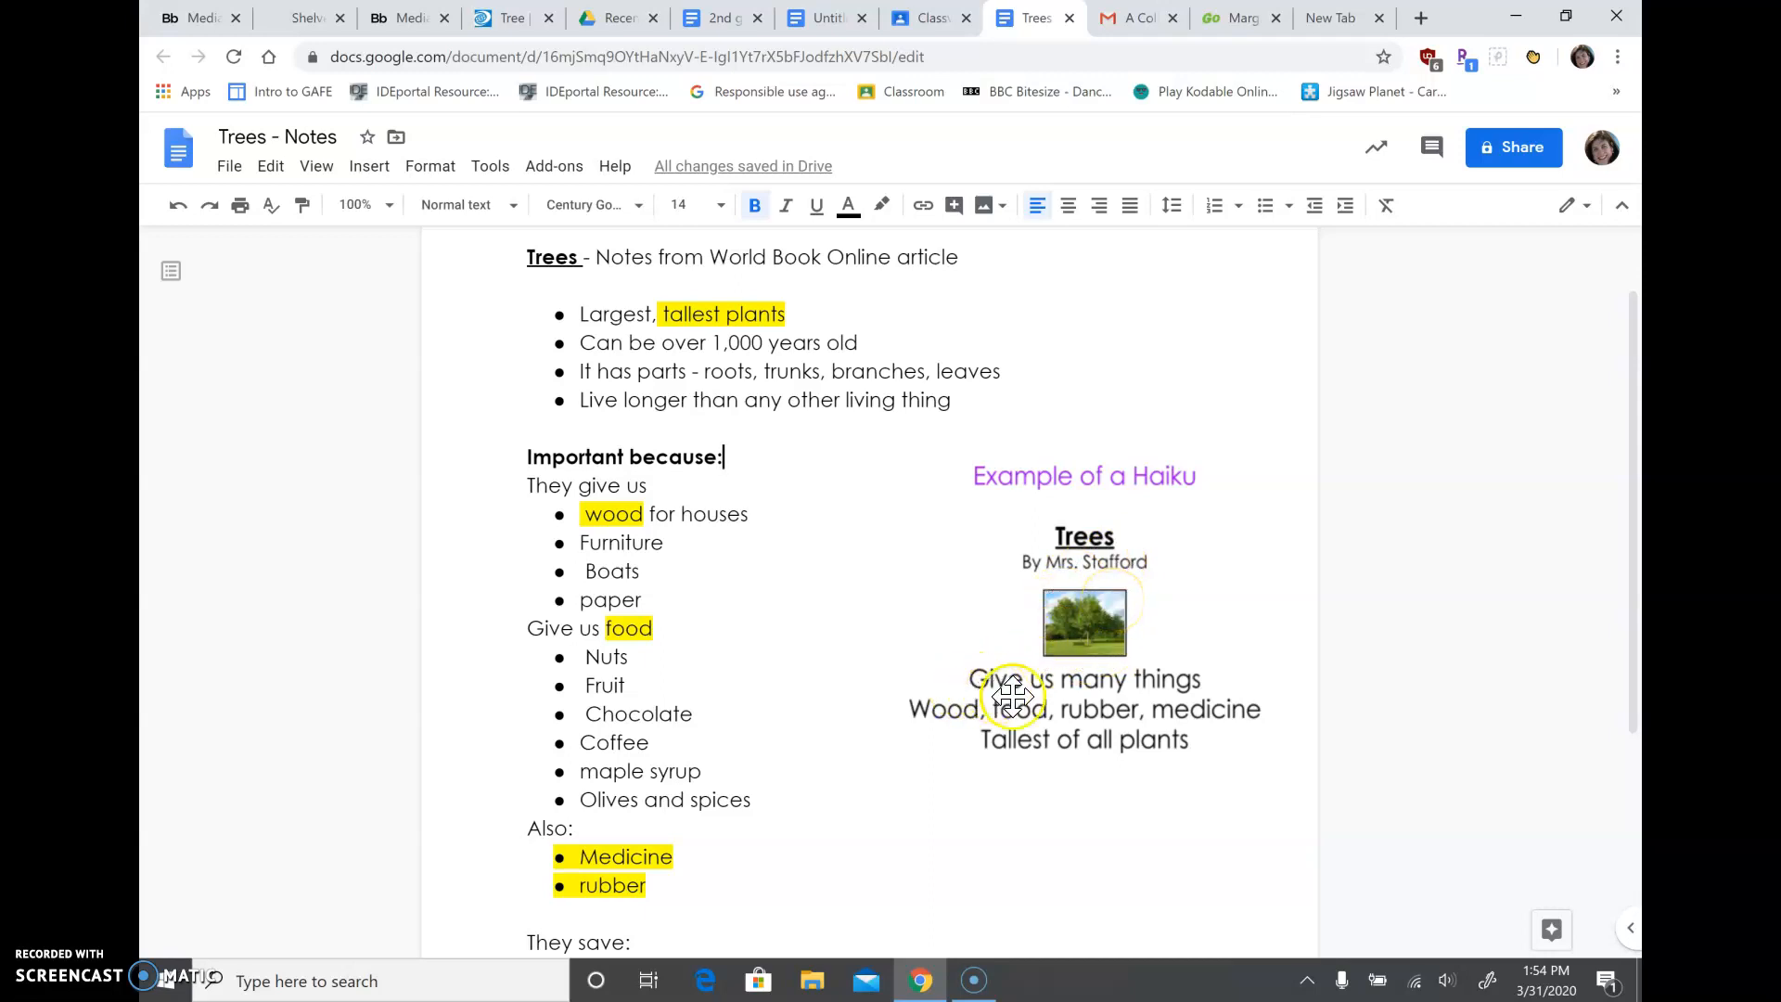
mouse_move(1205, 681)
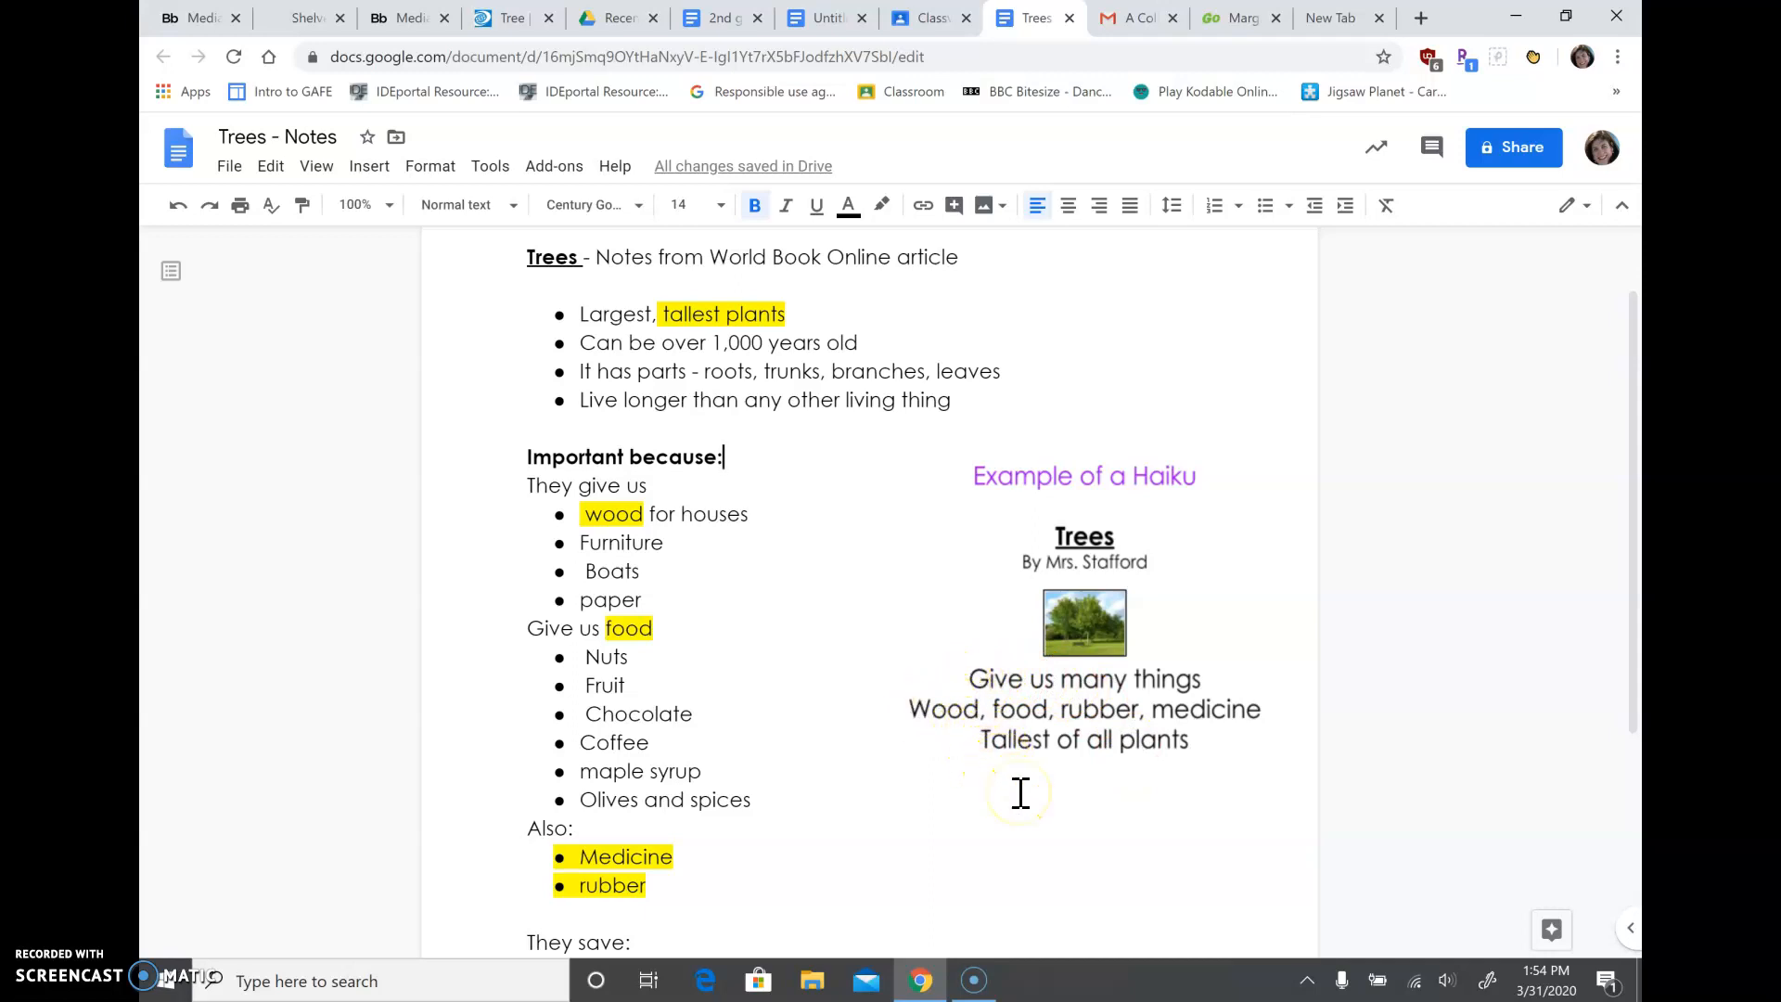
mouse_move(1069, 536)
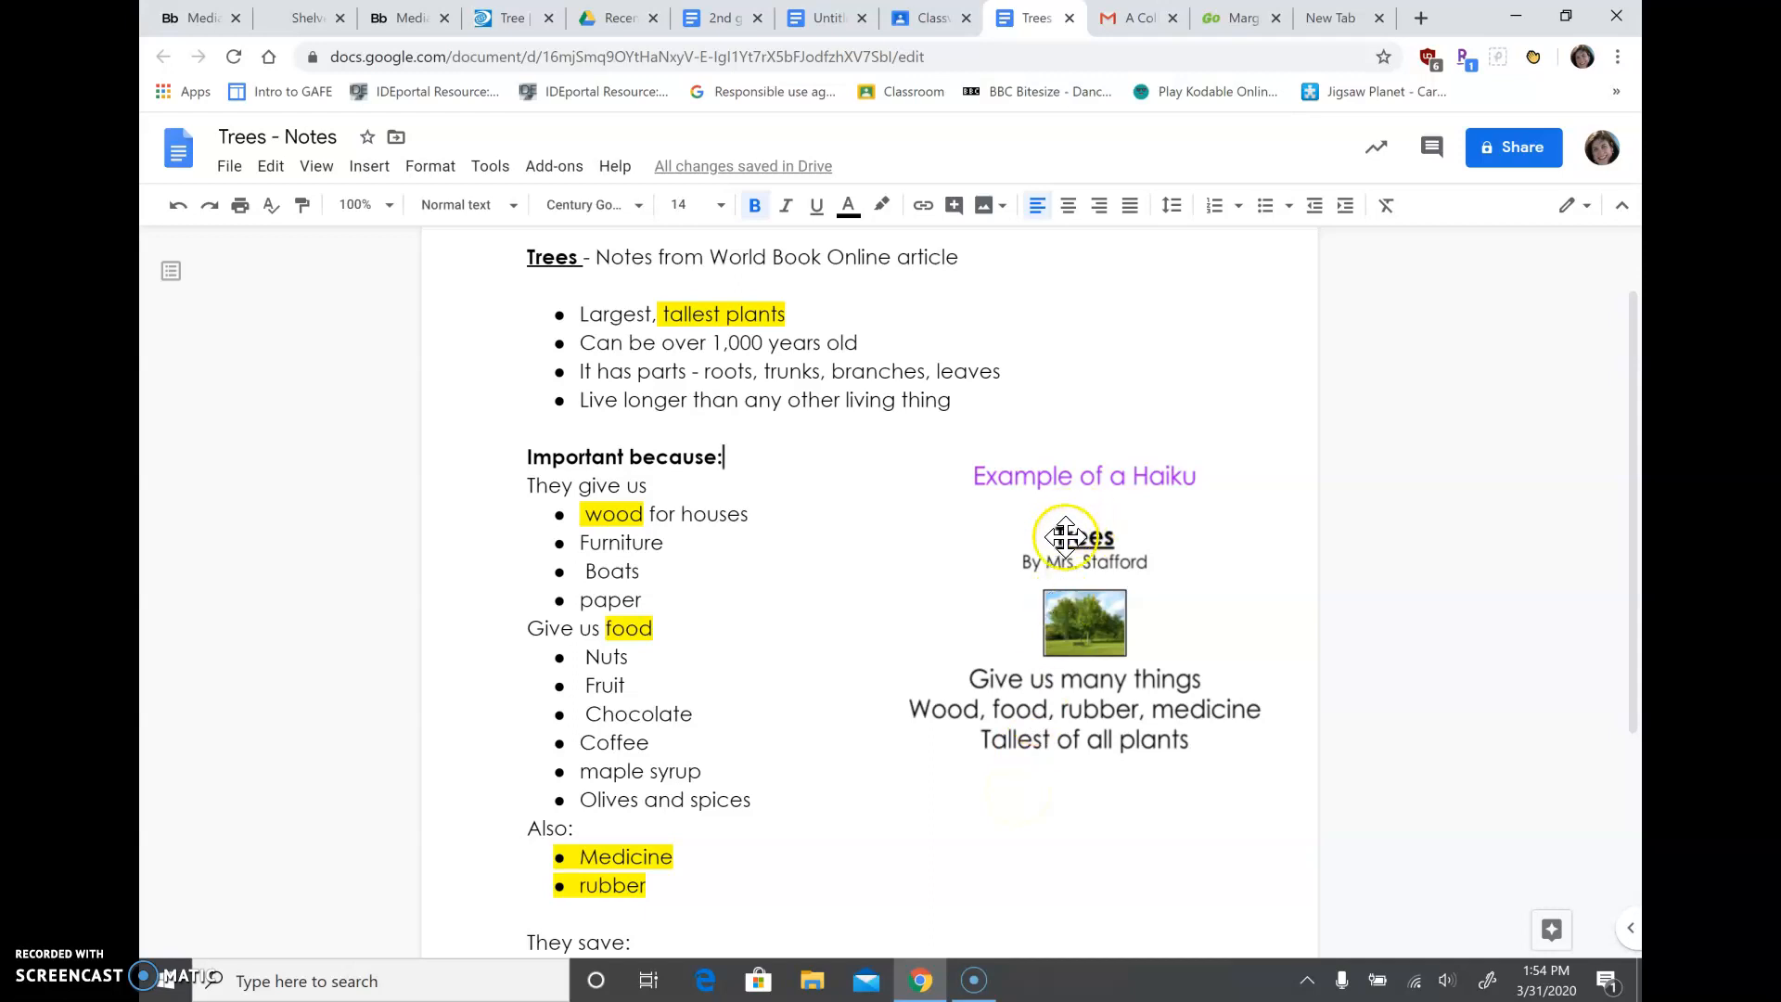